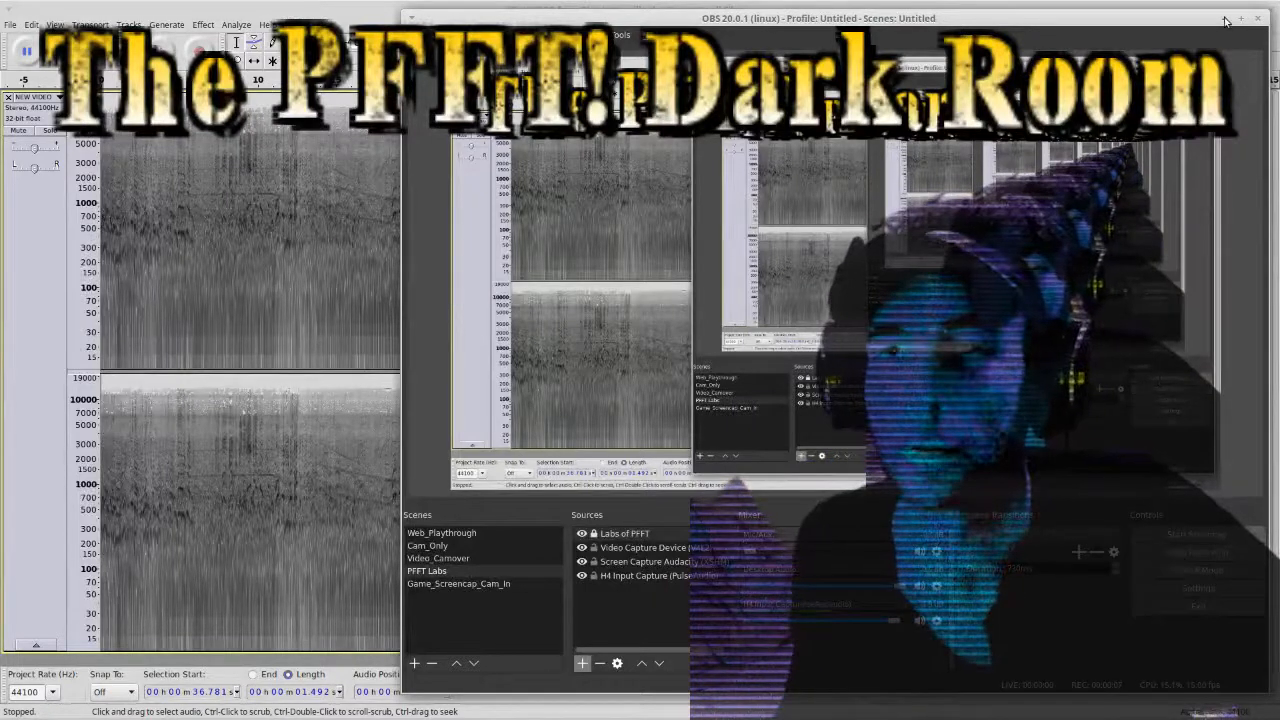
mouse_move(1225, 22)
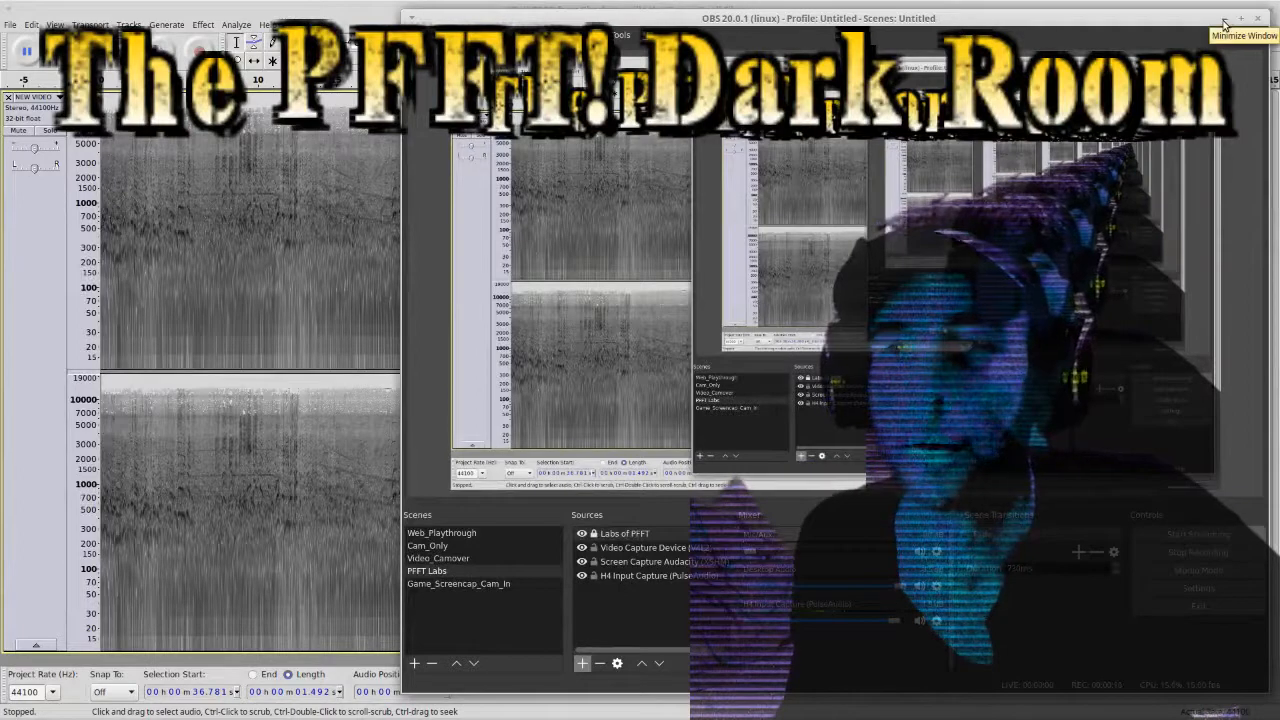
- Minimize OBS Studio to reveal the Audacity project showing the clip's spectrogram
left_click(1243, 35)
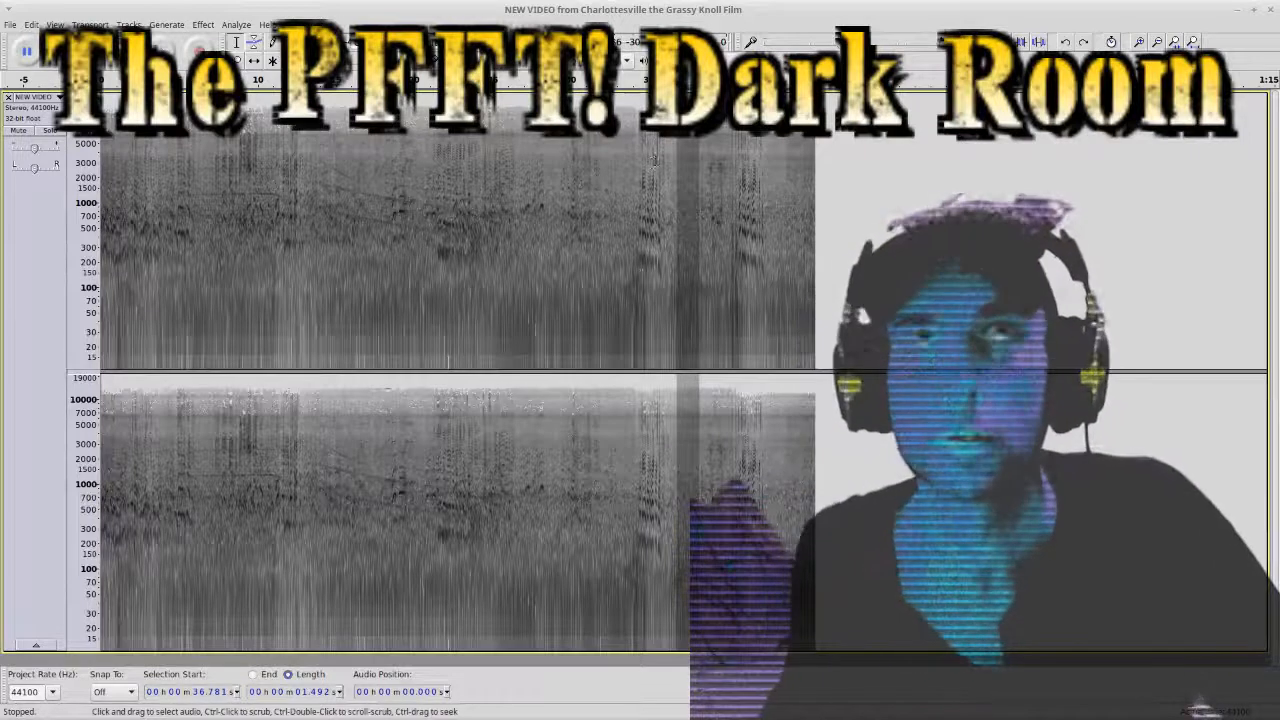
- Clear the selection and mark a ~1.45 s noise-only sample starting near 32.391 s
key("Home")
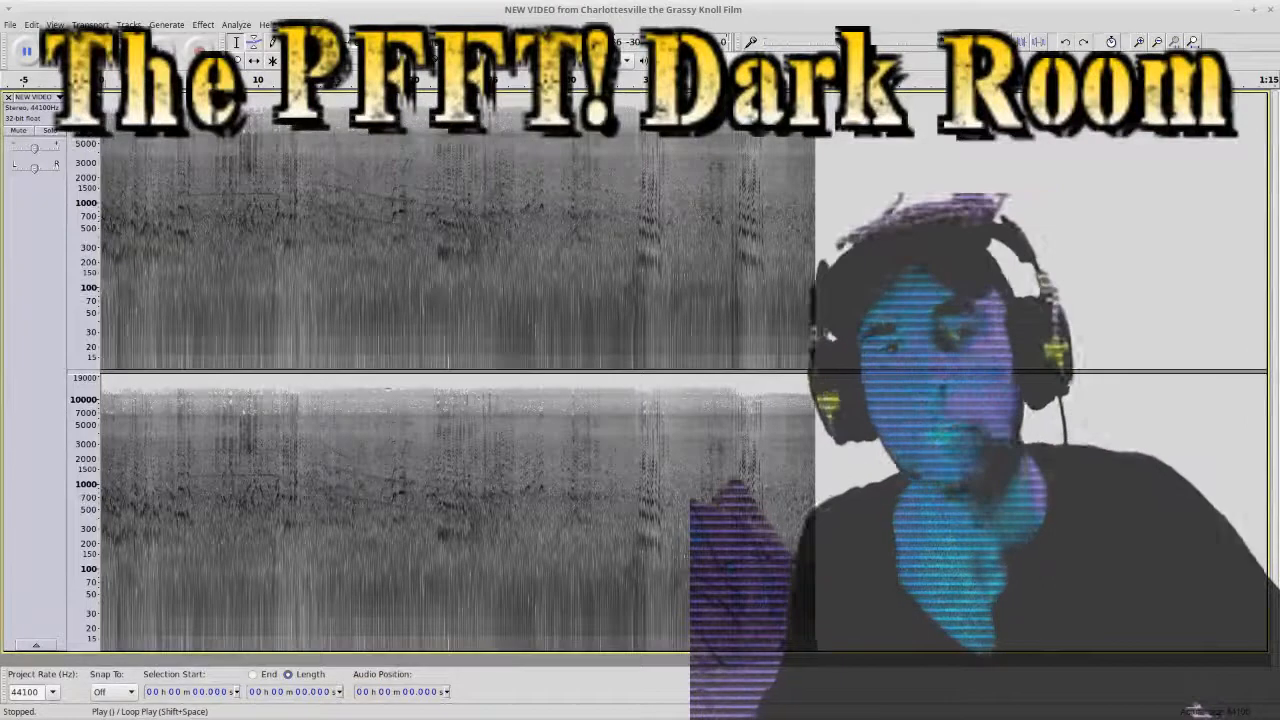
left_click(22, 50)
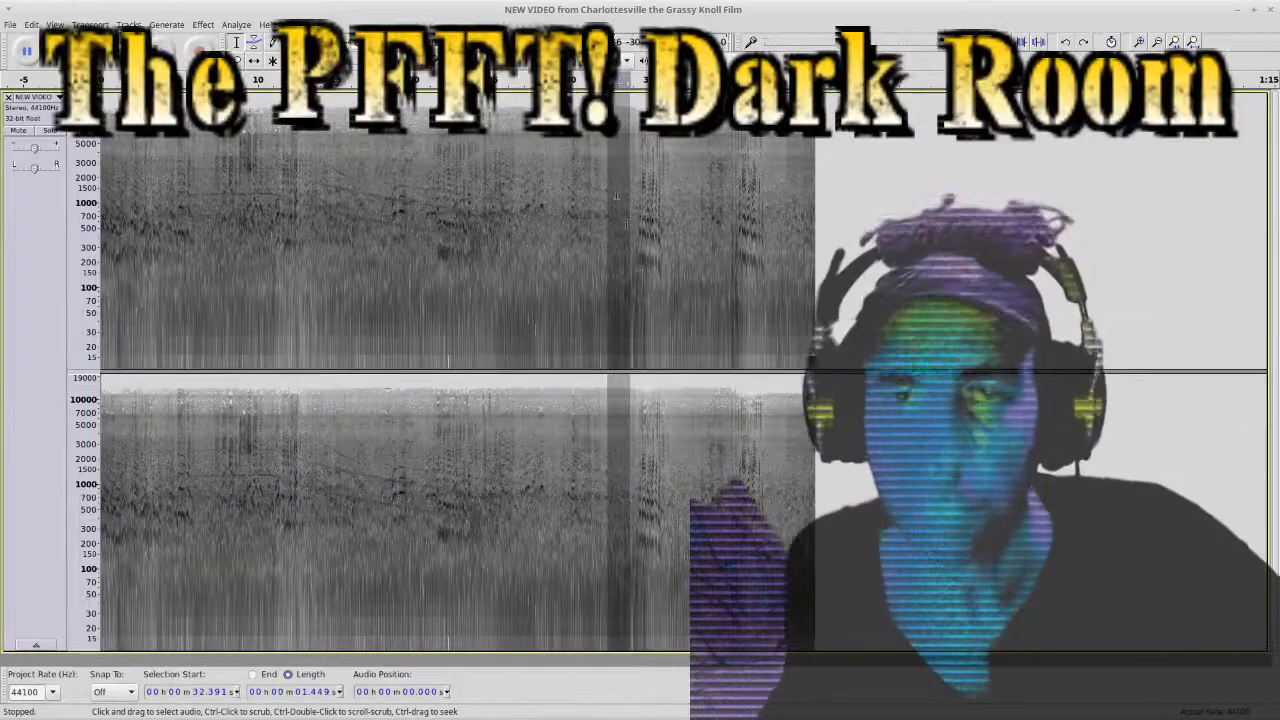
- Capture a noise profile from the sample using Noise Reduction's Get Noise Profile, then select all
left_click(32, 24)
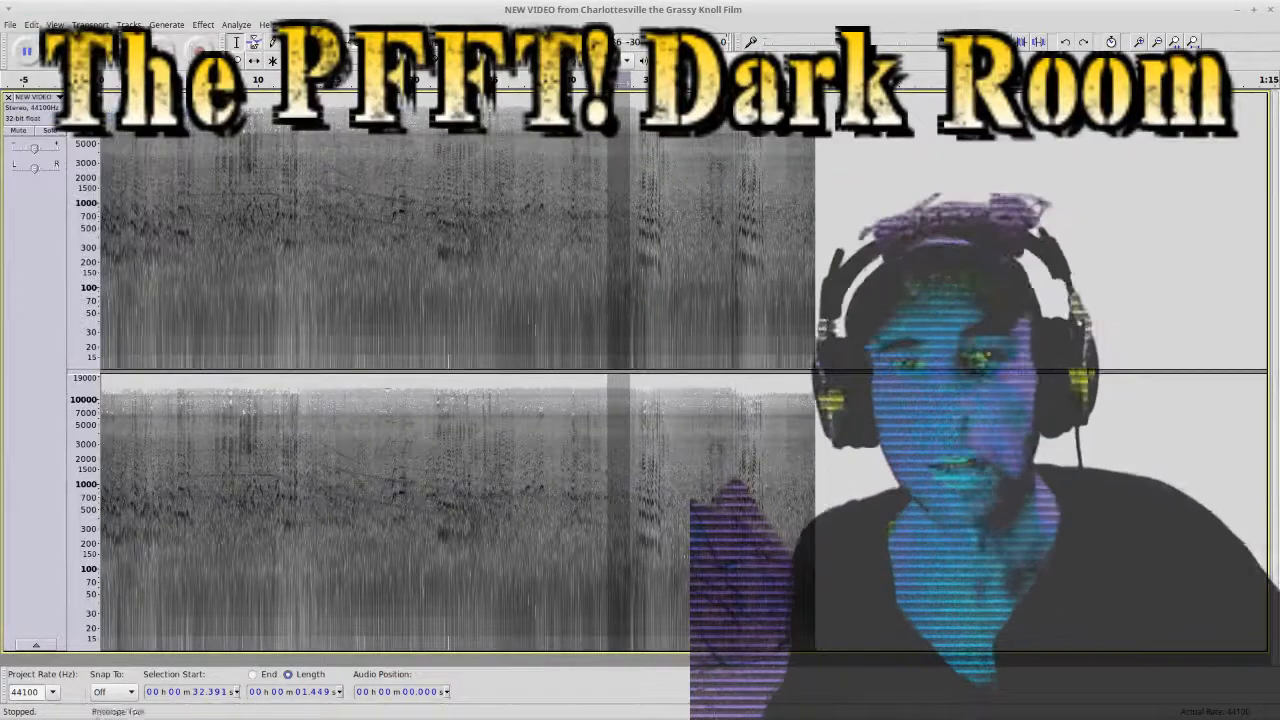
left_click(202, 24)
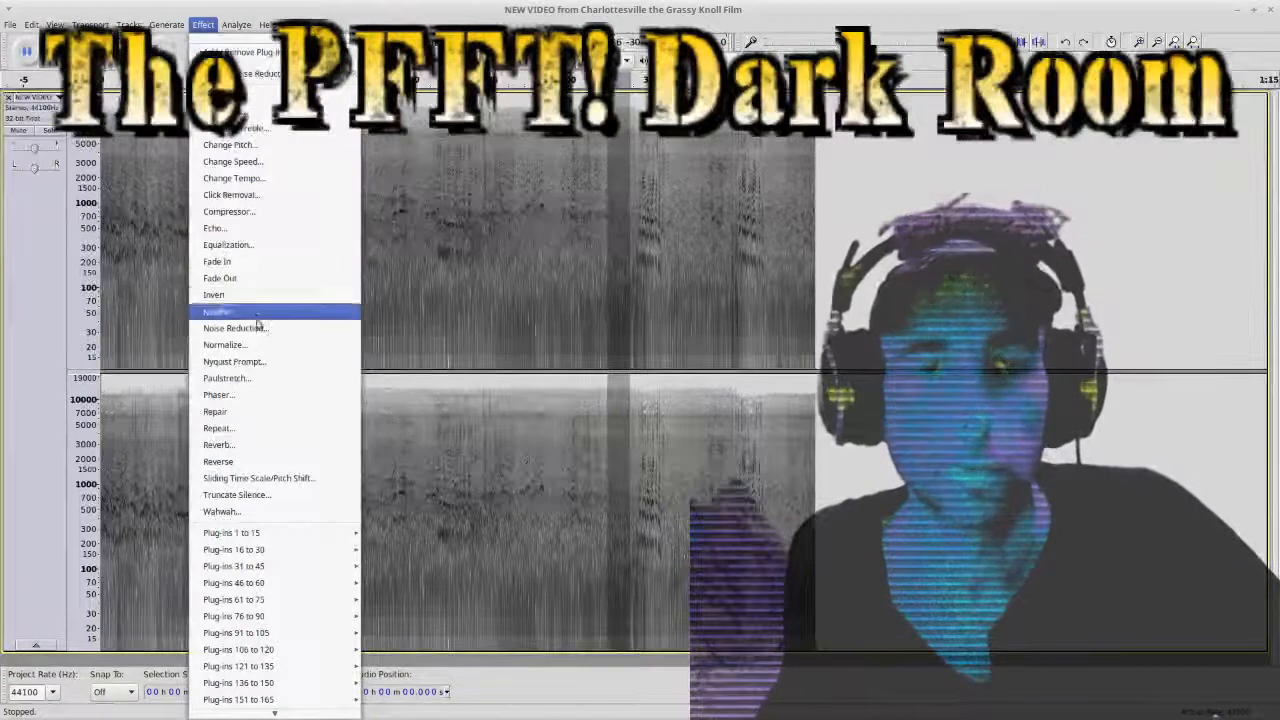
left_click(235, 328)
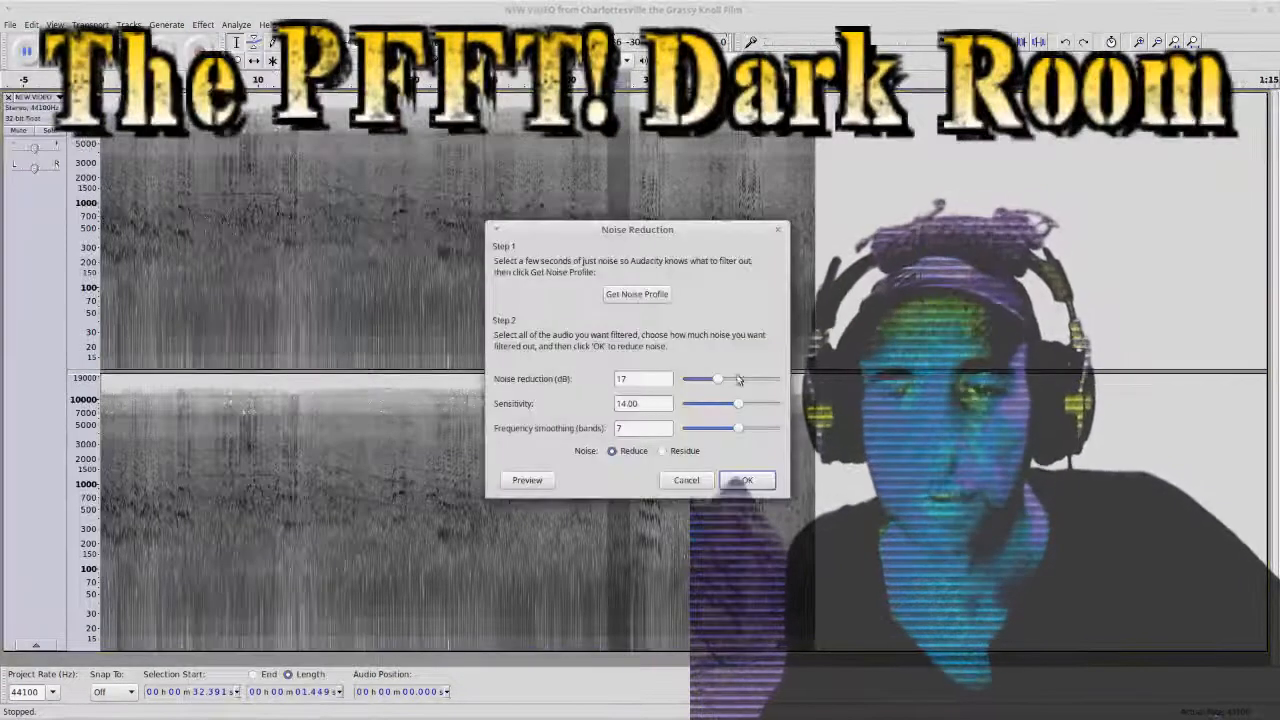
left_click_drag(637, 229, 391, 214)
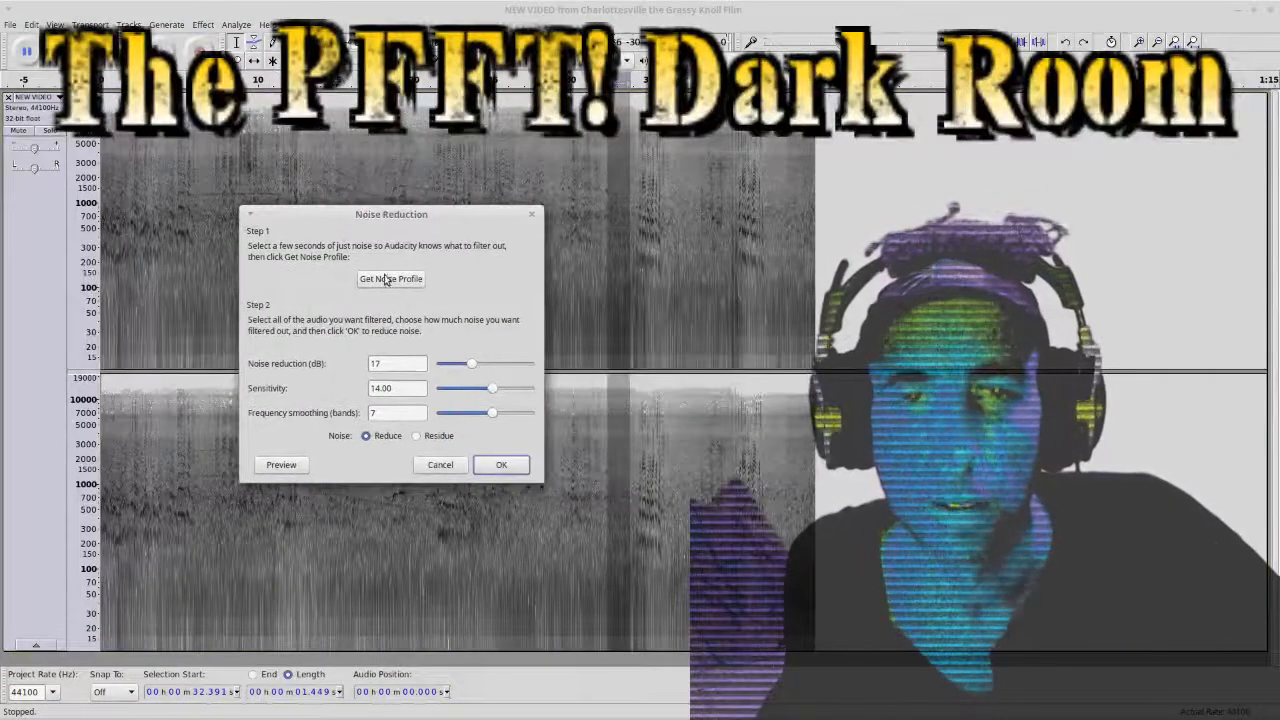
left_click(501, 464)
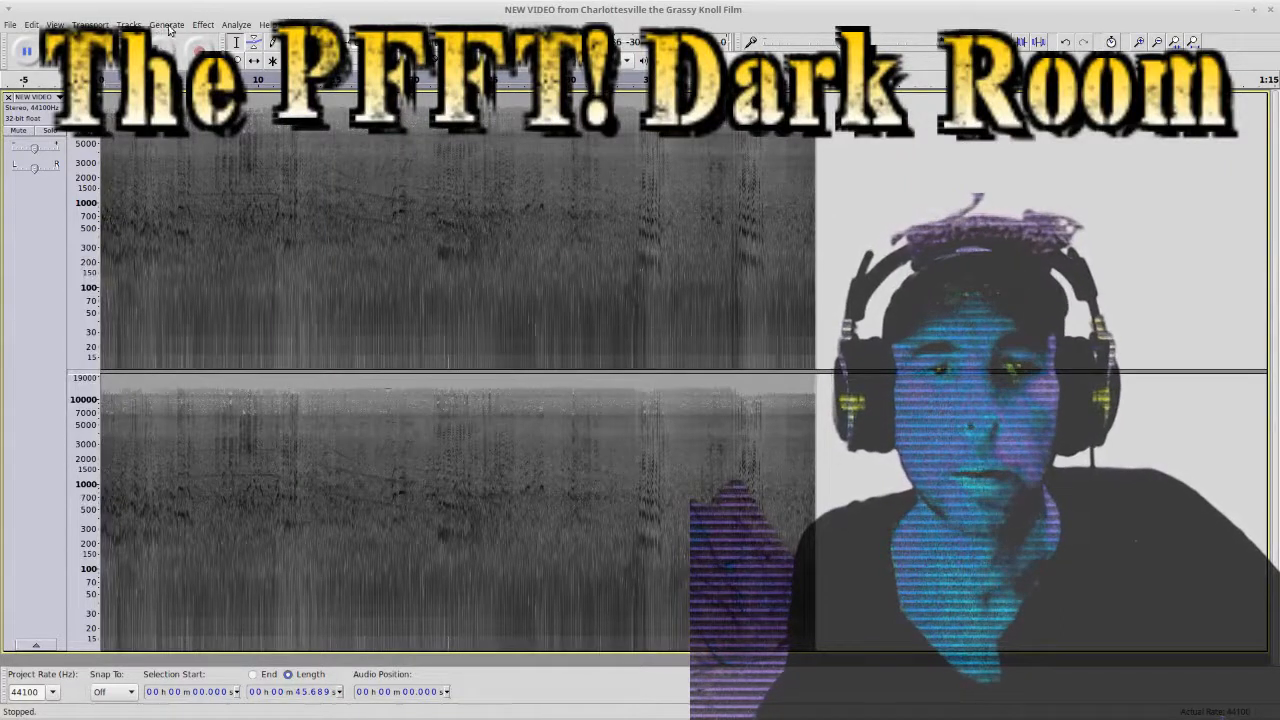
- Preview Noise Reduction at 17 dB, sensitivity 14.00, smoothing 7 on the full clip
left_click(203, 24)
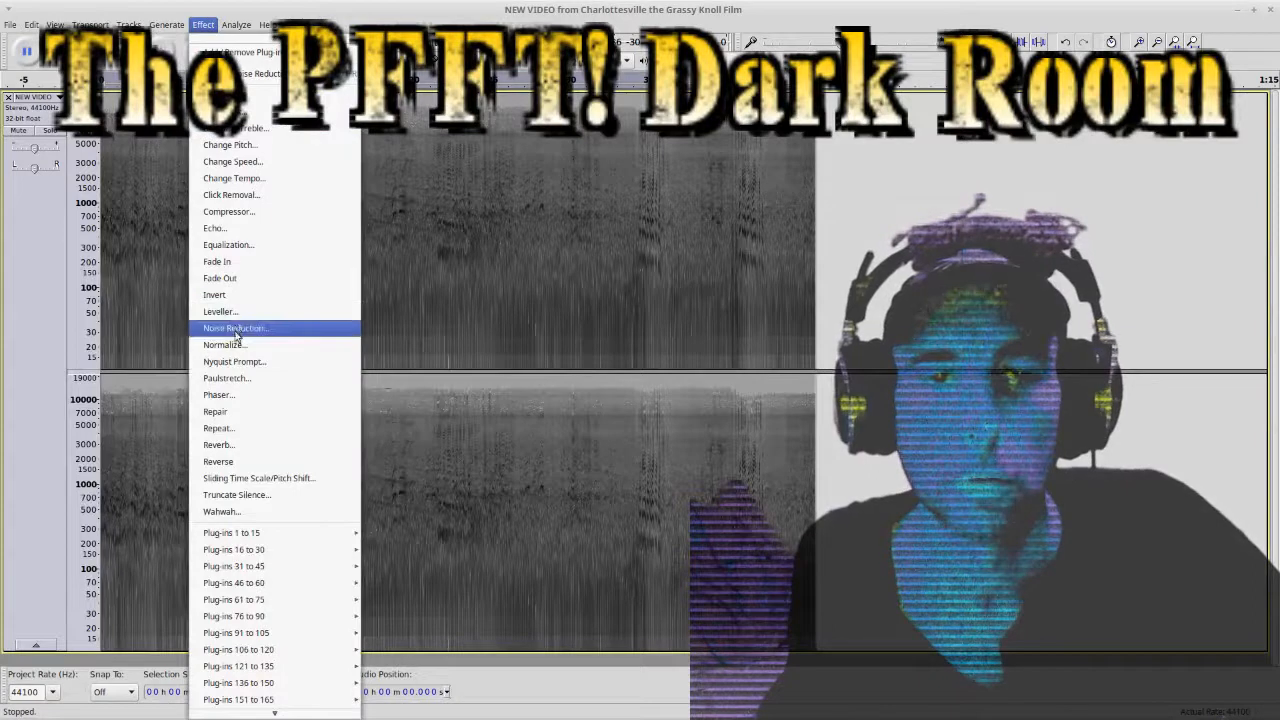
left_click(235, 328)
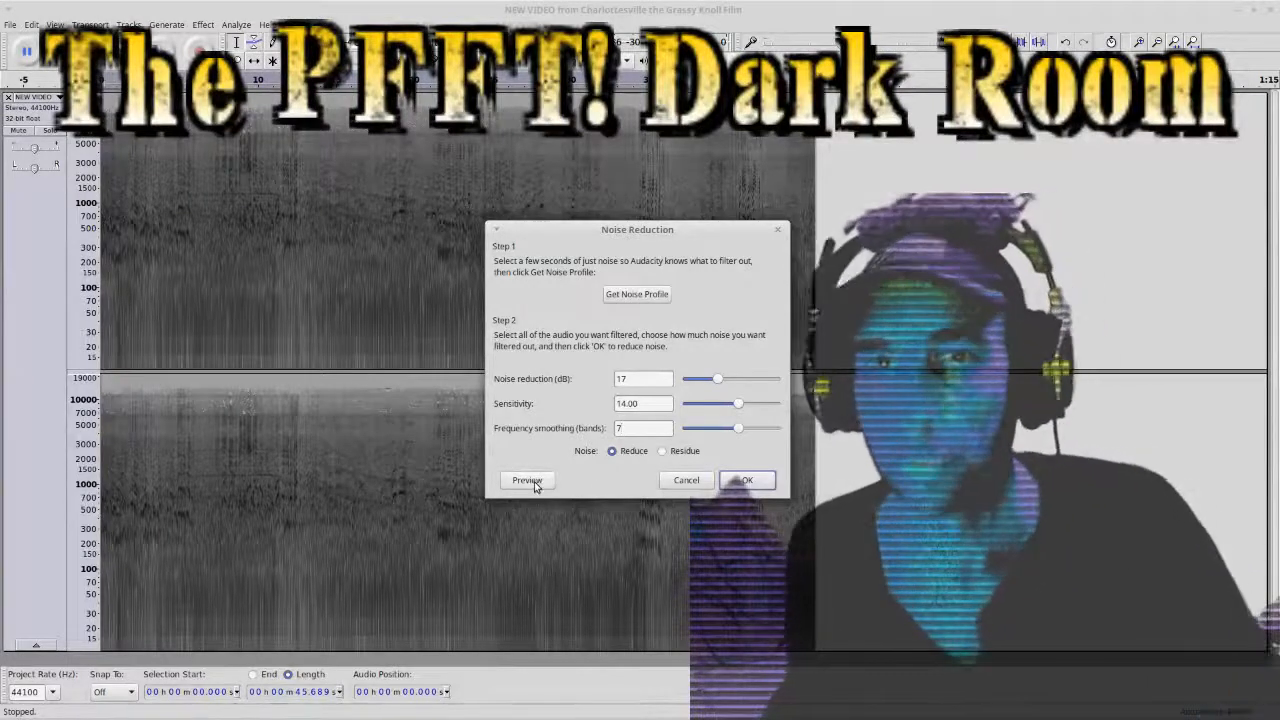
left_click(527, 480)
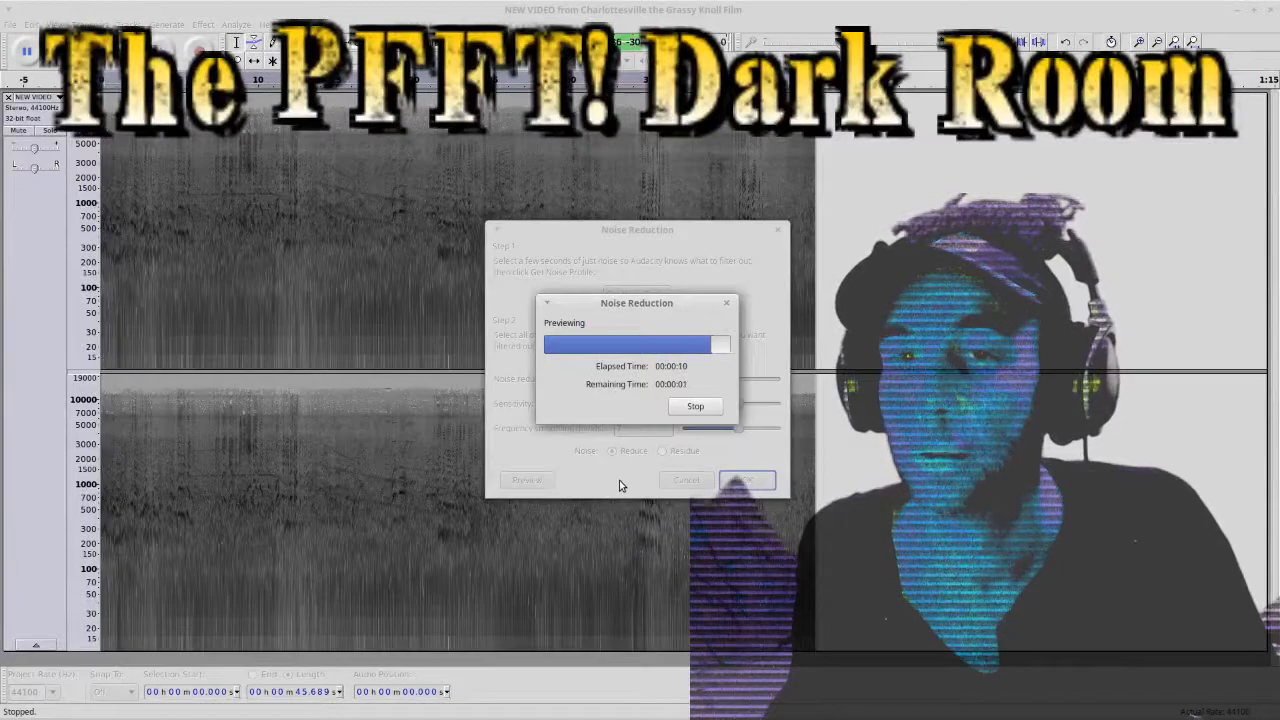
left_click(695, 406)
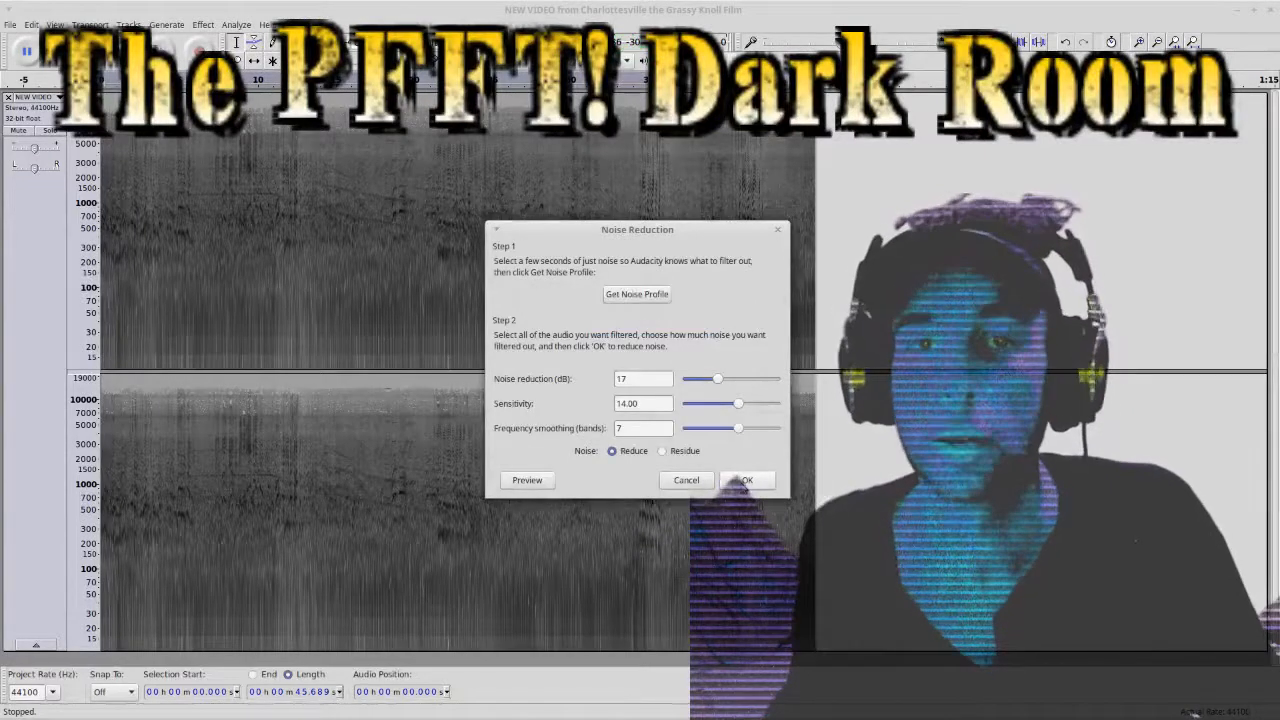
- Apply the noise reduction and switch the track display to Waveform (dB)
left_click(746, 480)
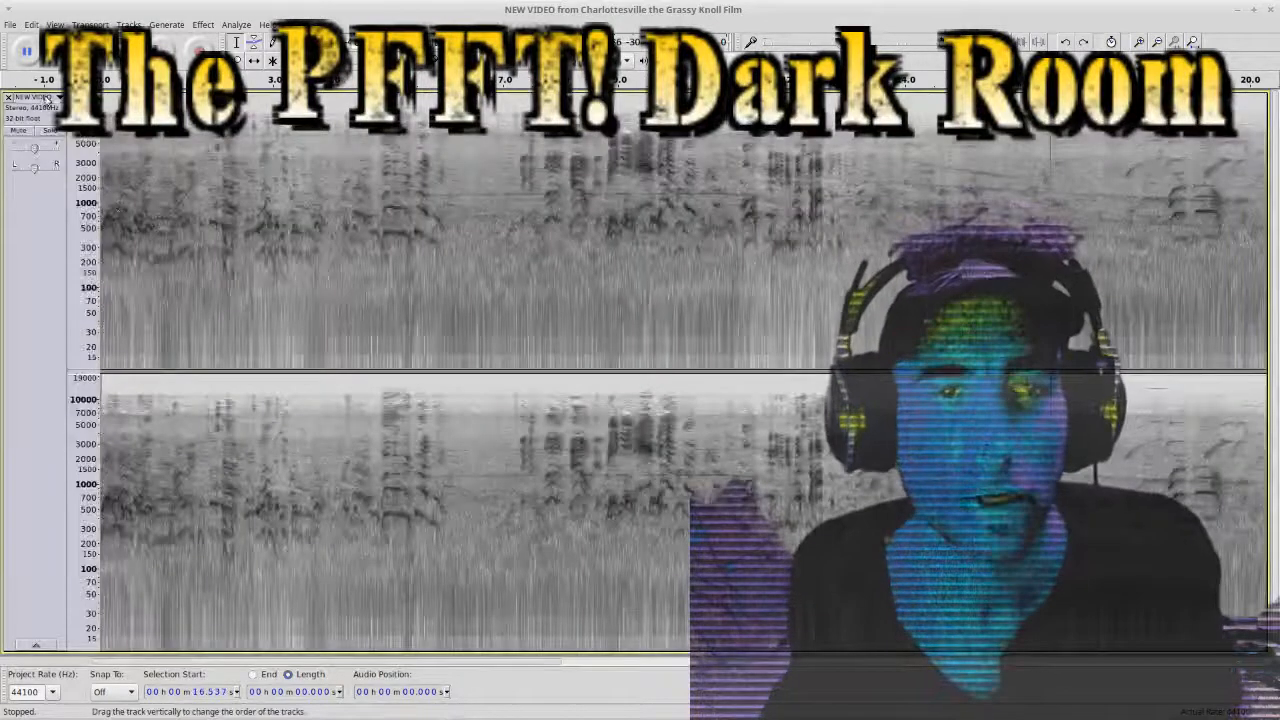
left_click(40, 97)
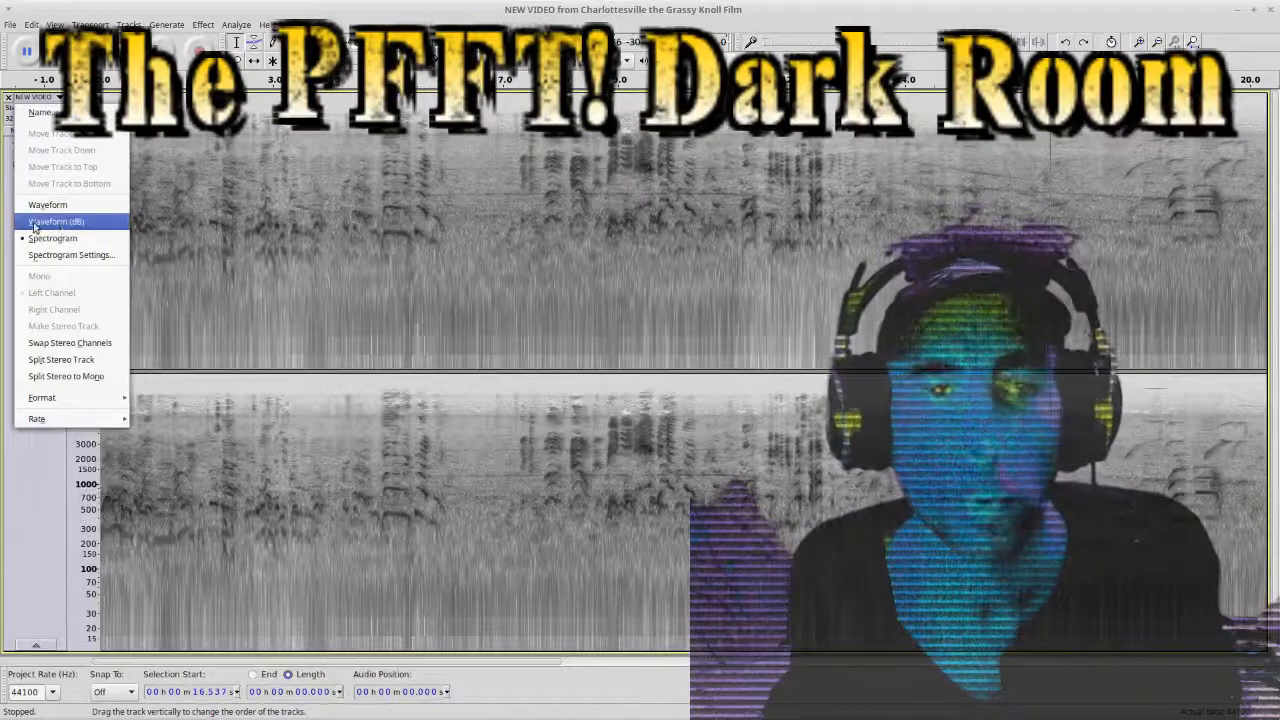
left_click(56, 221)
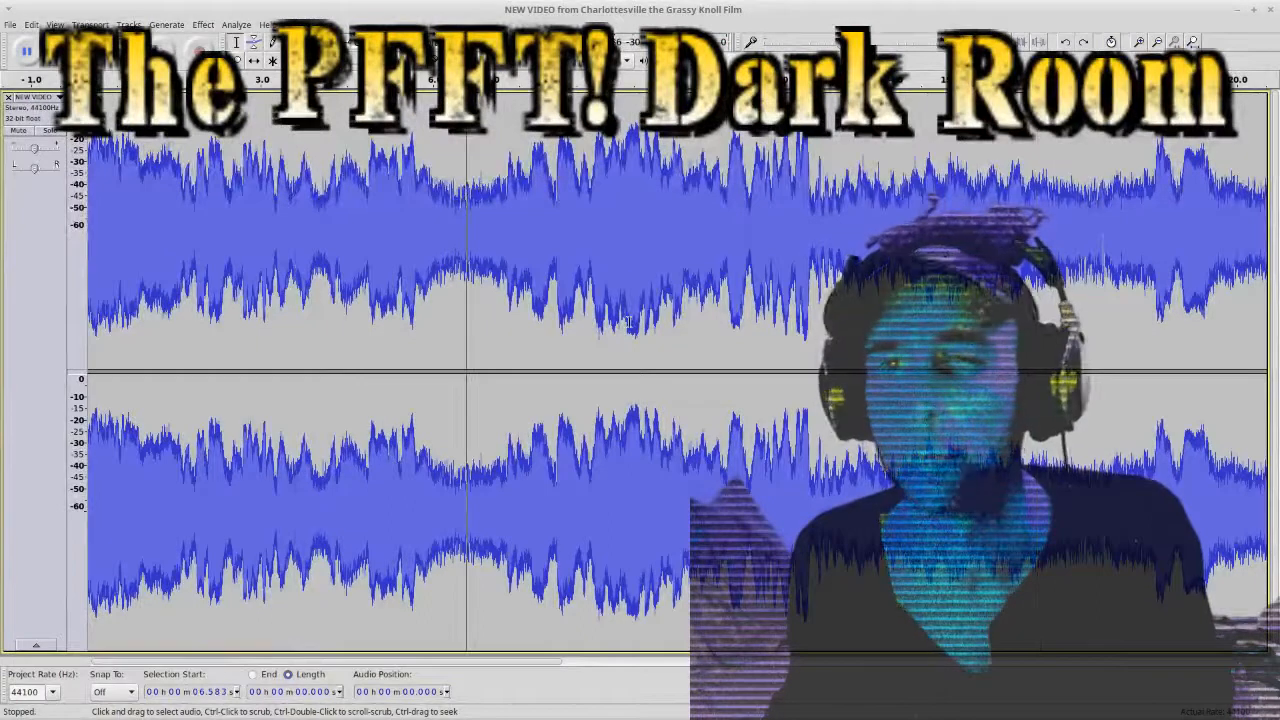
left_click(25, 50)
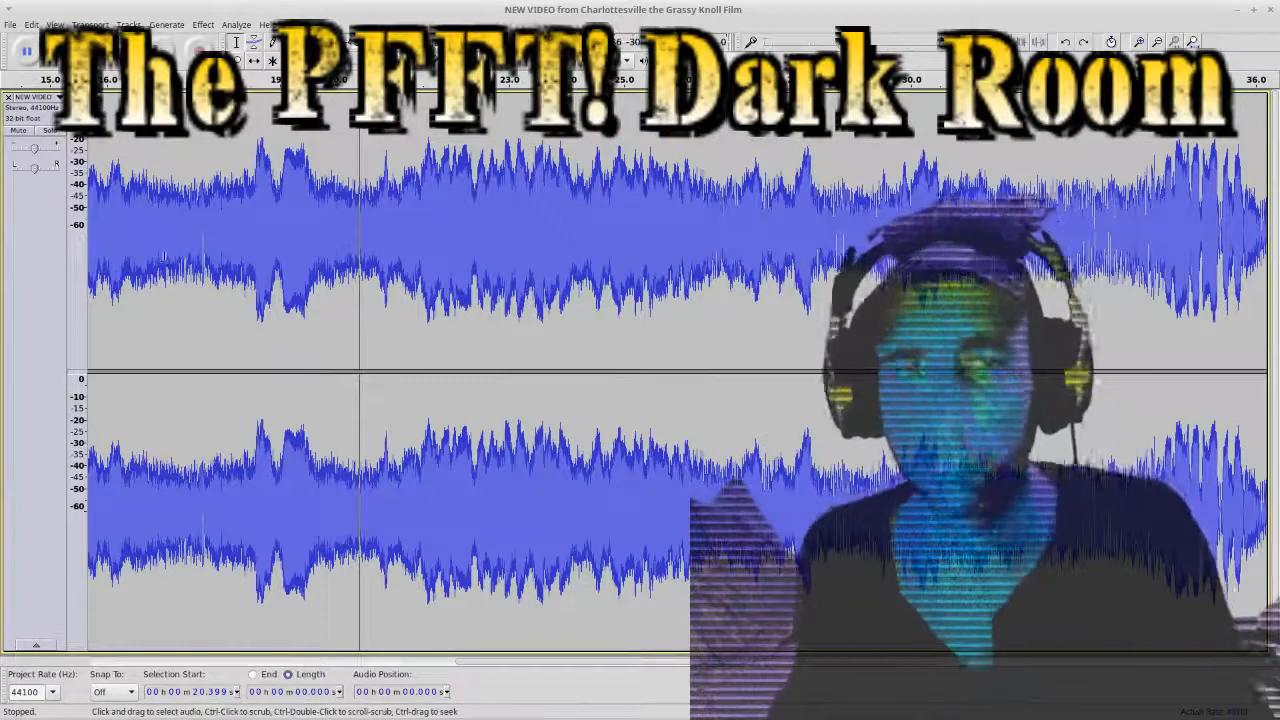
left_click(32, 24)
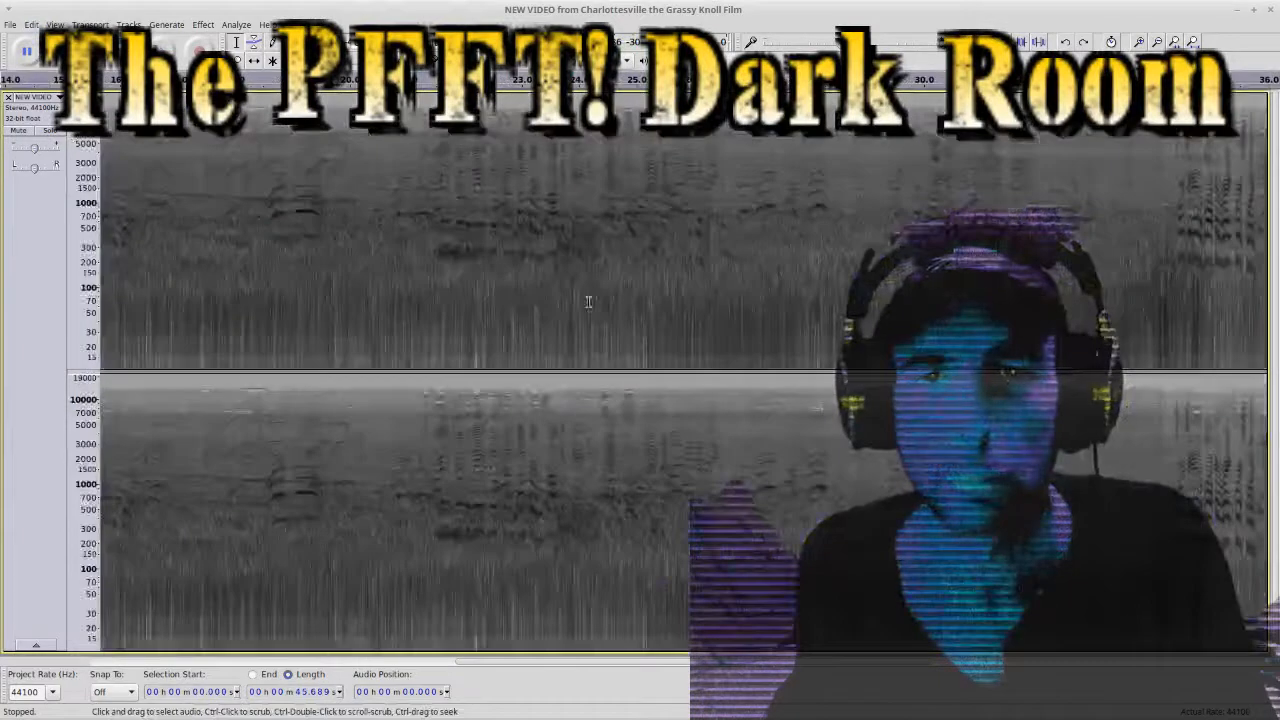
left_click(37, 97)
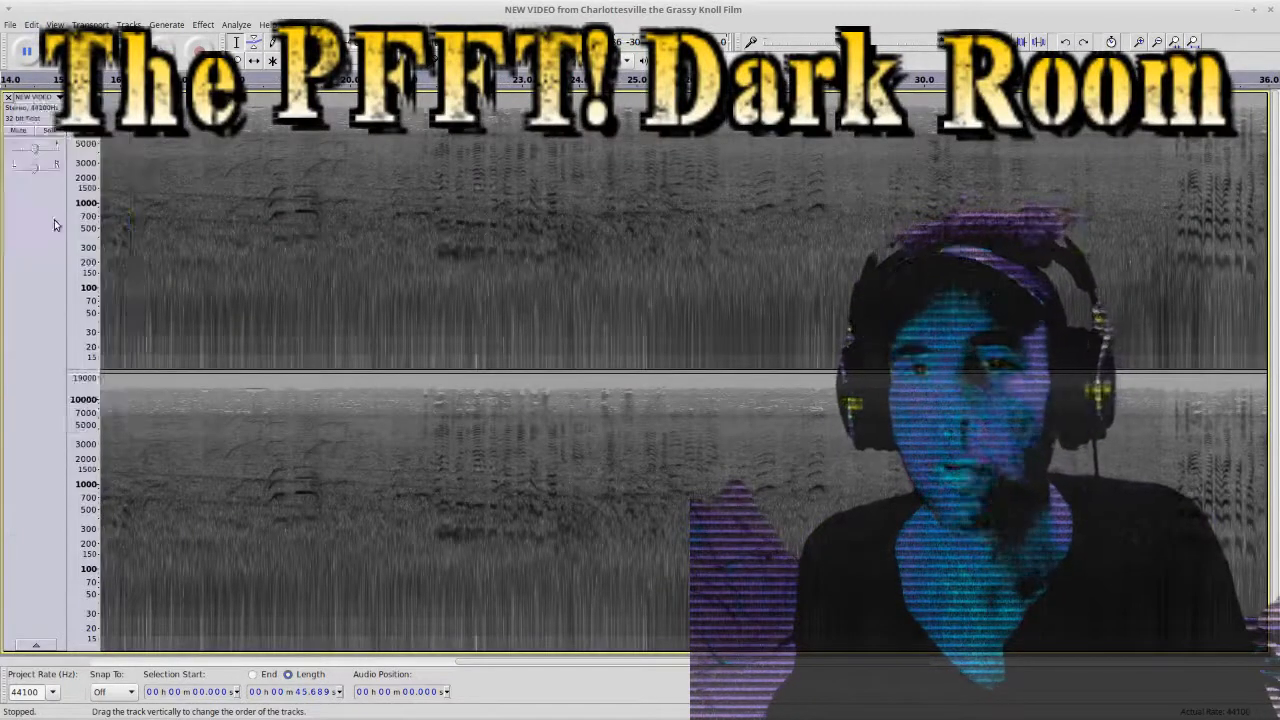
left_click(22, 47)
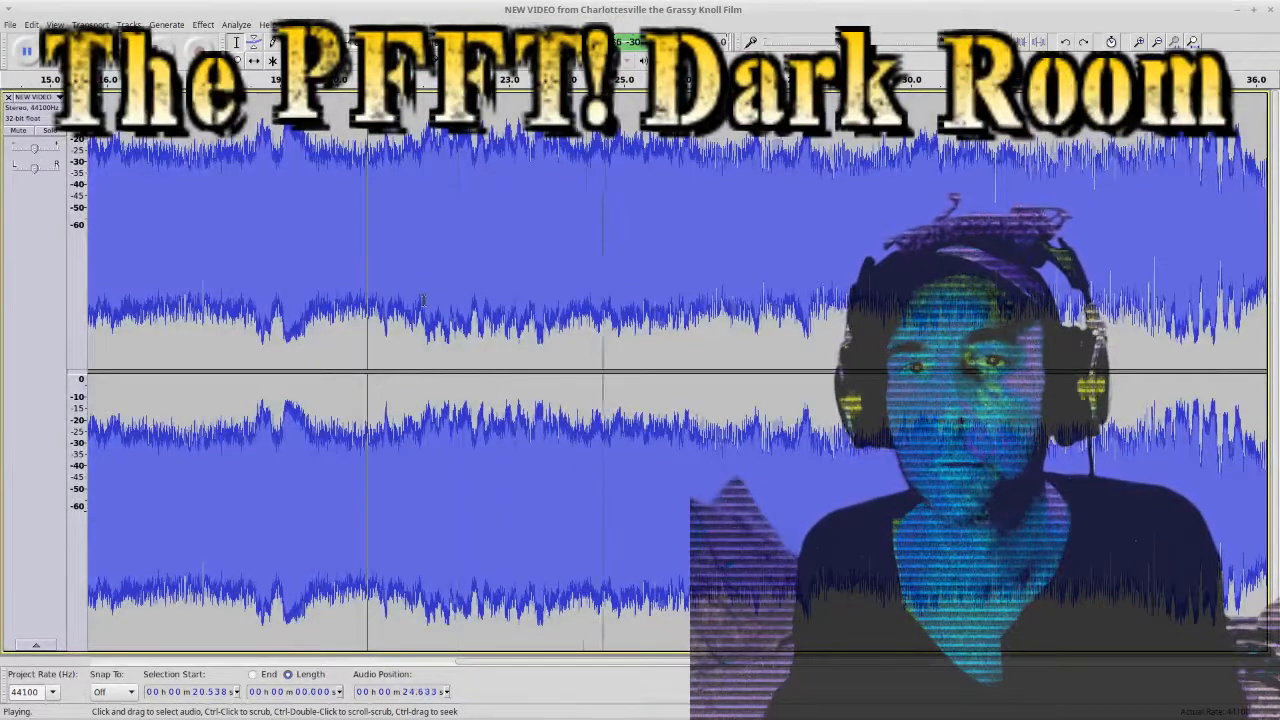
left_click(25, 50)
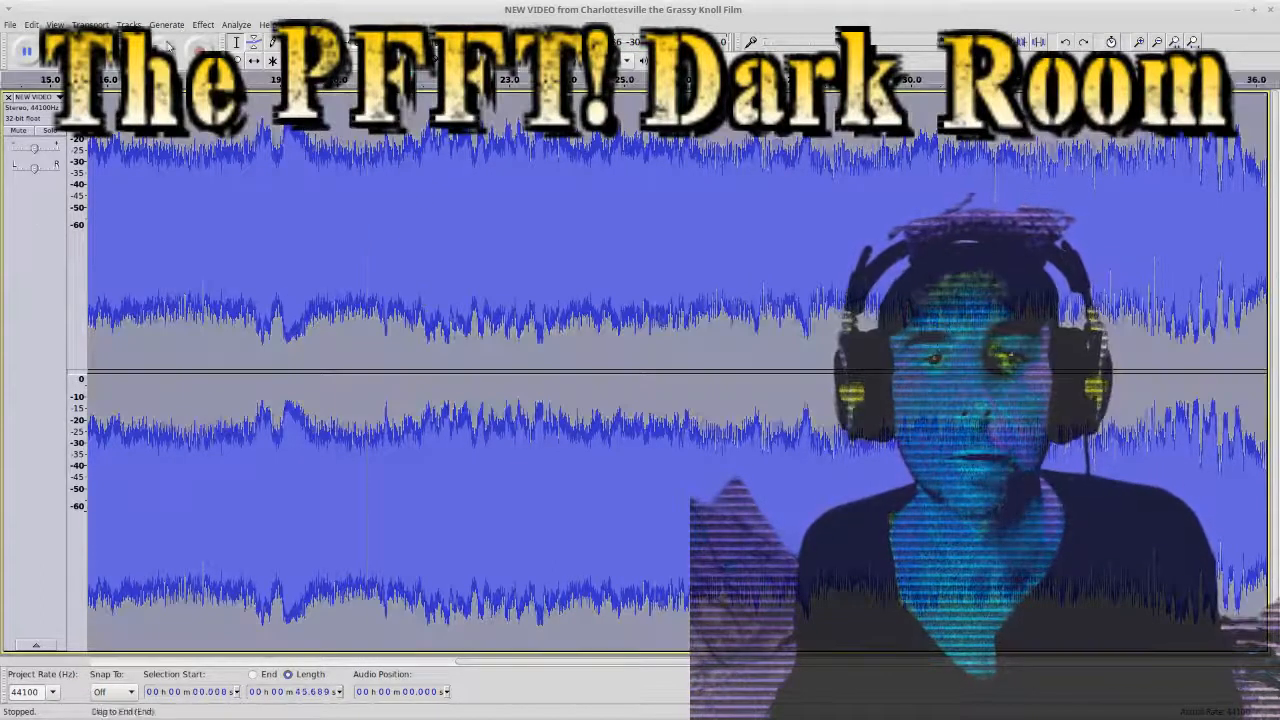
left_click(202, 24)
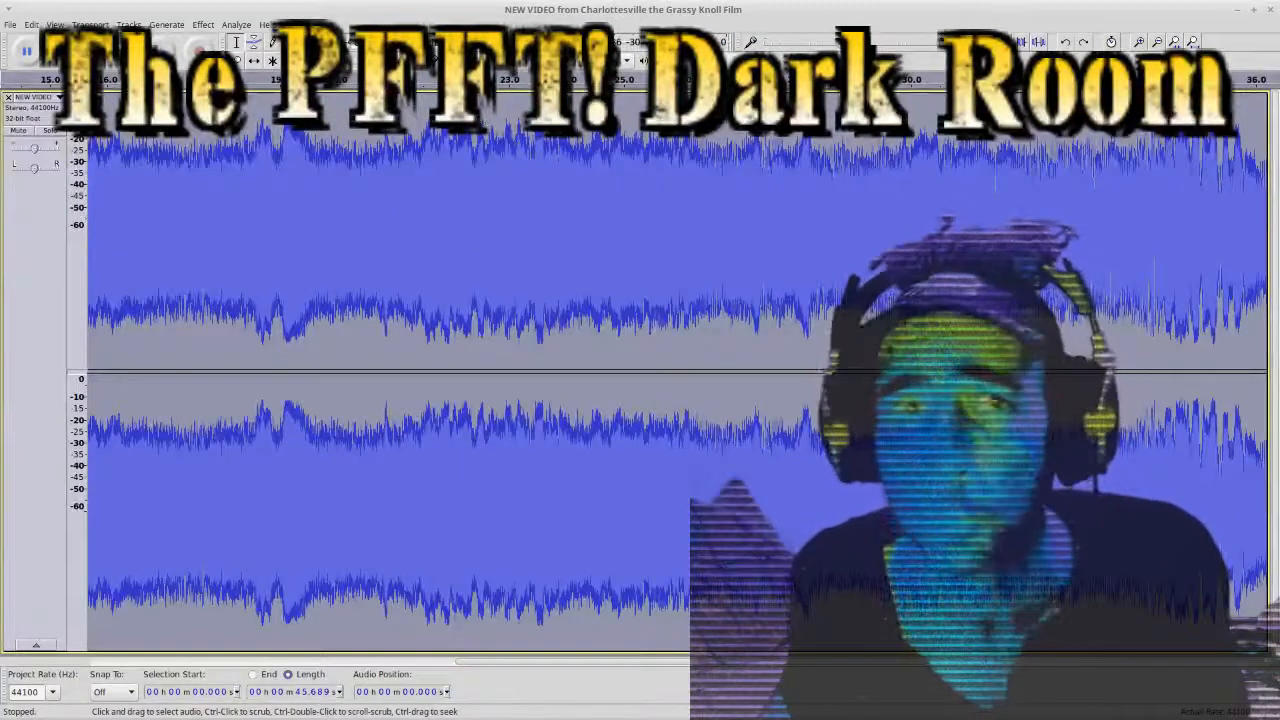
left_click(32, 24)
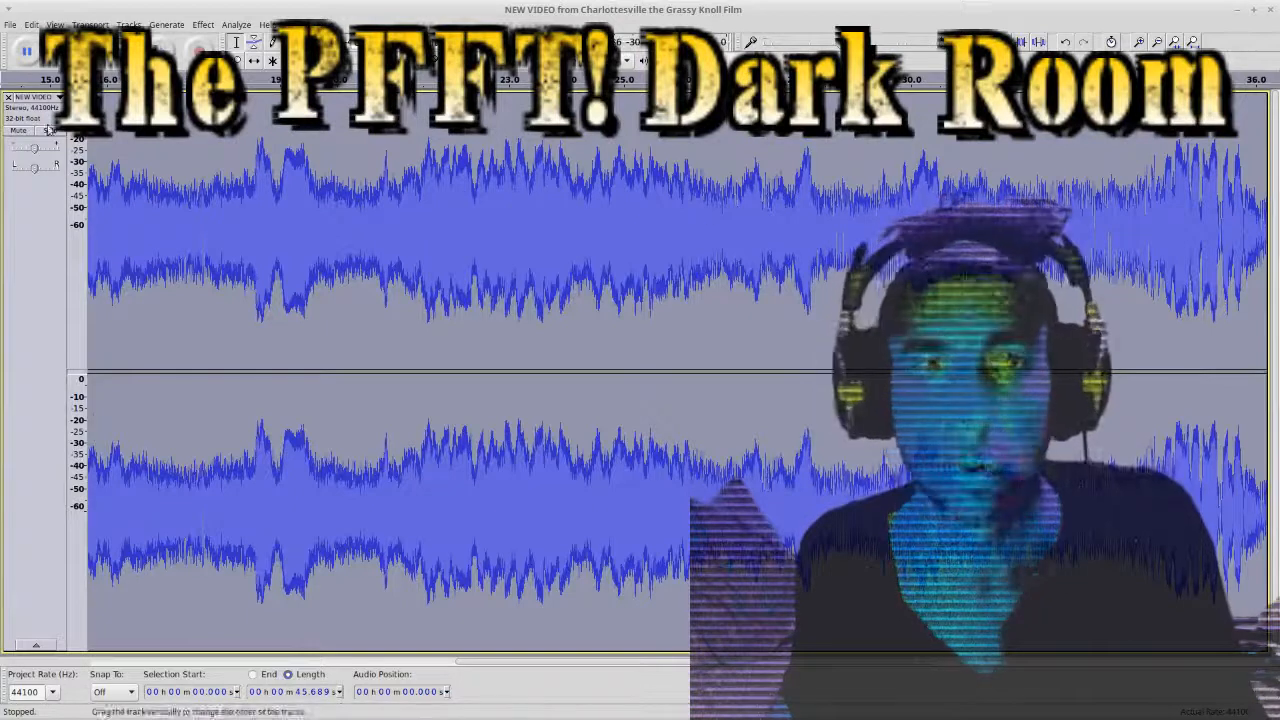
- Switch the noise-reduced stereo track's display to Spectrogram
left_click(40, 97)
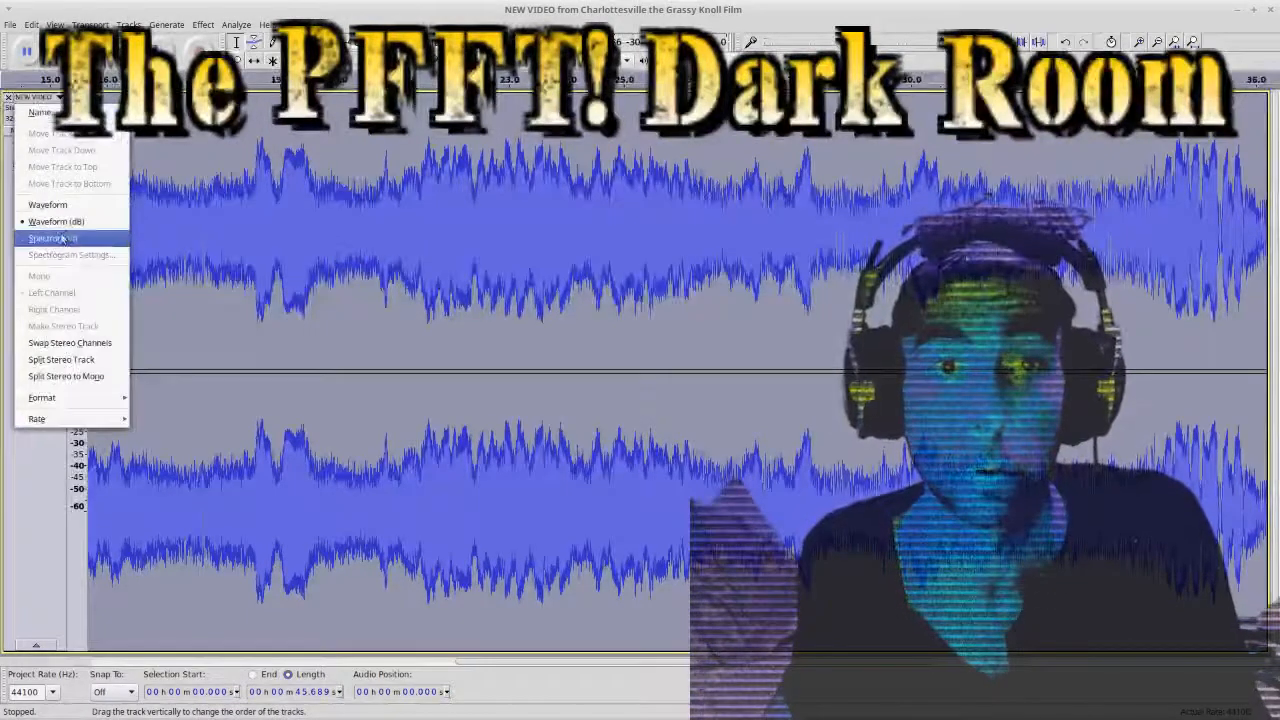
left_click(52, 238)
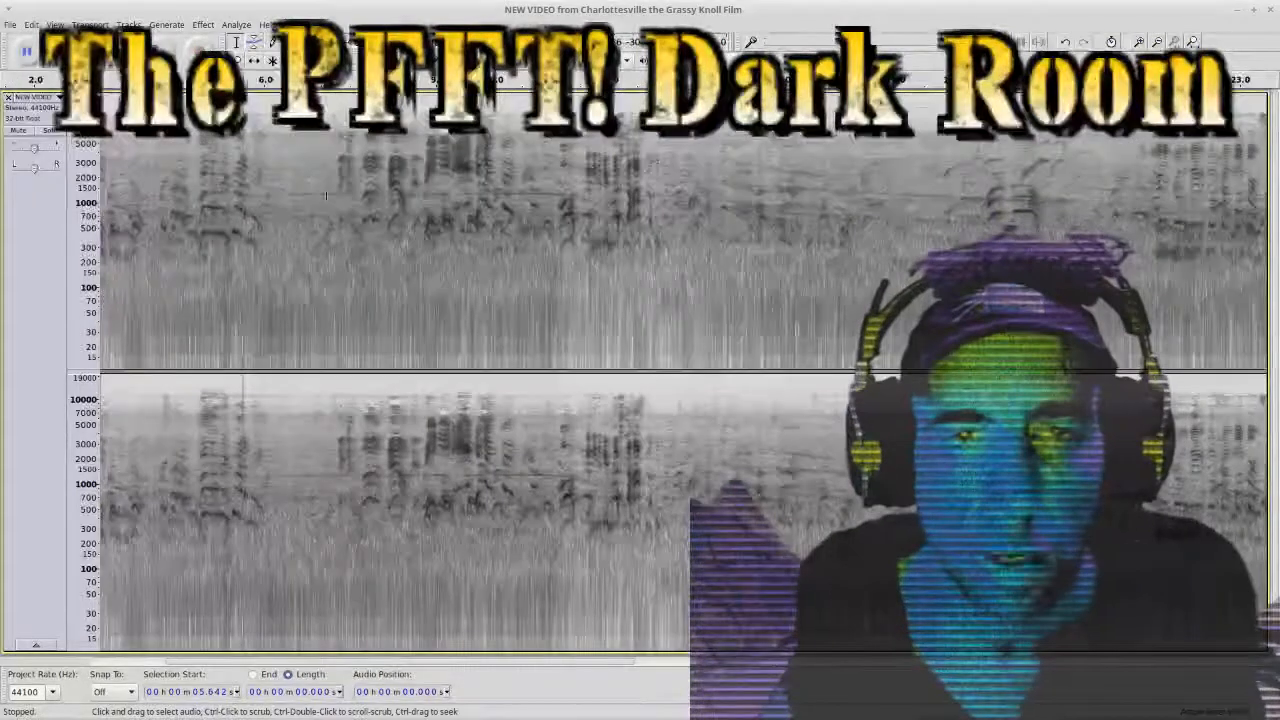
left_click(25, 50)
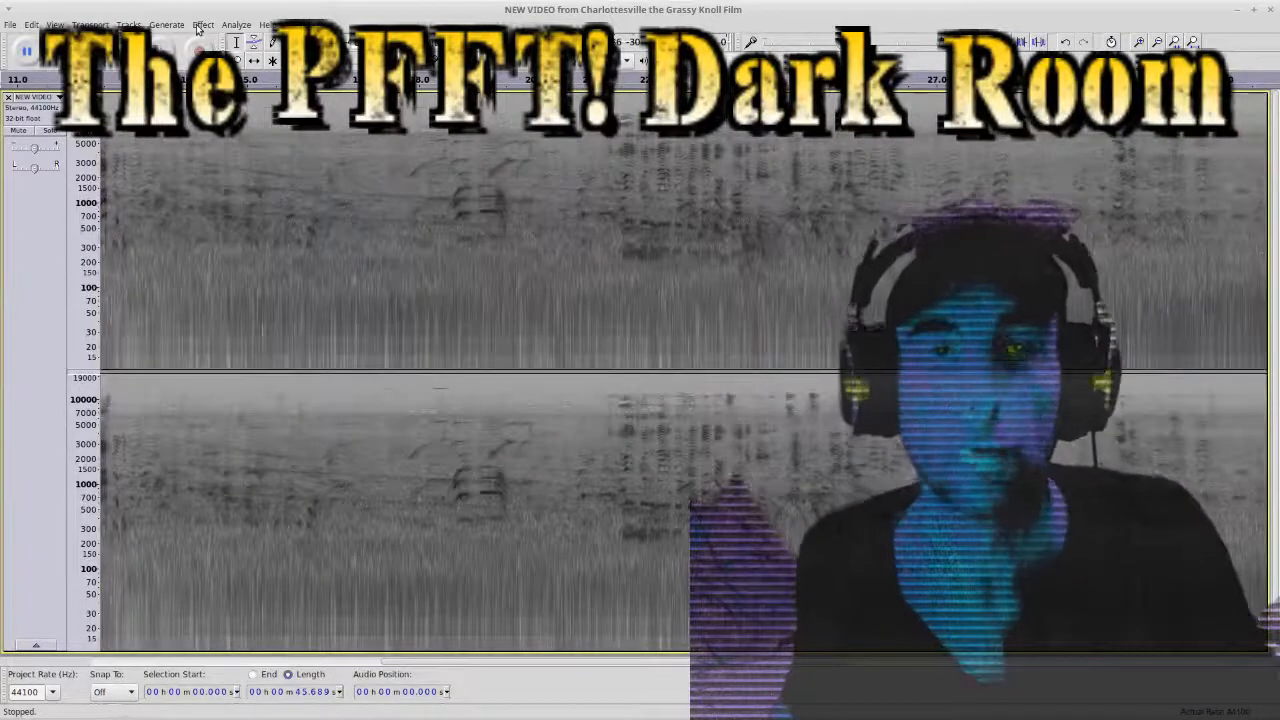
mouse_move(170, 28)
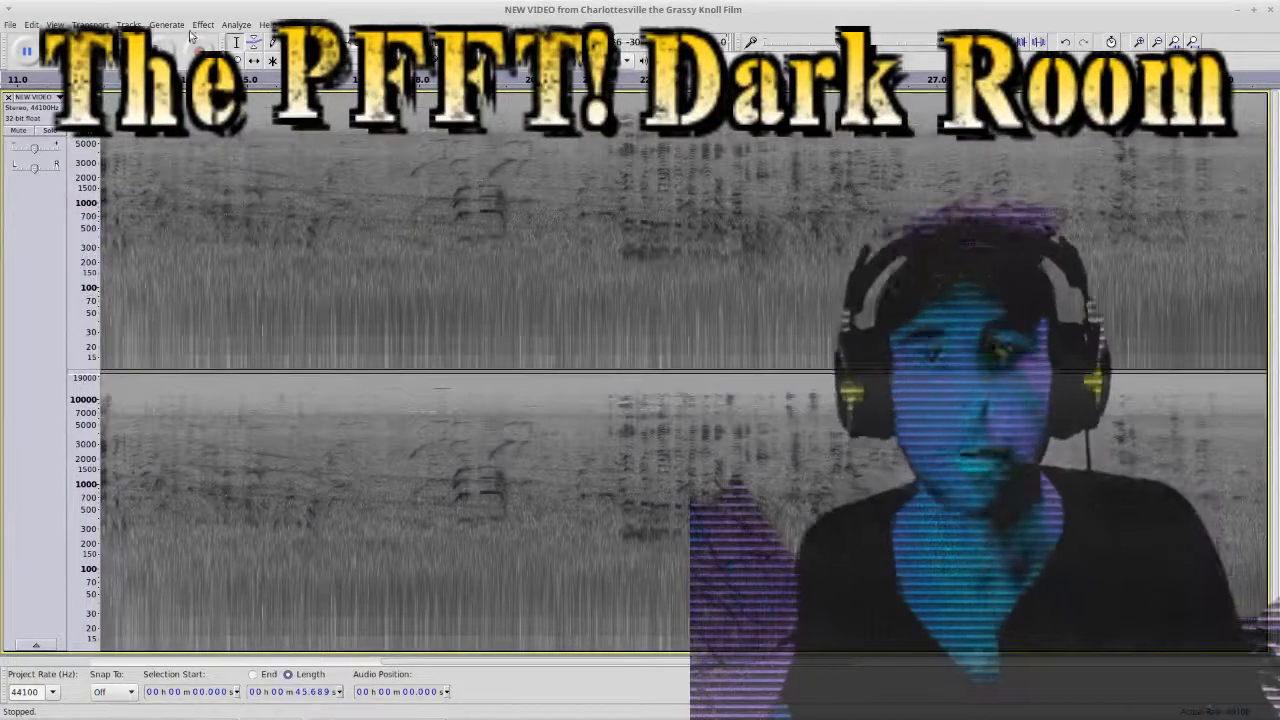
- Return the track display to Waveform (dB) and bring up the Effect list
left_click(202, 24)
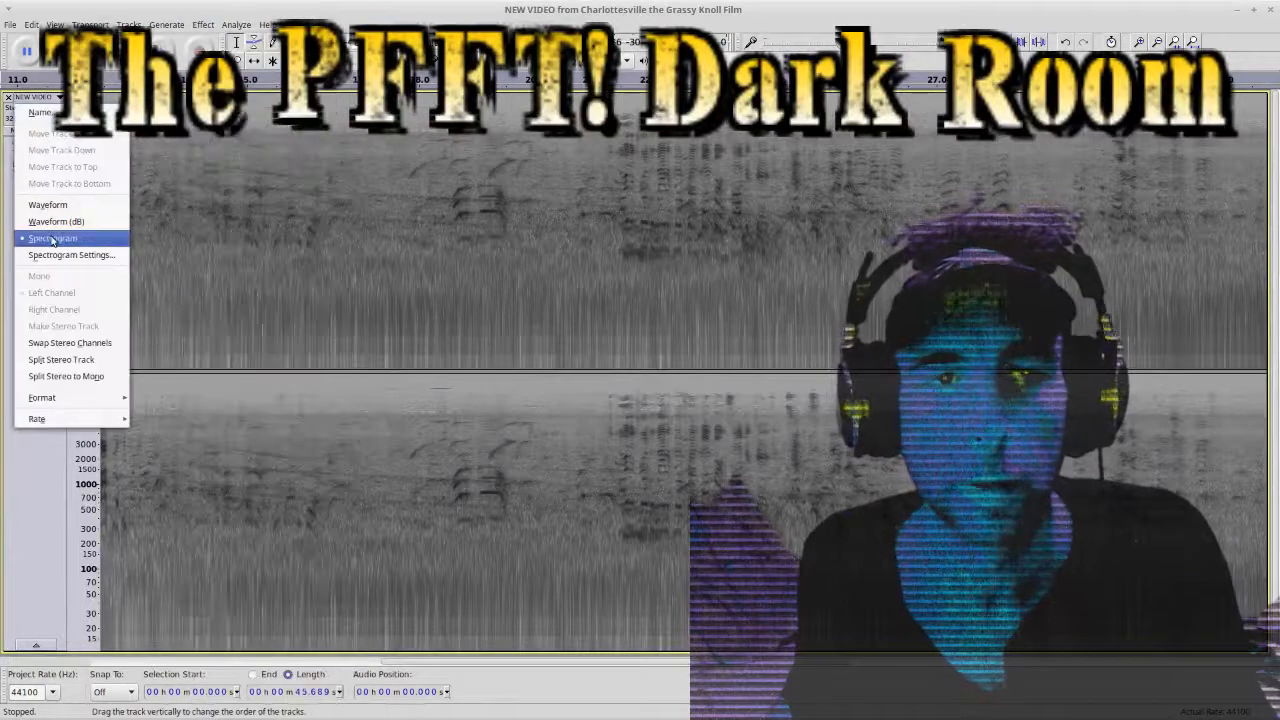
left_click(48, 204)
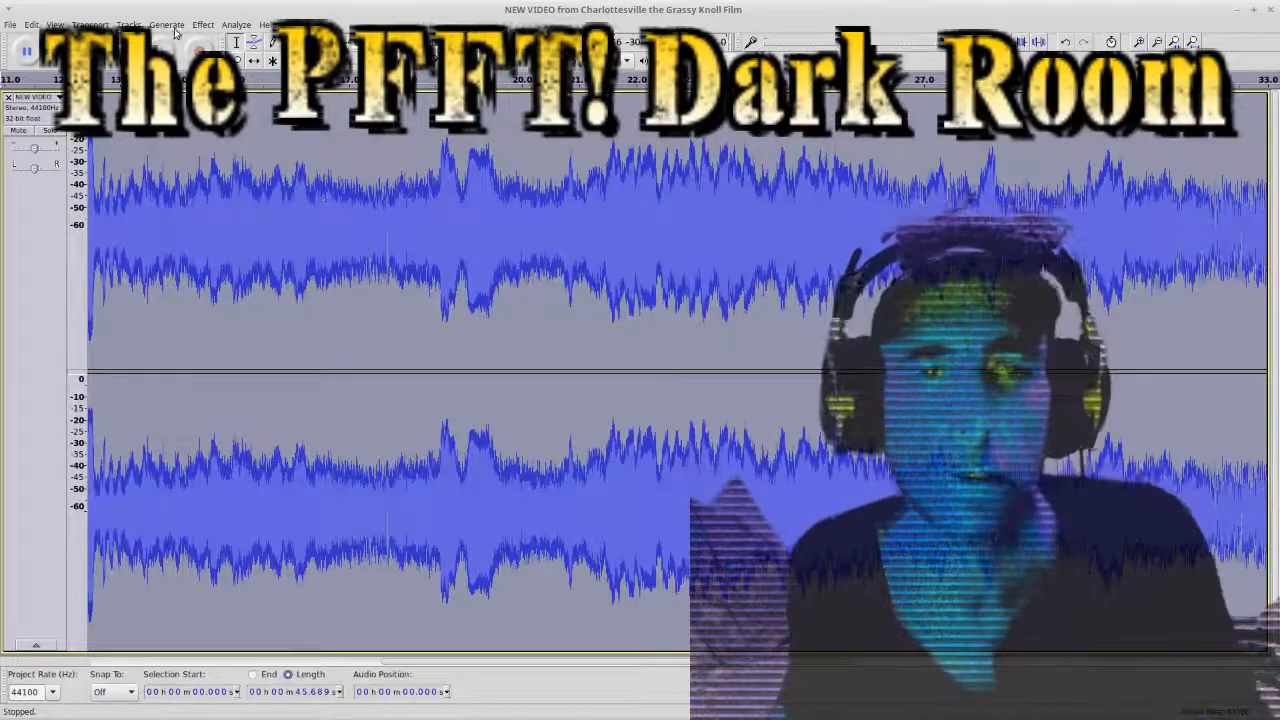
left_click(202, 24)
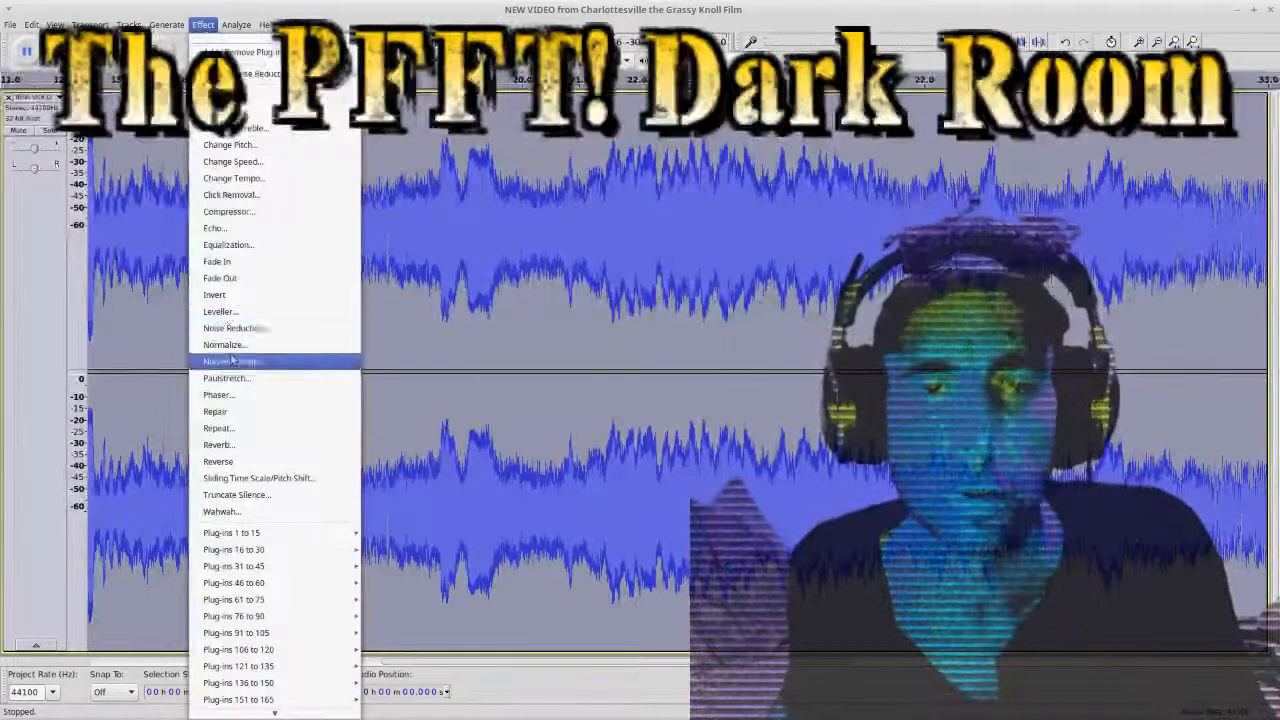
- Apply Compressor with -40 dB noise floor, -12 dB threshold and 5:1 ratio
left_click(229, 211)
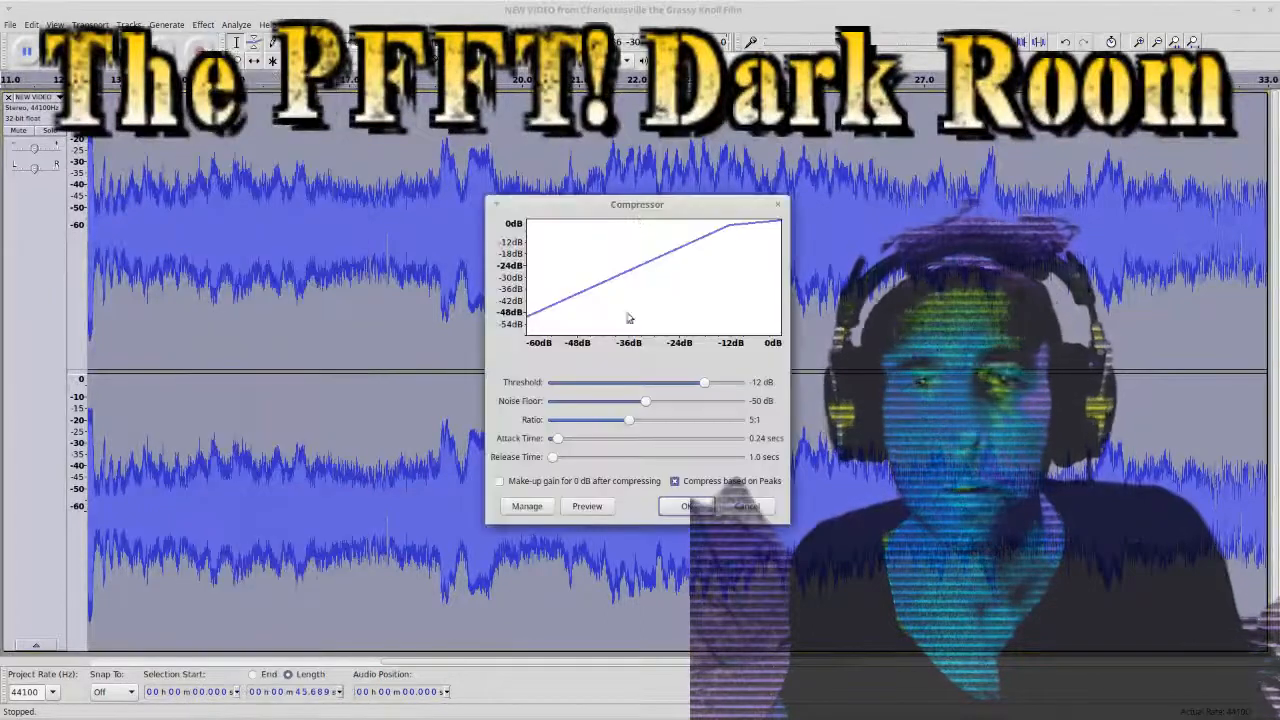
left_click_drag(637, 204, 440, 247)
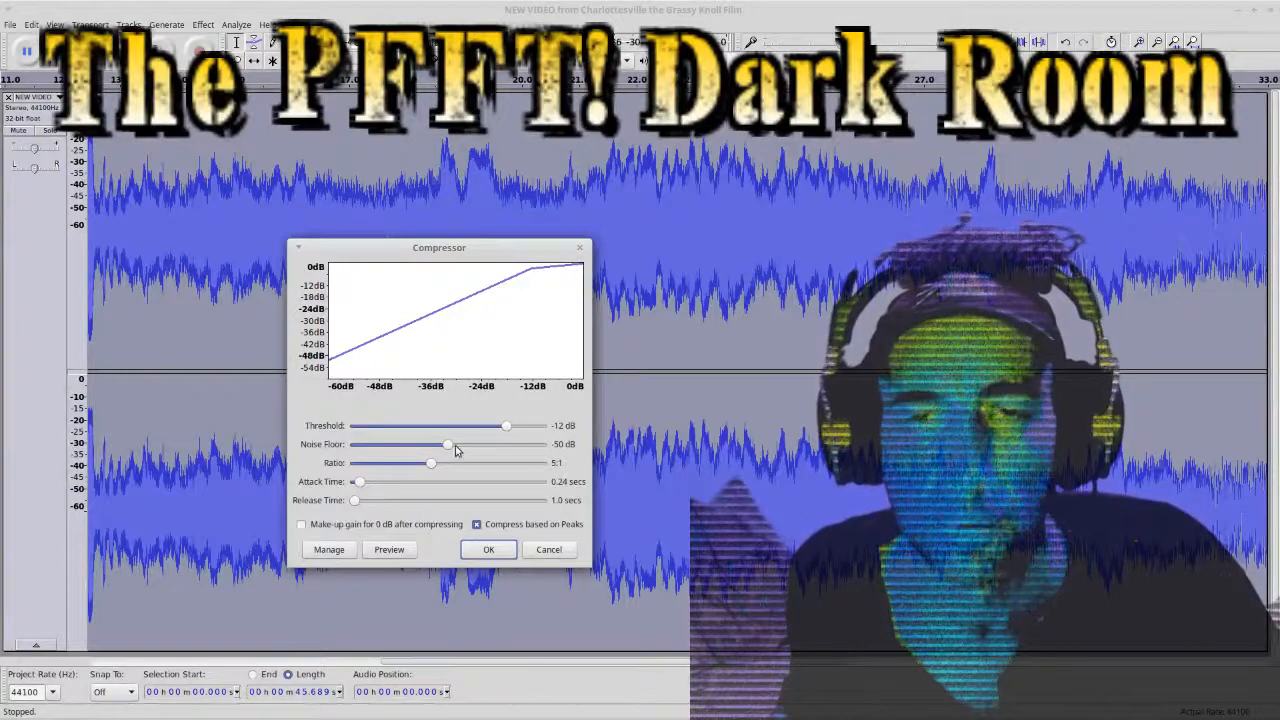
left_click_drag(447, 444, 478, 444)
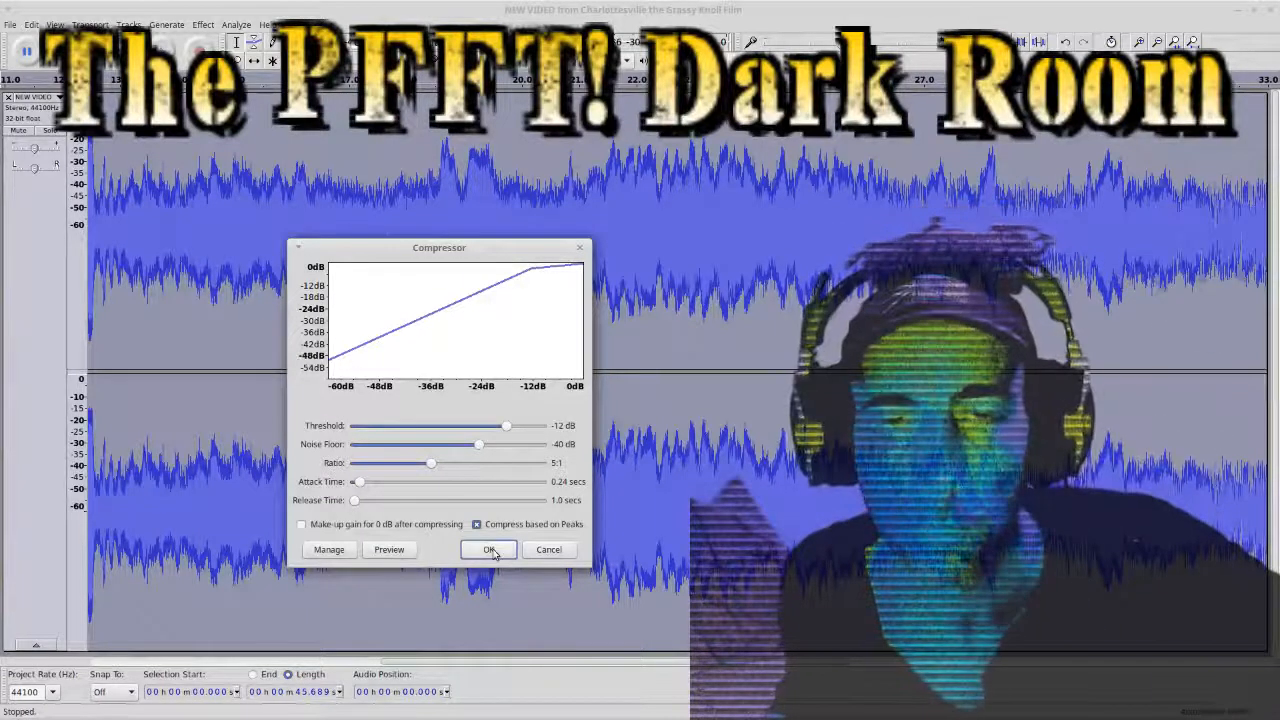
left_click(488, 549)
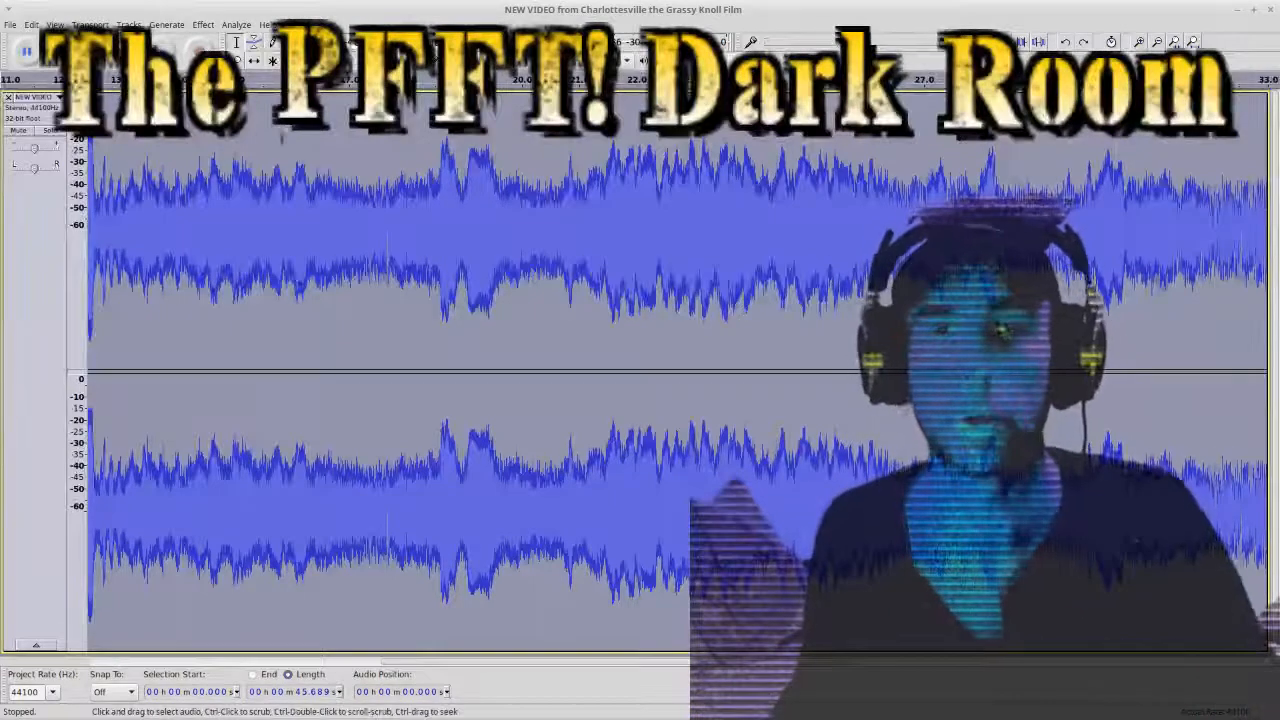
- Normalize the track to -2.0 dB maximum amplitude with DC offset removal
left_click(203, 24)
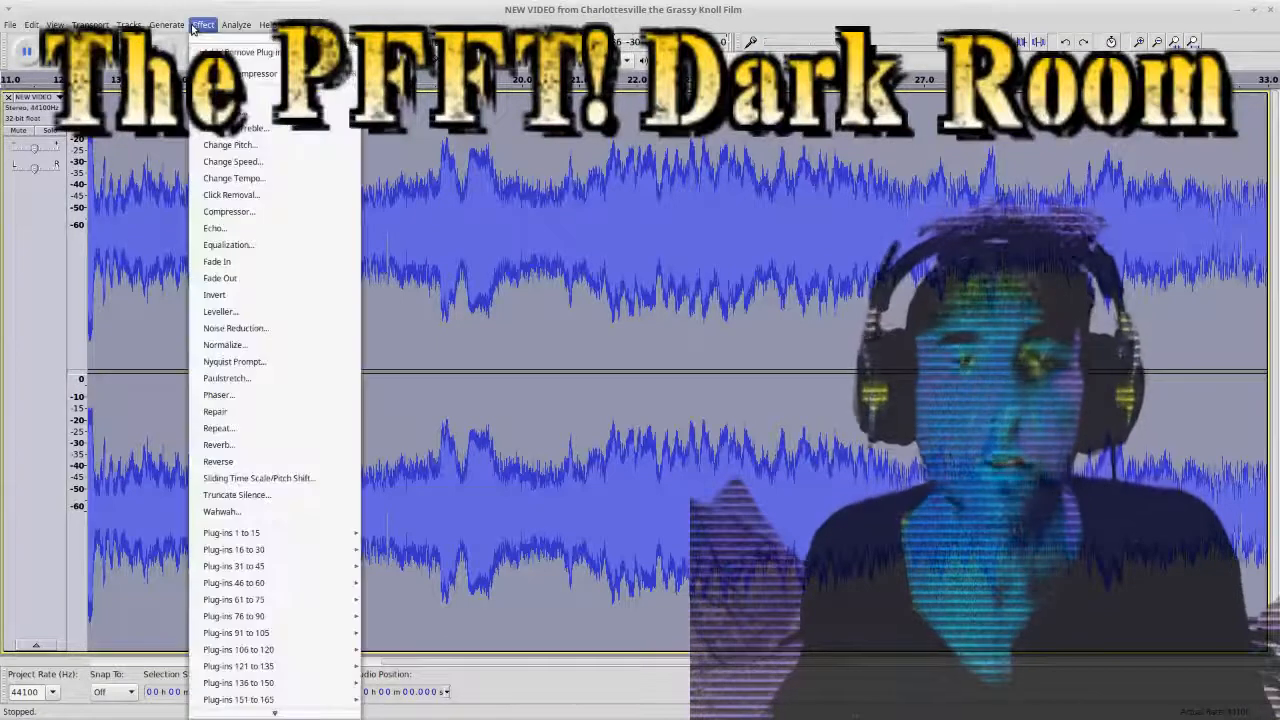
mouse_move(220, 278)
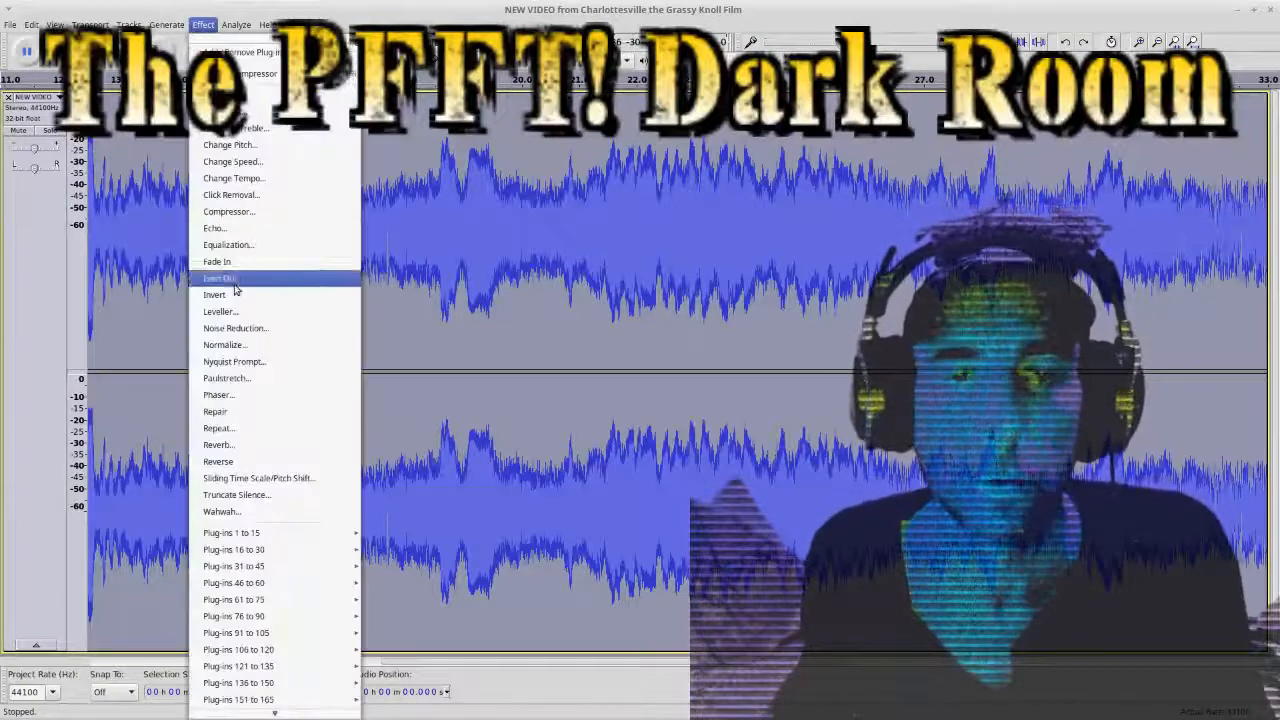
left_click(224, 344)
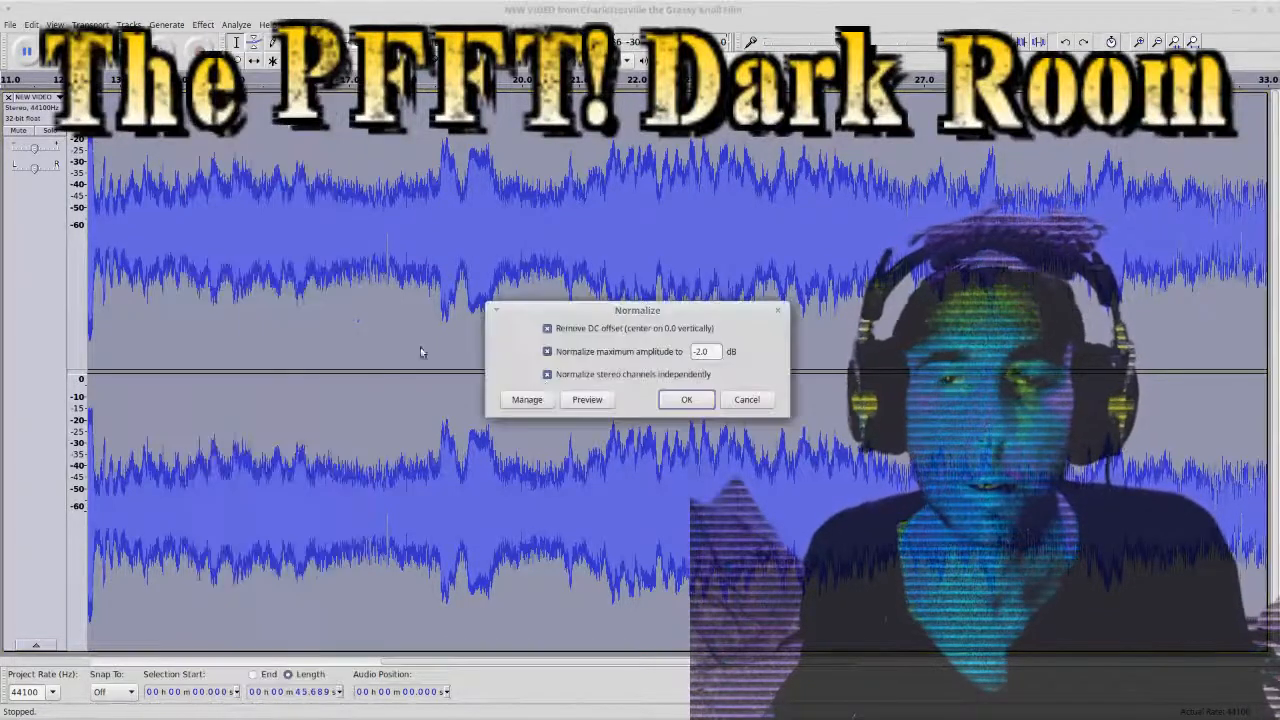
mouse_move(456, 252)
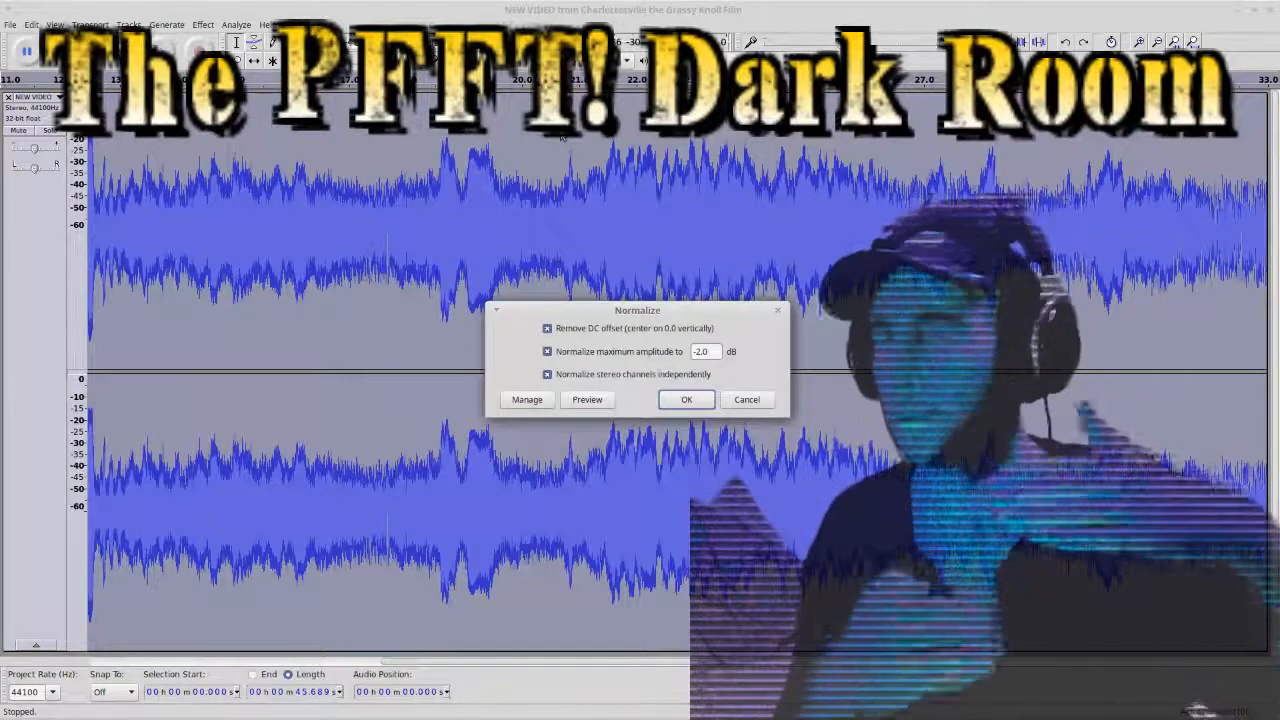
left_click(686, 399)
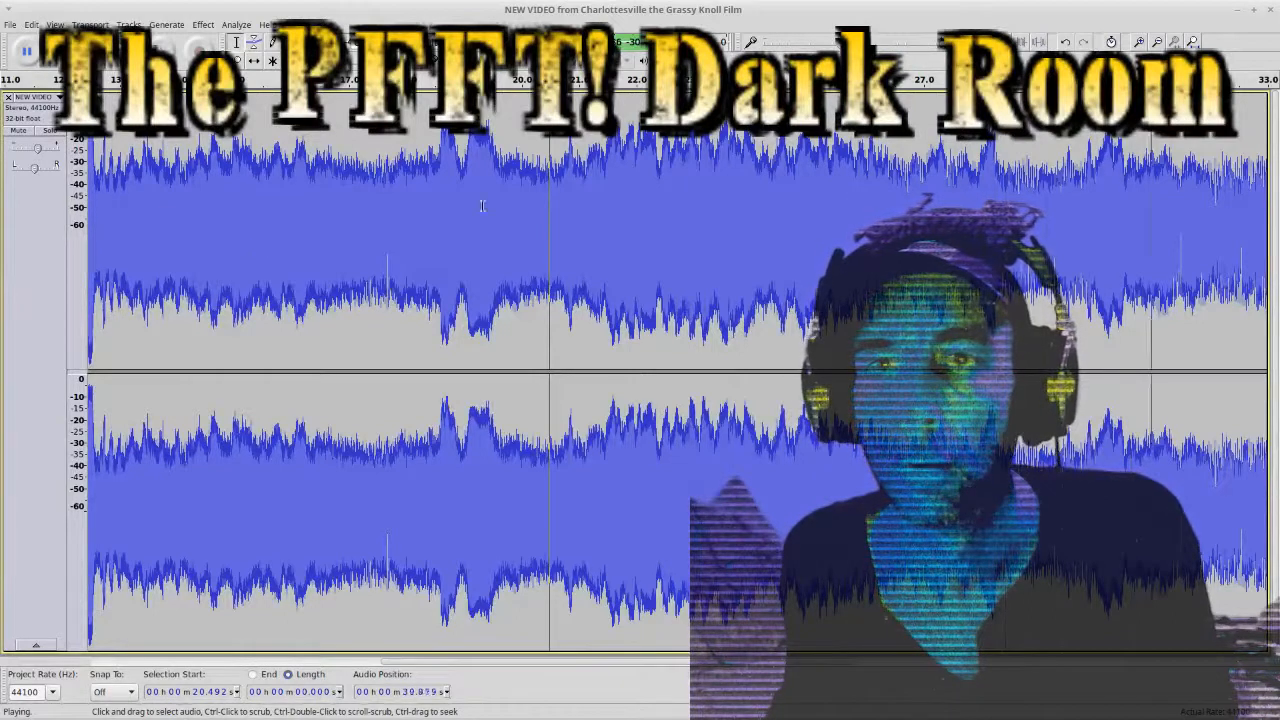
left_click(25, 50)
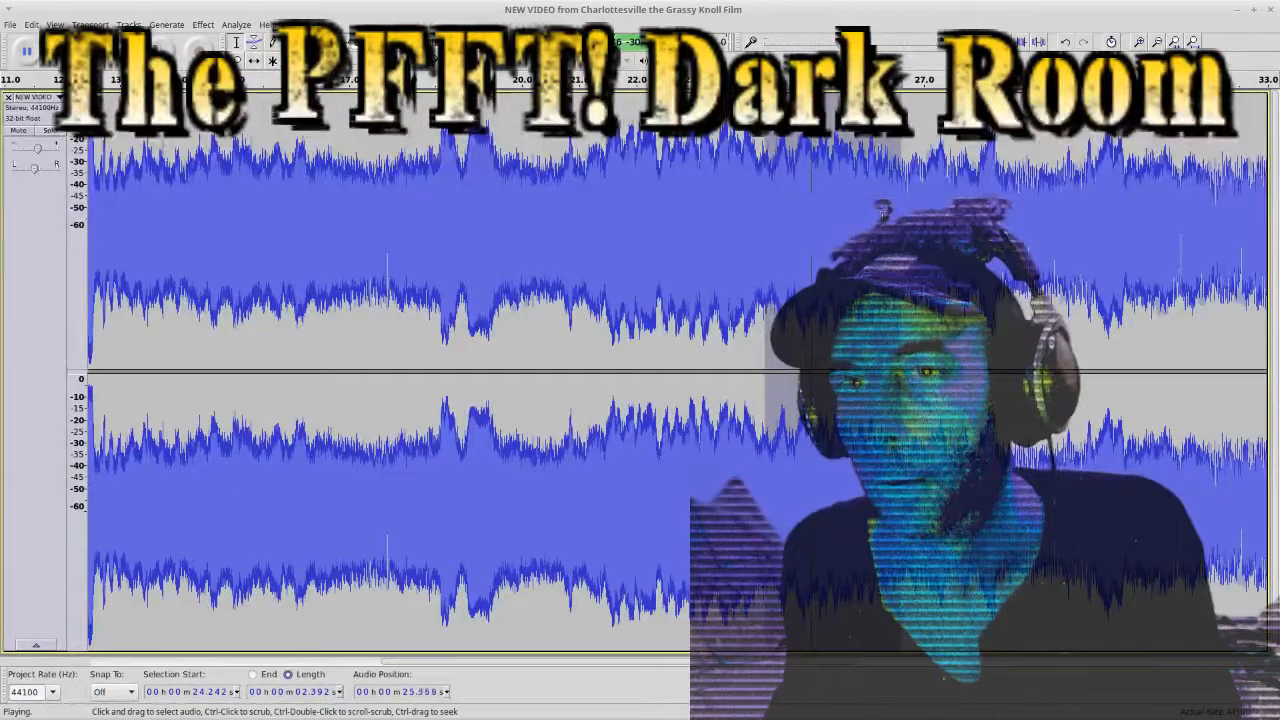
left_click(25, 50)
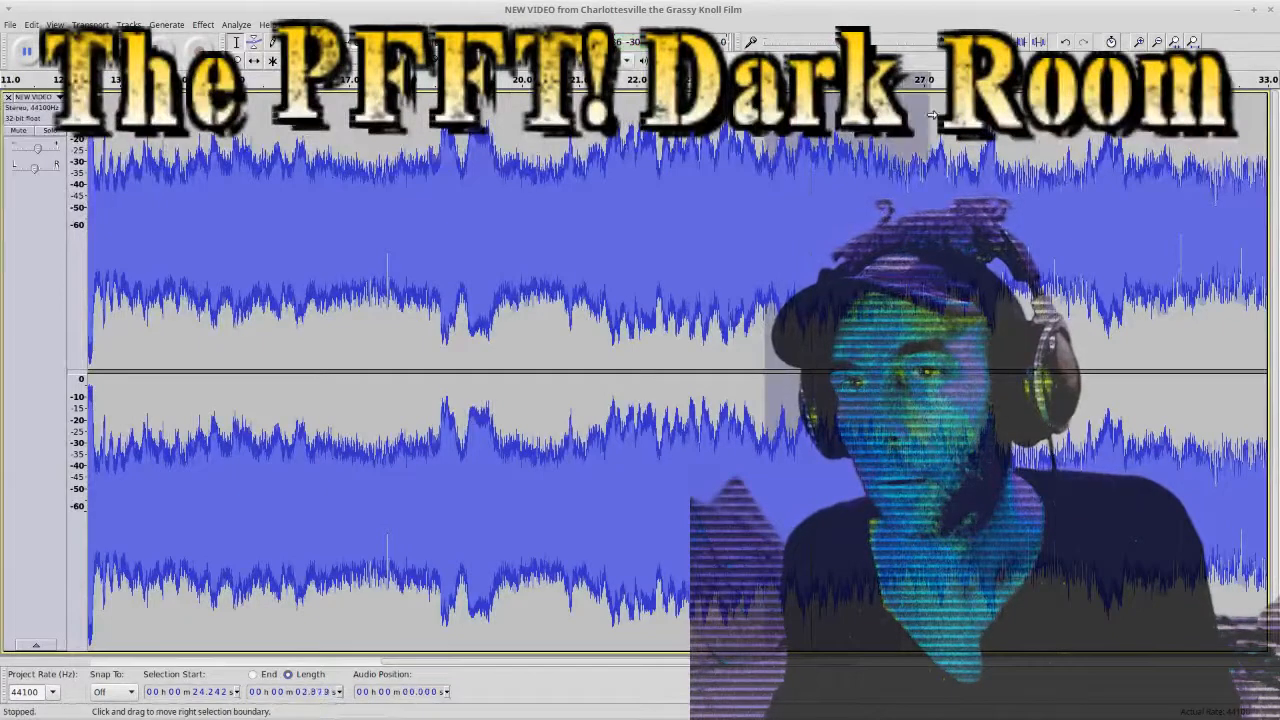
left_click(25, 50)
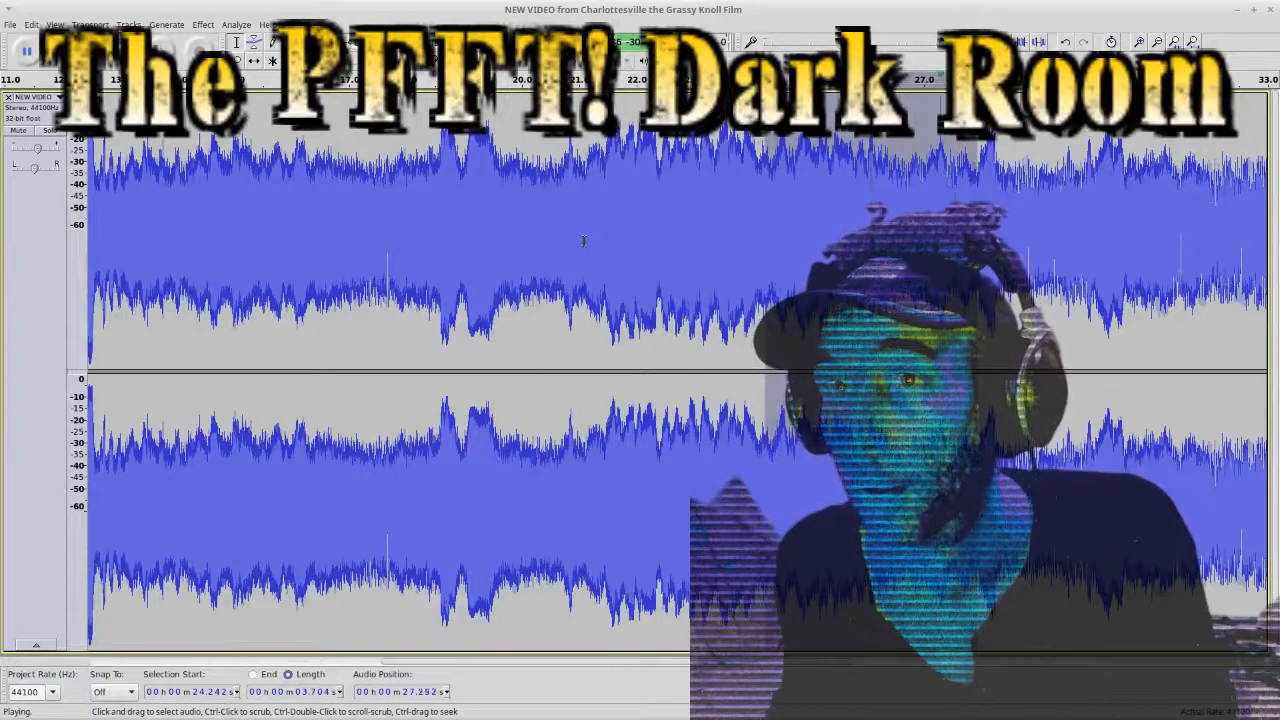
left_click(25, 50)
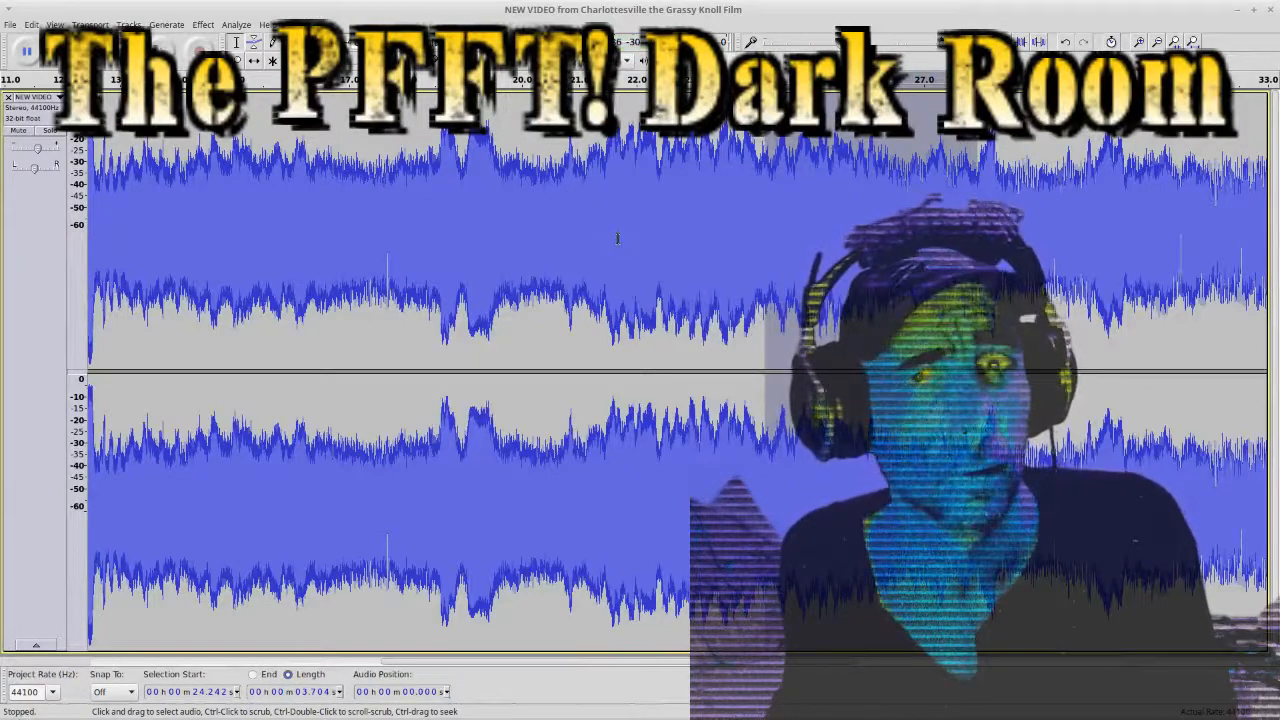
left_click(202, 24)
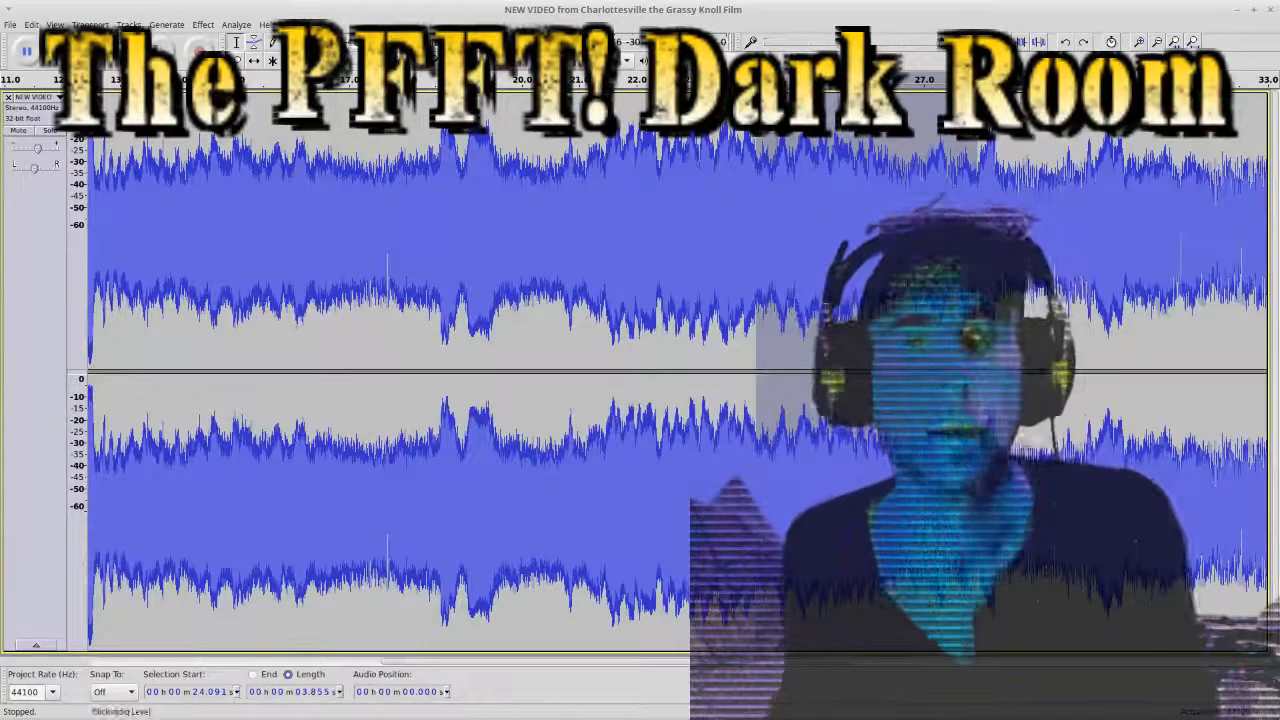
left_click(202, 24)
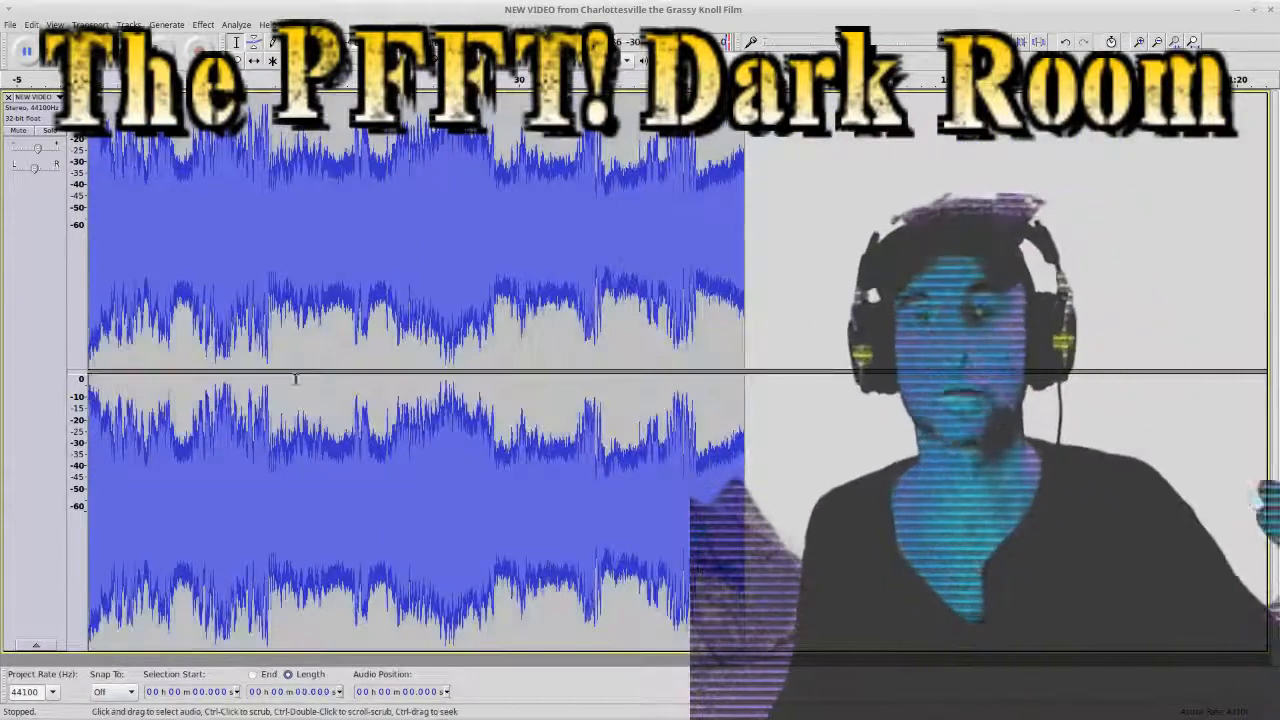
- Switch the normalized track's display back to Spectrogram
left_click(40, 115)
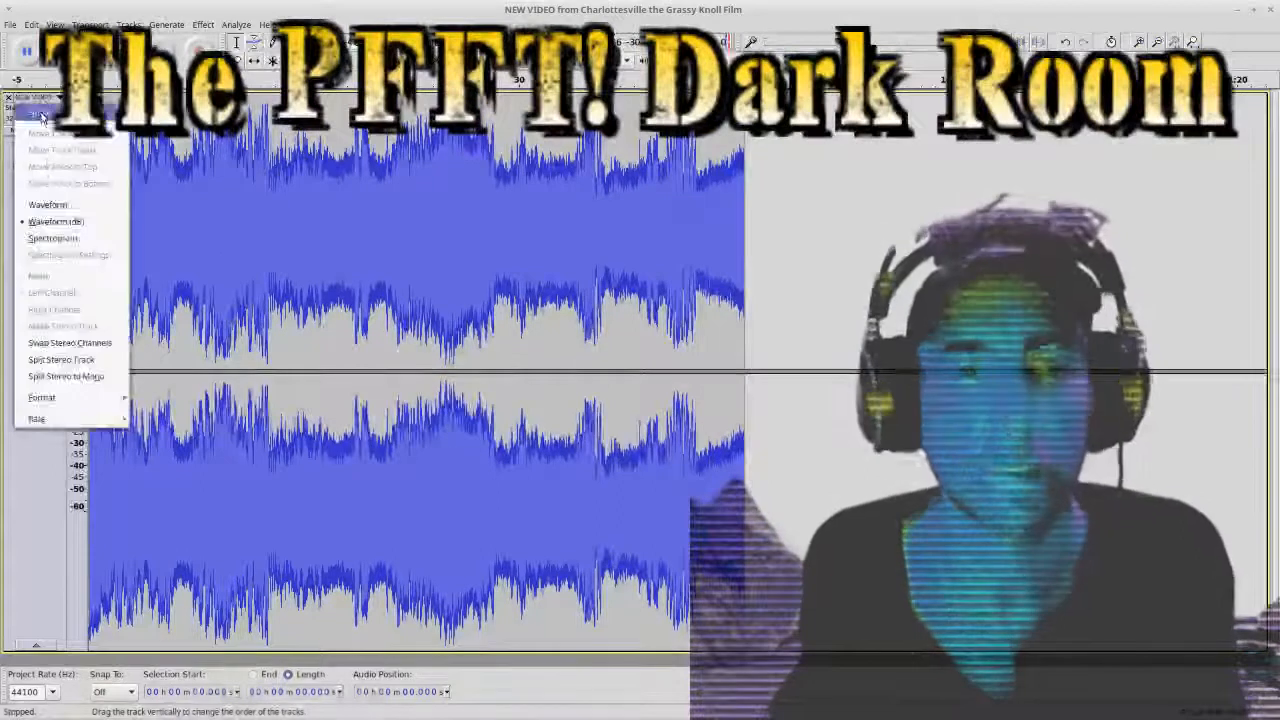
left_click(53, 237)
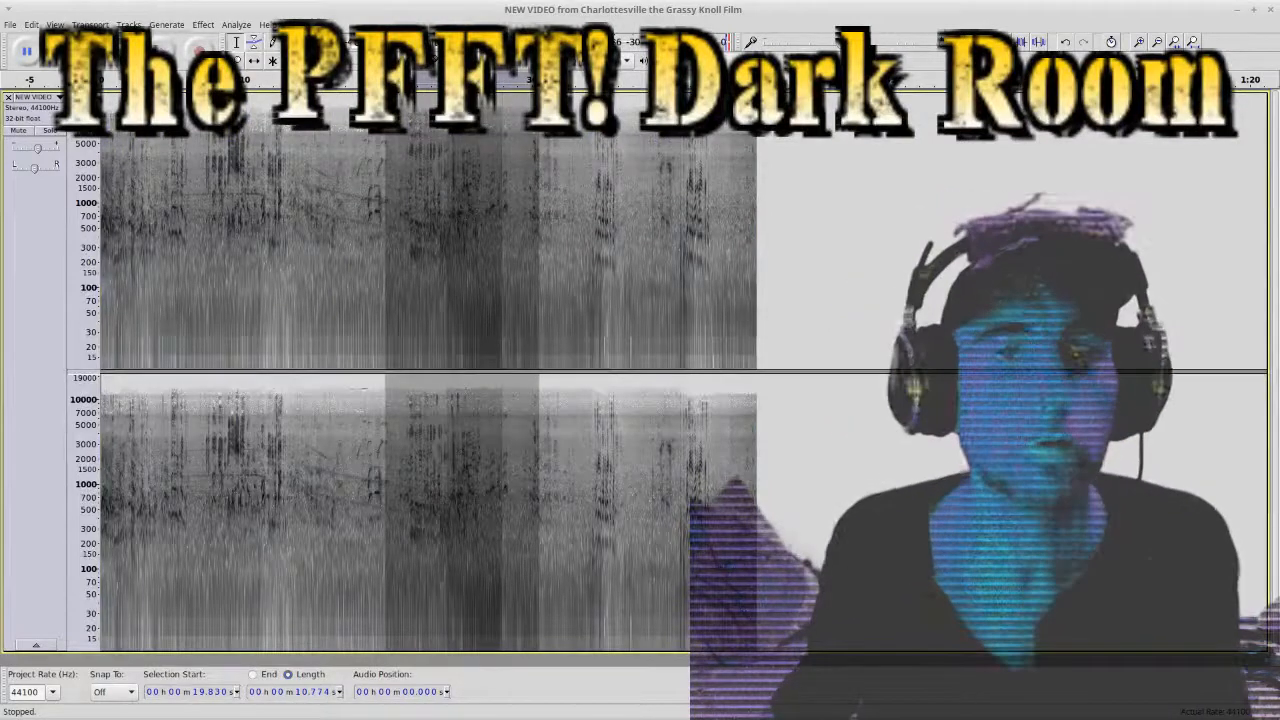
left_click(55, 24)
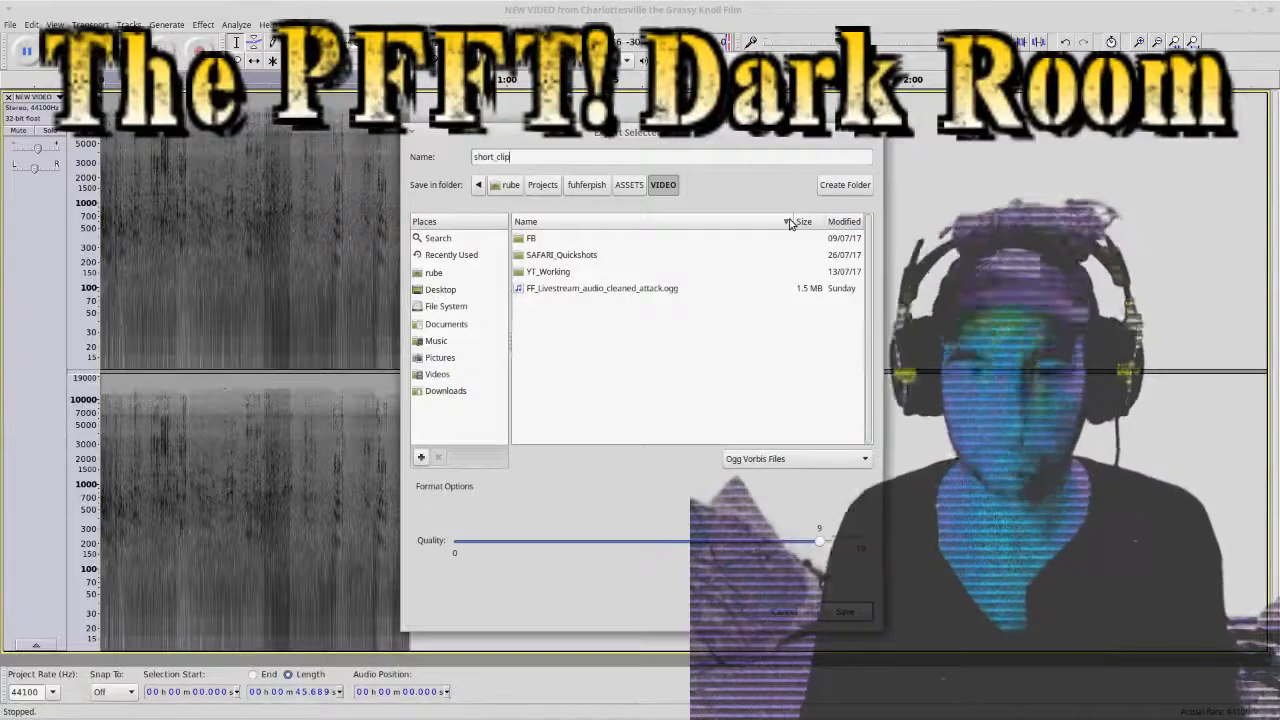
- Name the Ogg Vorbis export short_clip_GK.ogg and save it
type("_GK")
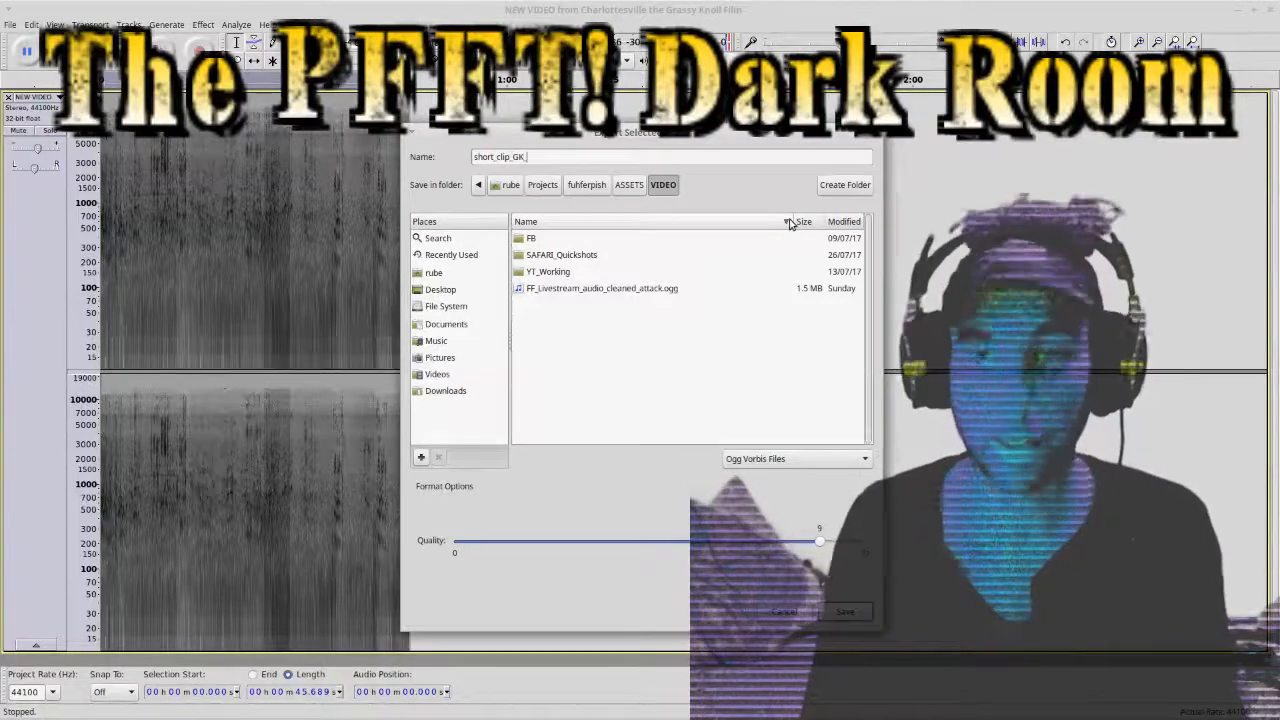
type(".og")
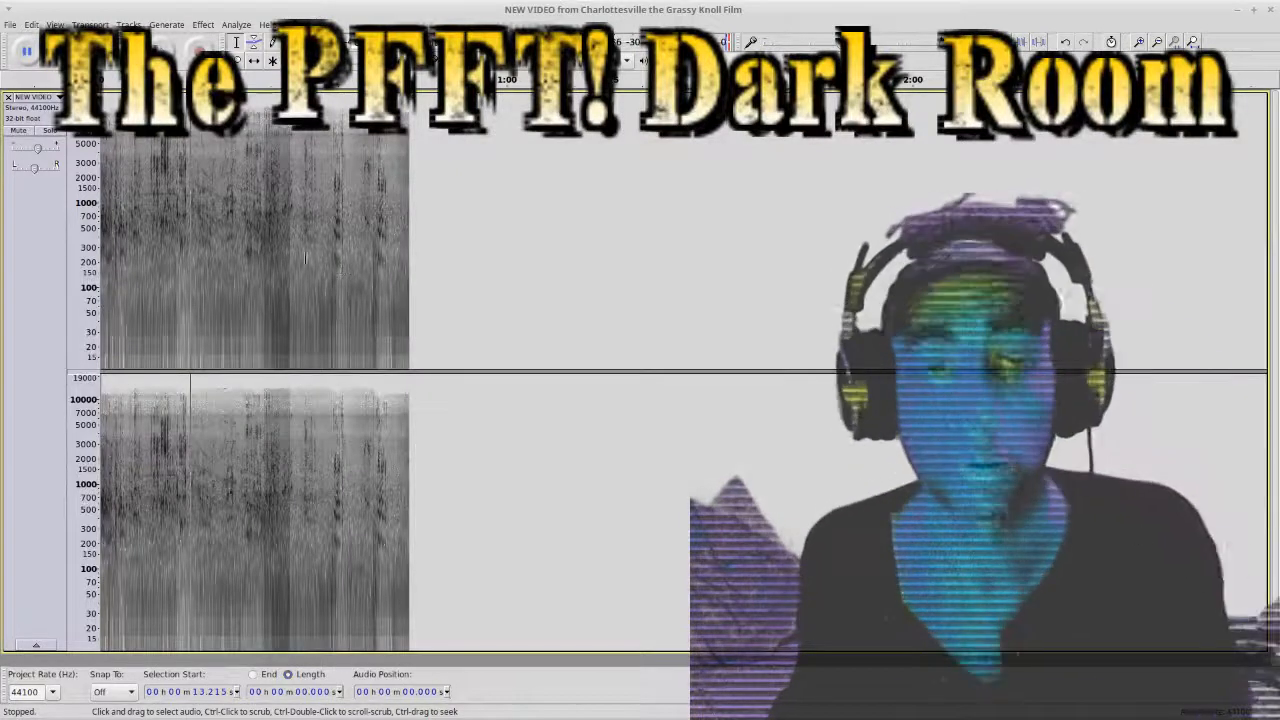
- Zoom the timeline in so the clip's spectrogram fills more of the track
key("Home")
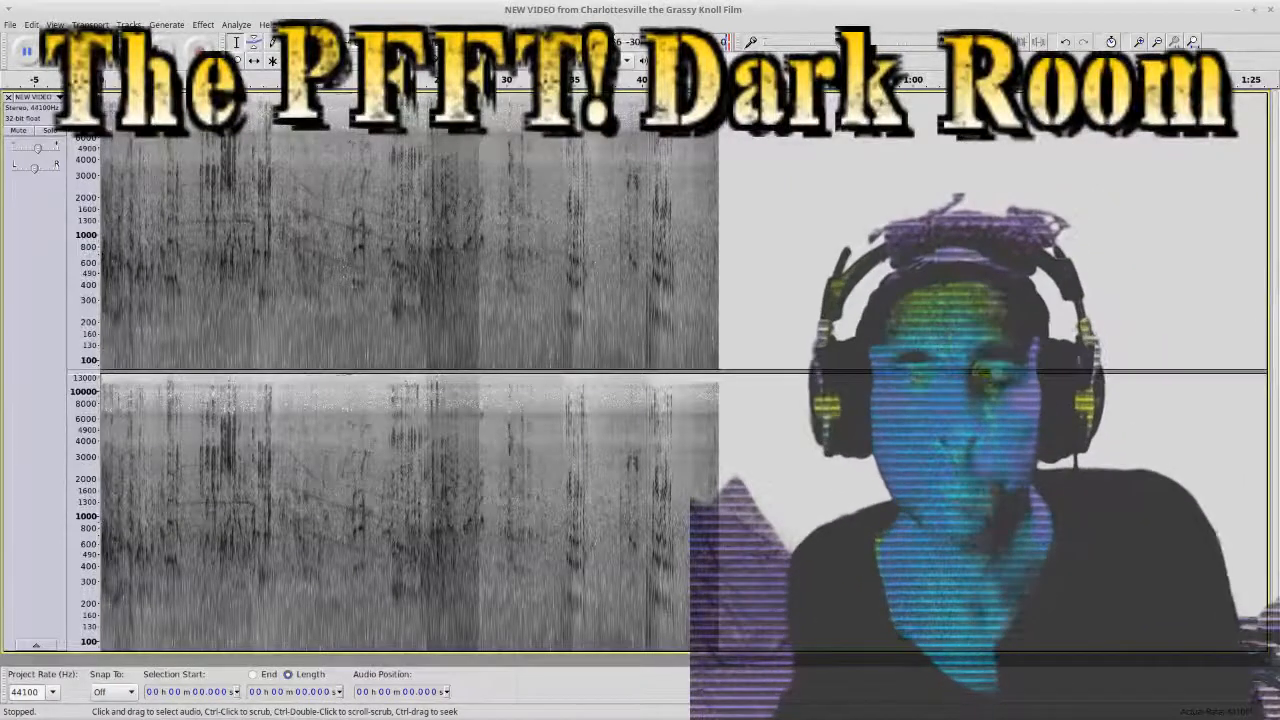
- Open the Effect menu to reach the plug-ins group with High Pass Filter
left_click(54, 24)
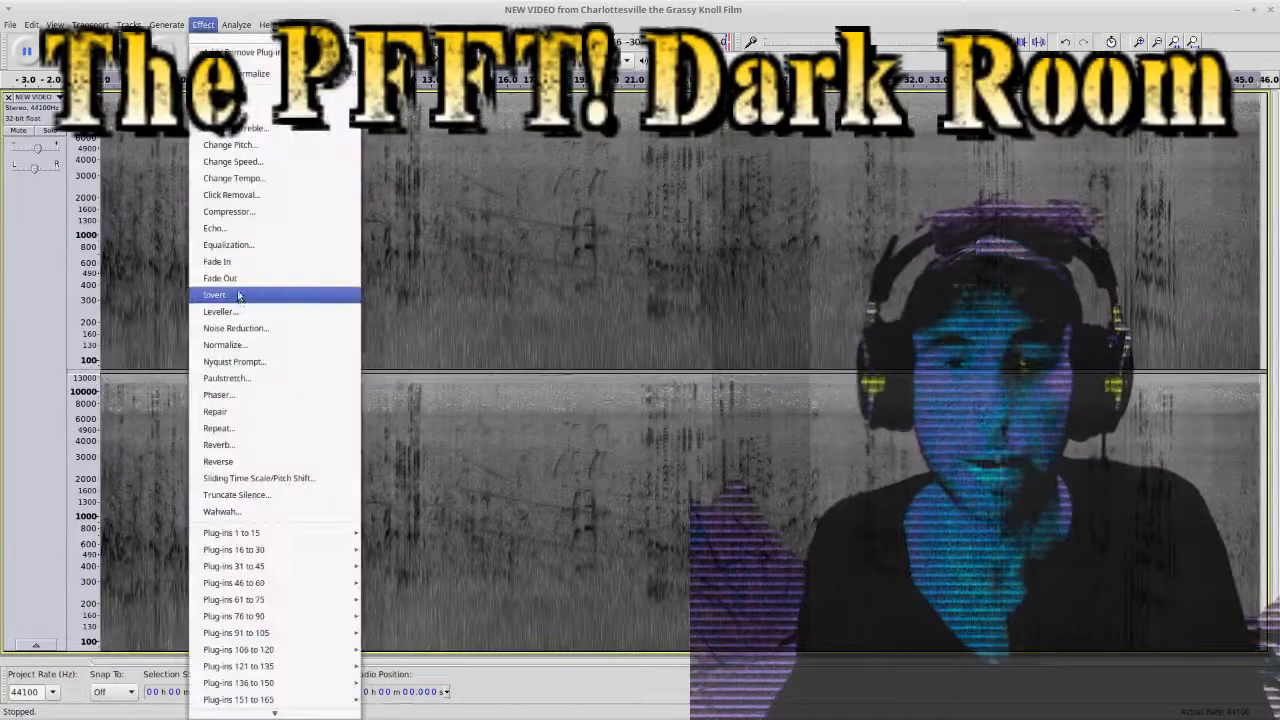
mouse_move(270, 428)
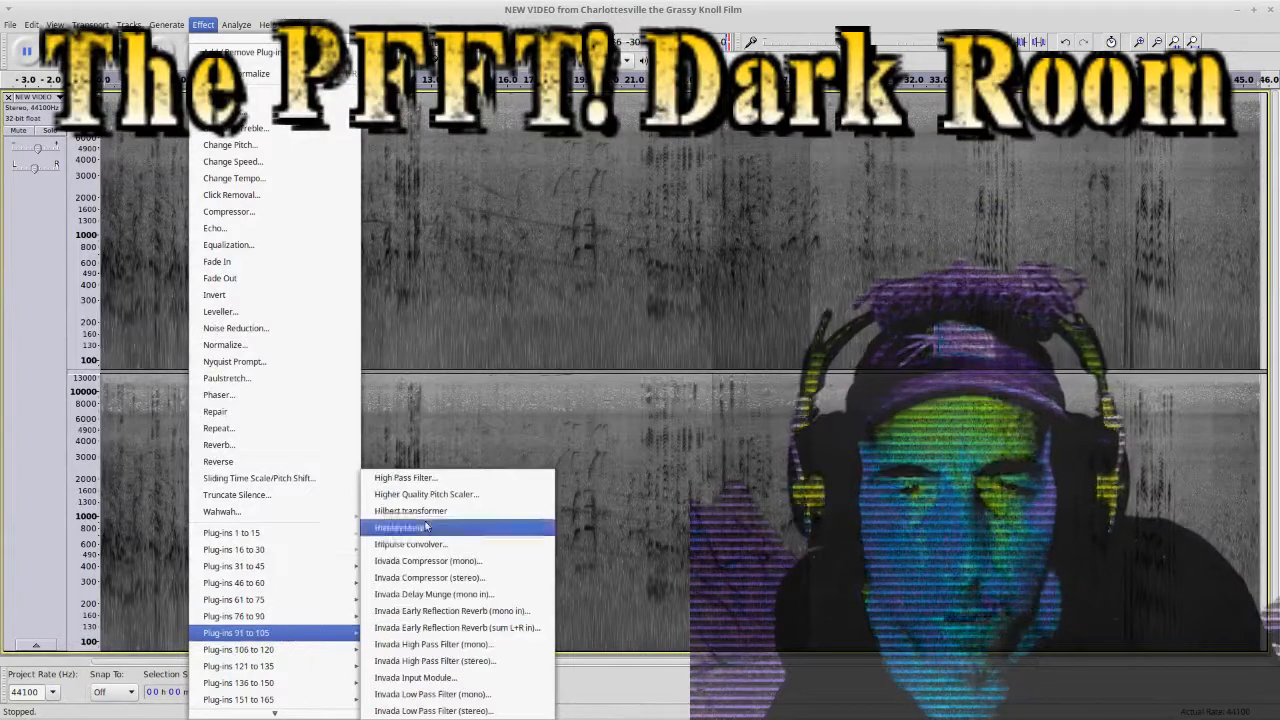
- Apply High Pass Filter at 220.0 Hz, keeping the 24 dB rolloff
left_click(405, 477)
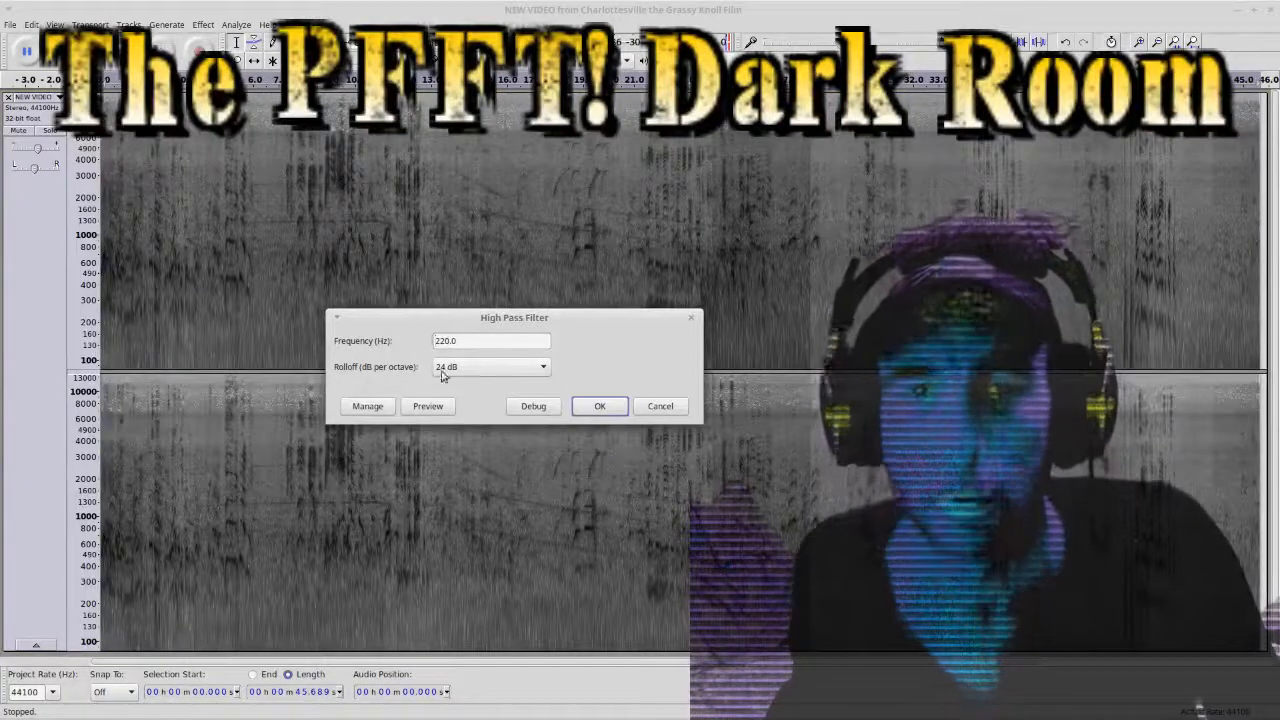
left_click(543, 366)
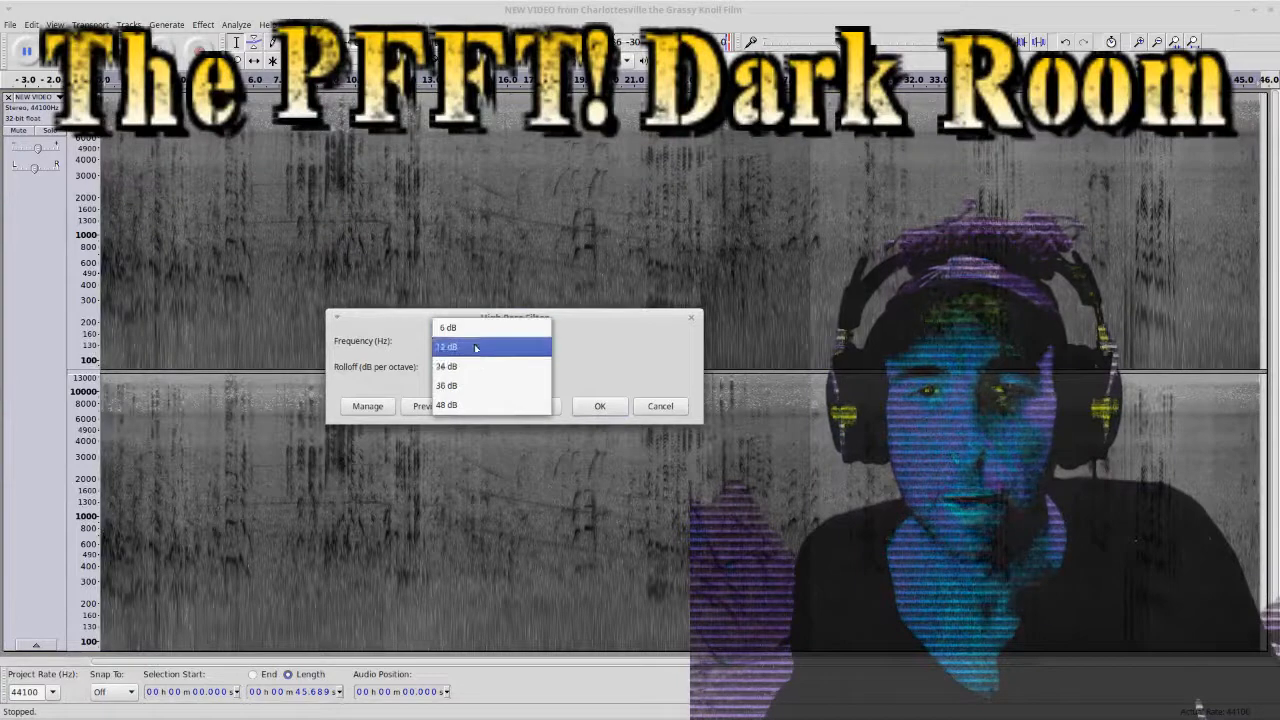
left_click(446, 366)
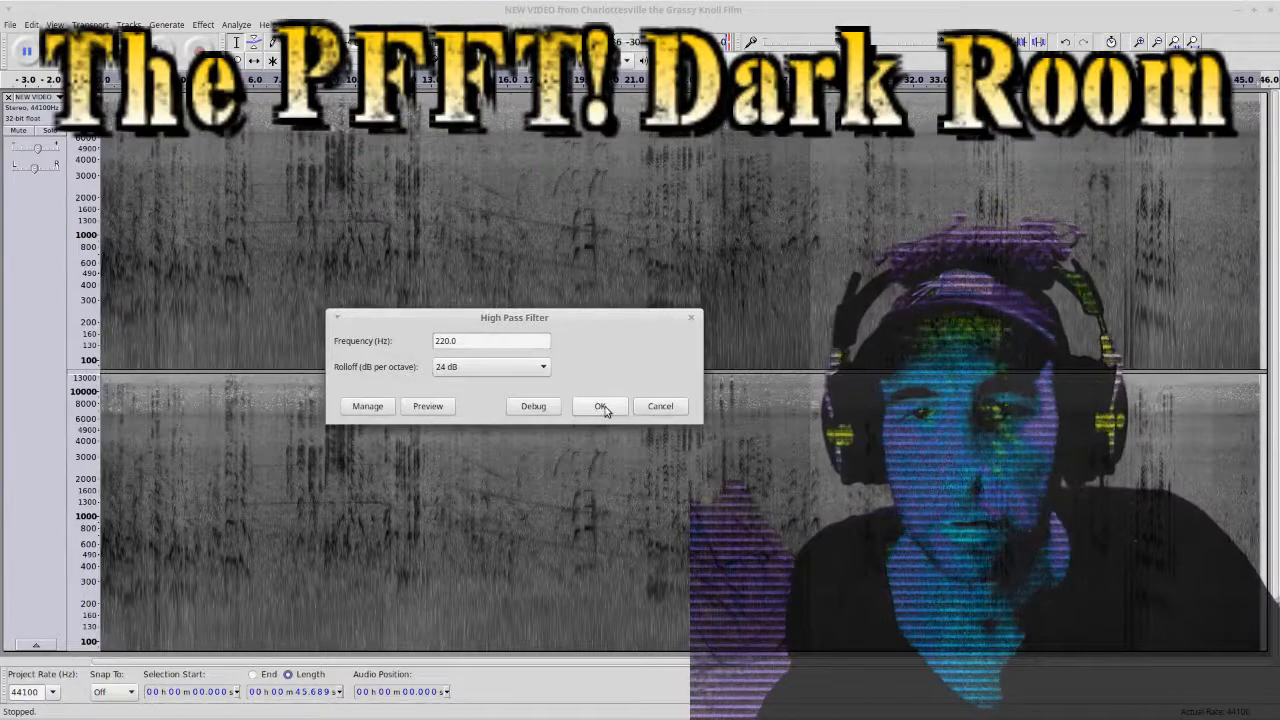
left_click(600, 406)
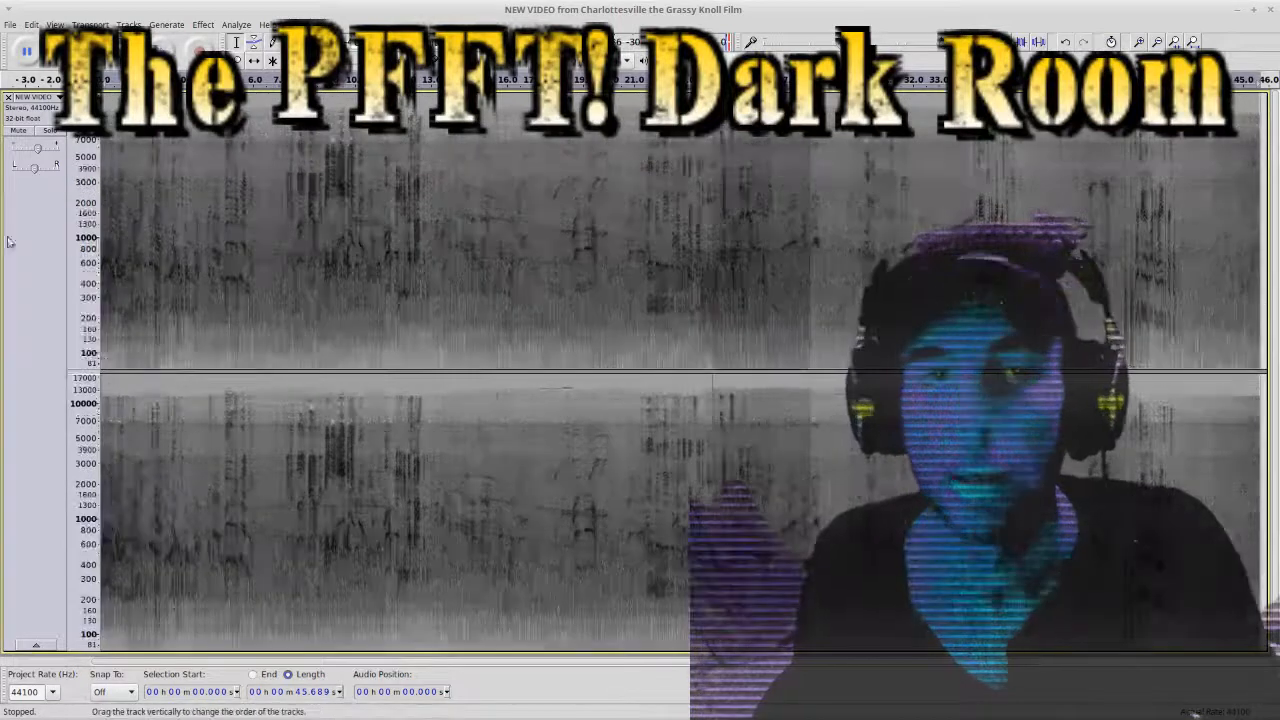
- Apply Low Pass Filter from the Effect menu with its 24 dB rolloff
left_click(202, 24)
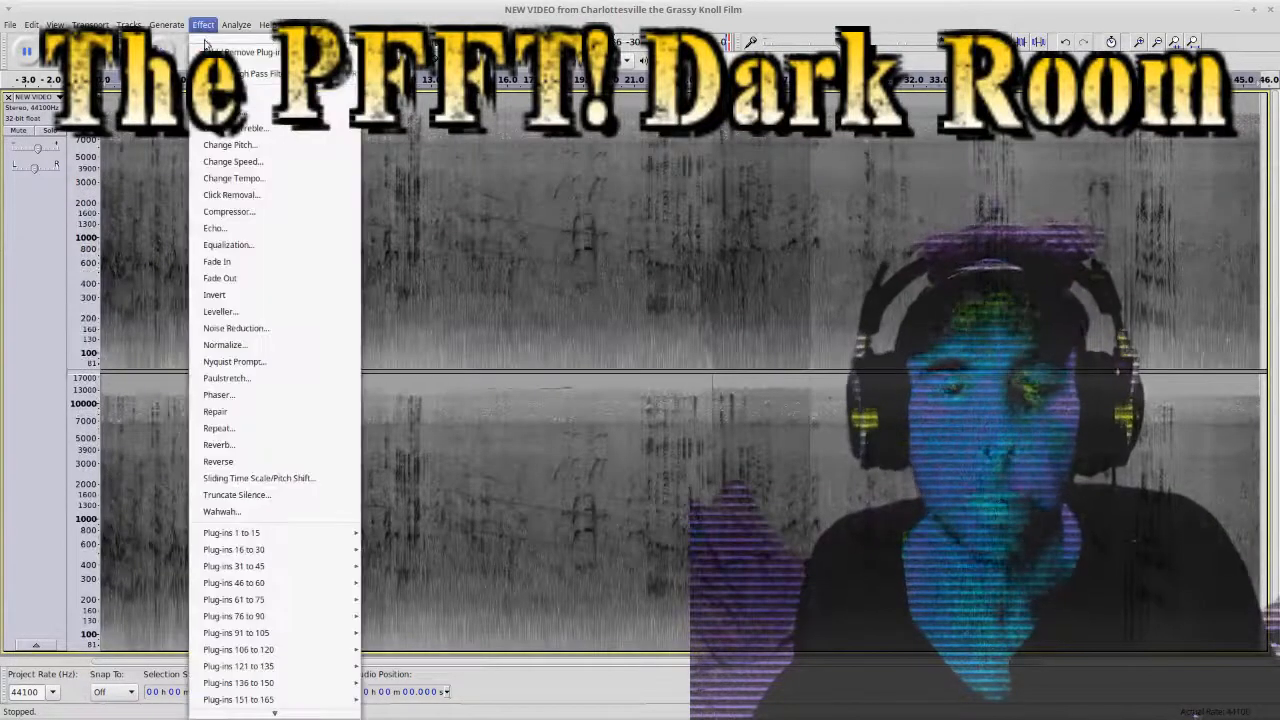
mouse_move(235, 632)
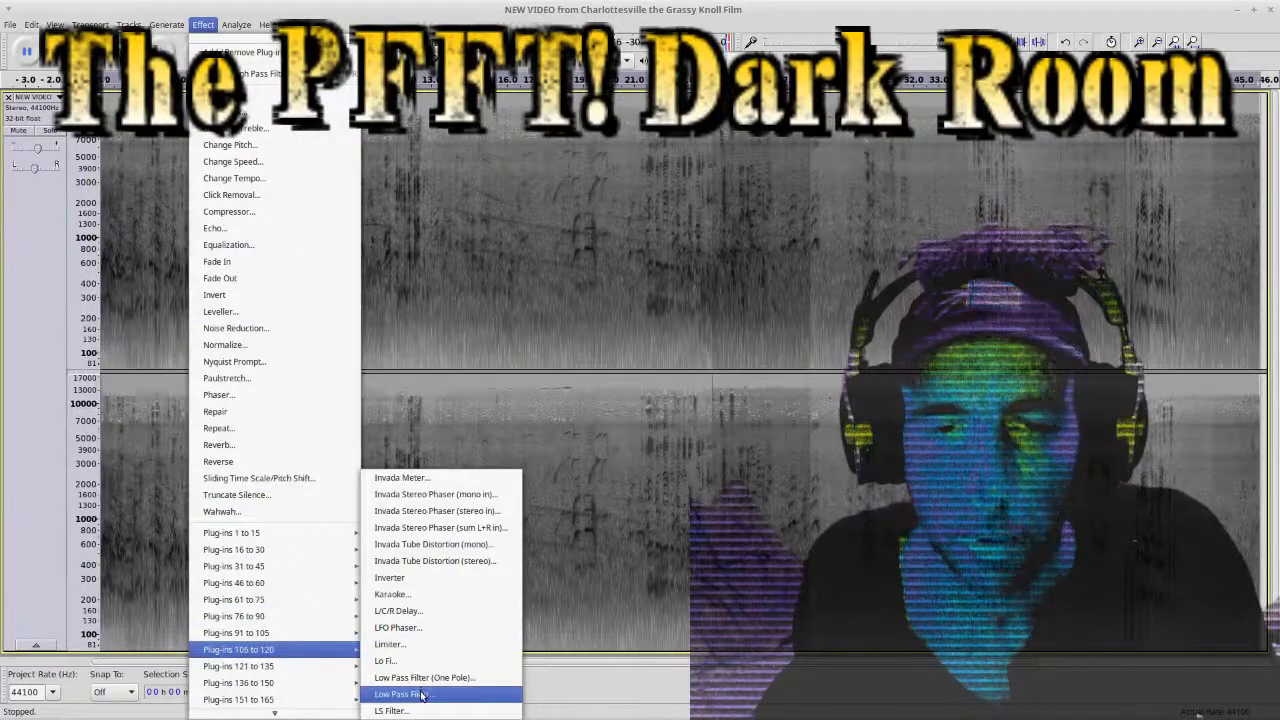
left_click(402, 694)
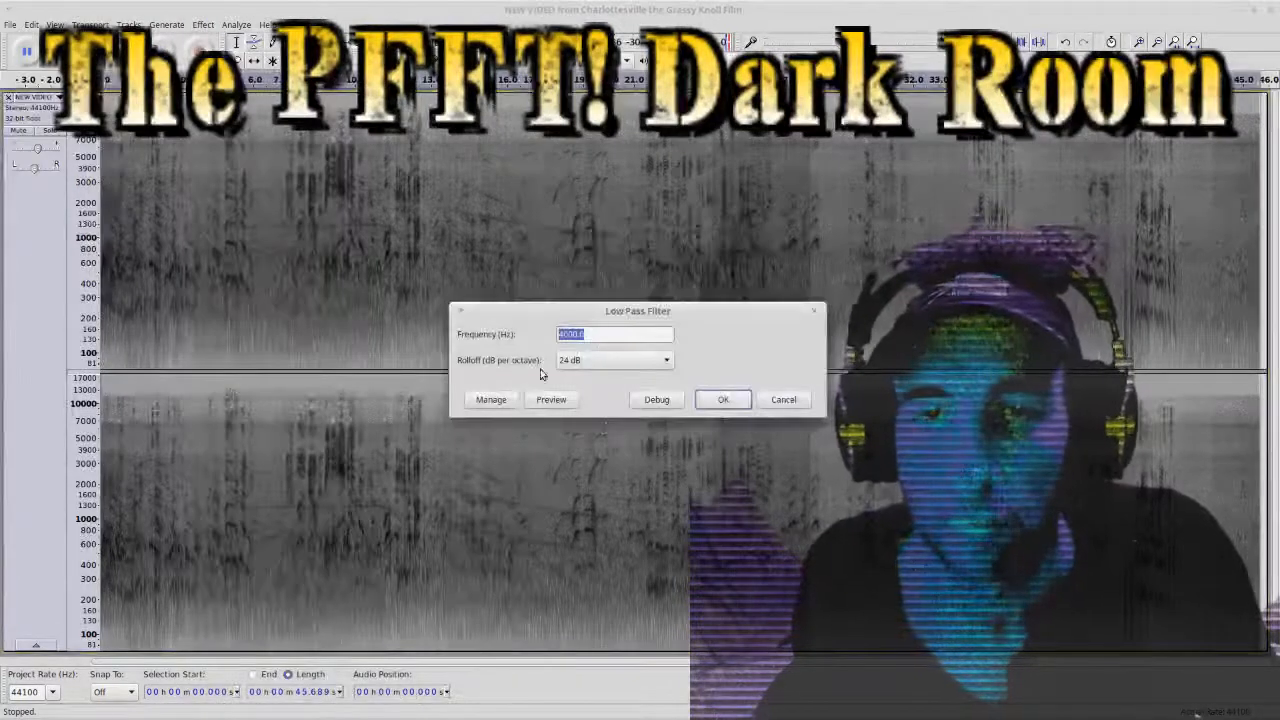
left_click(722, 399)
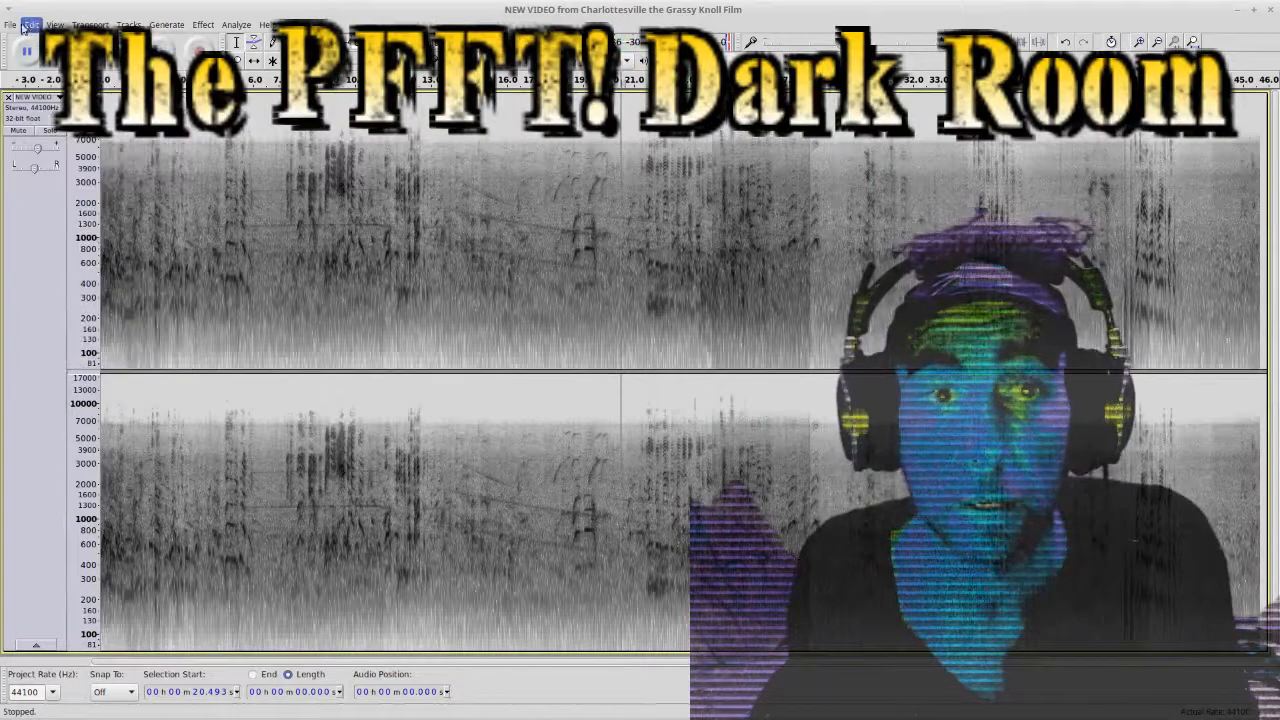
- Undo the last filter, then rerun High Pass Filter at 1100.0 Hz
left_click(31, 25)
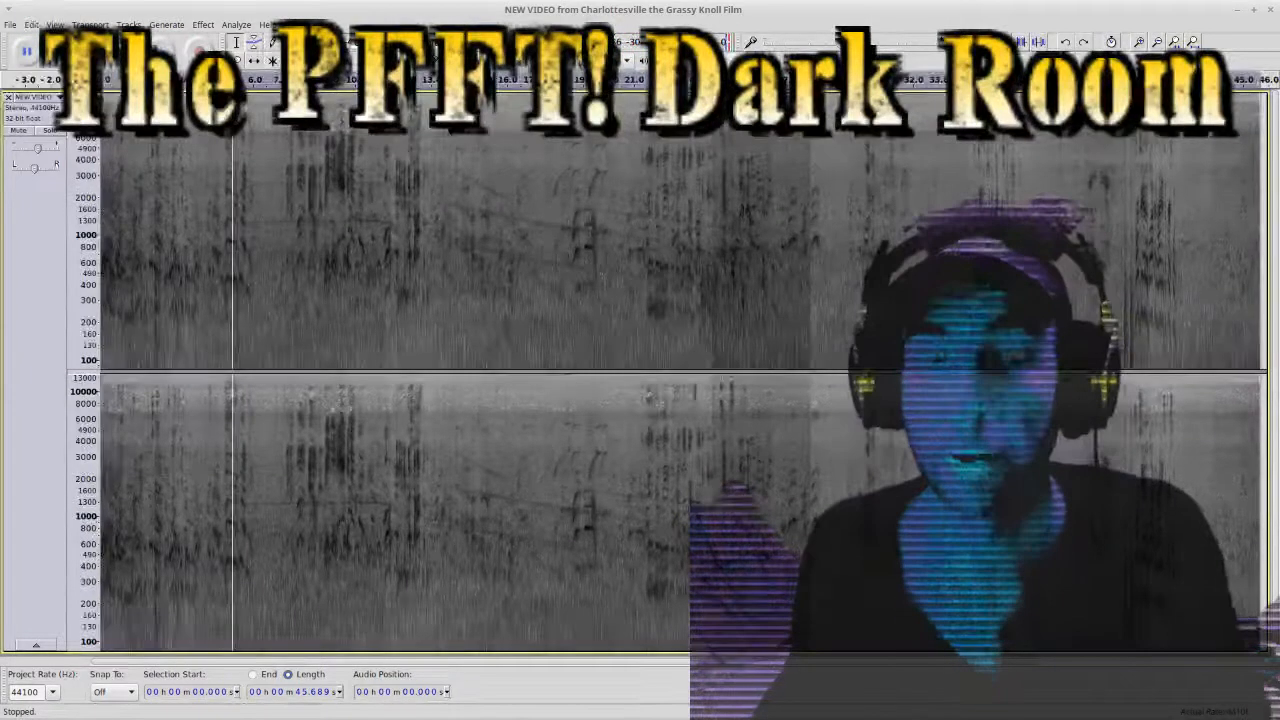
left_click(202, 24)
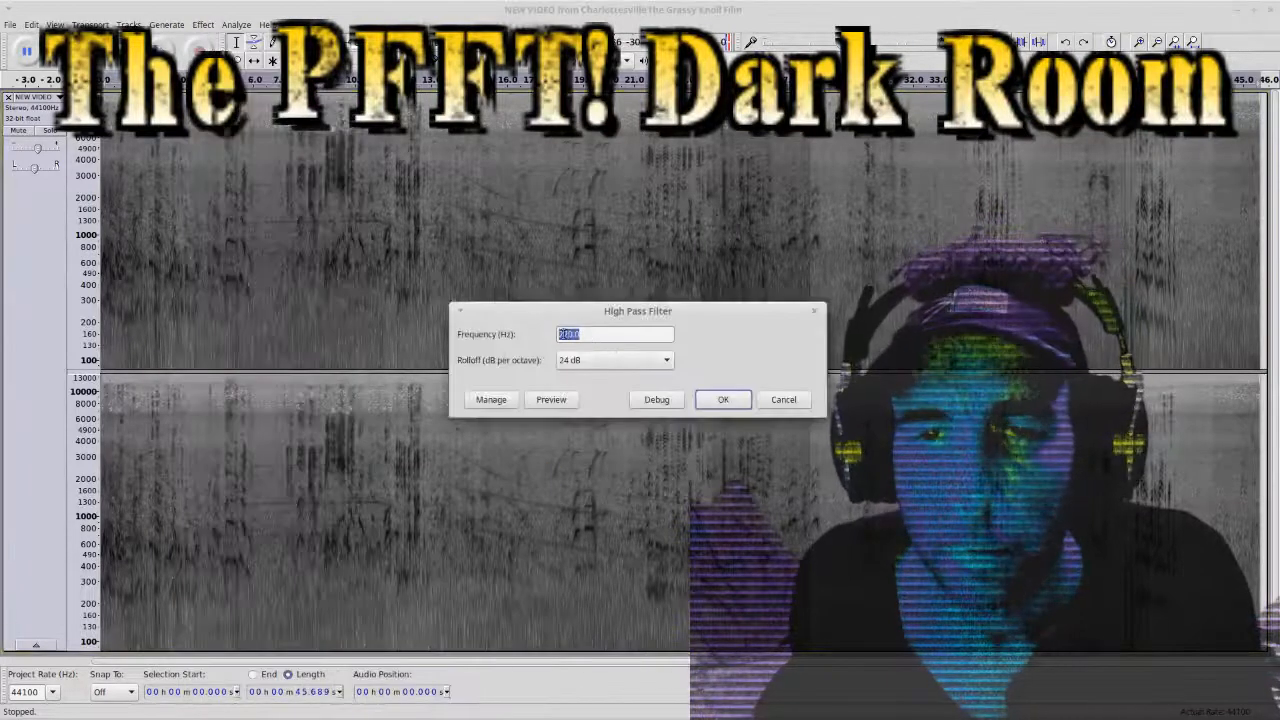
type("220")
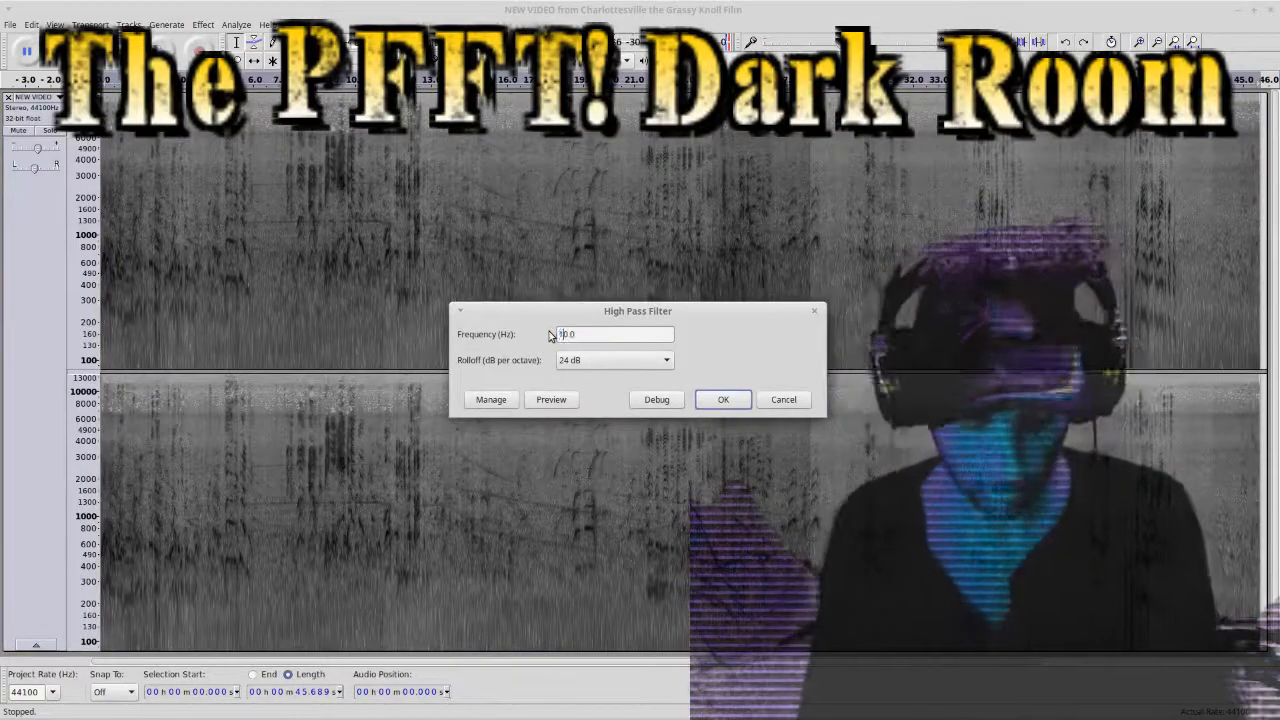
type("1100.0")
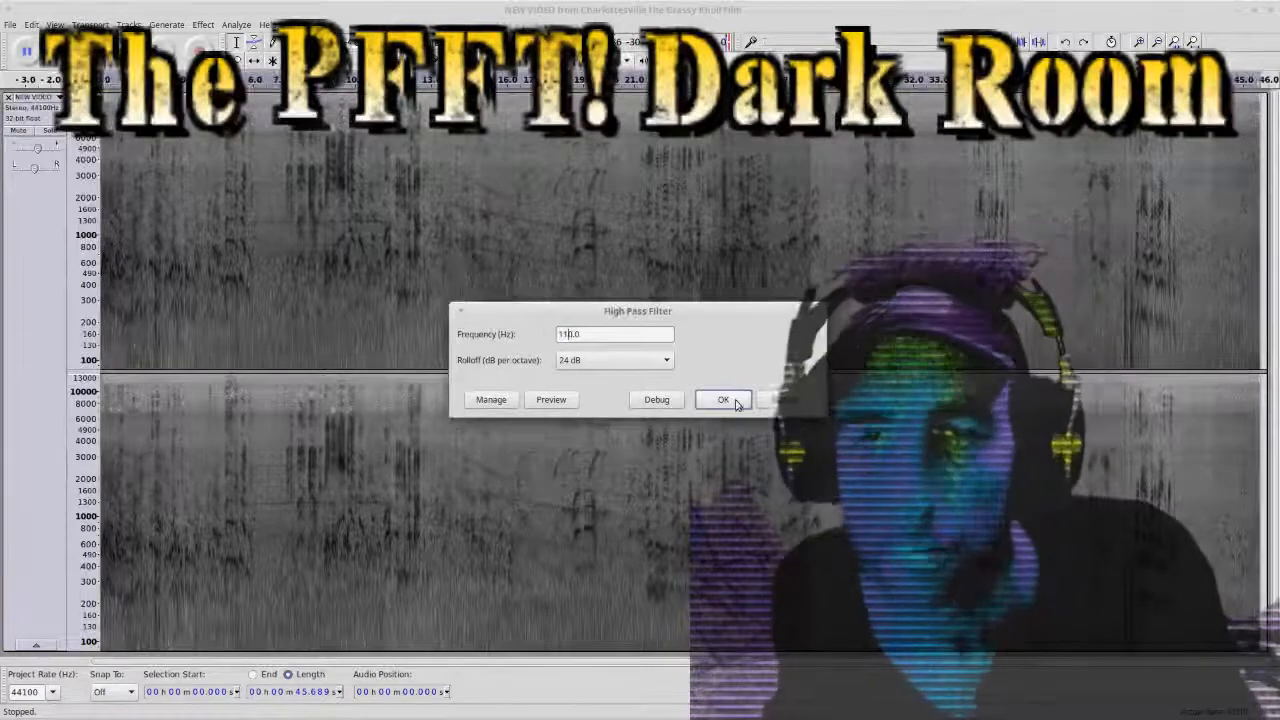
left_click(723, 399)
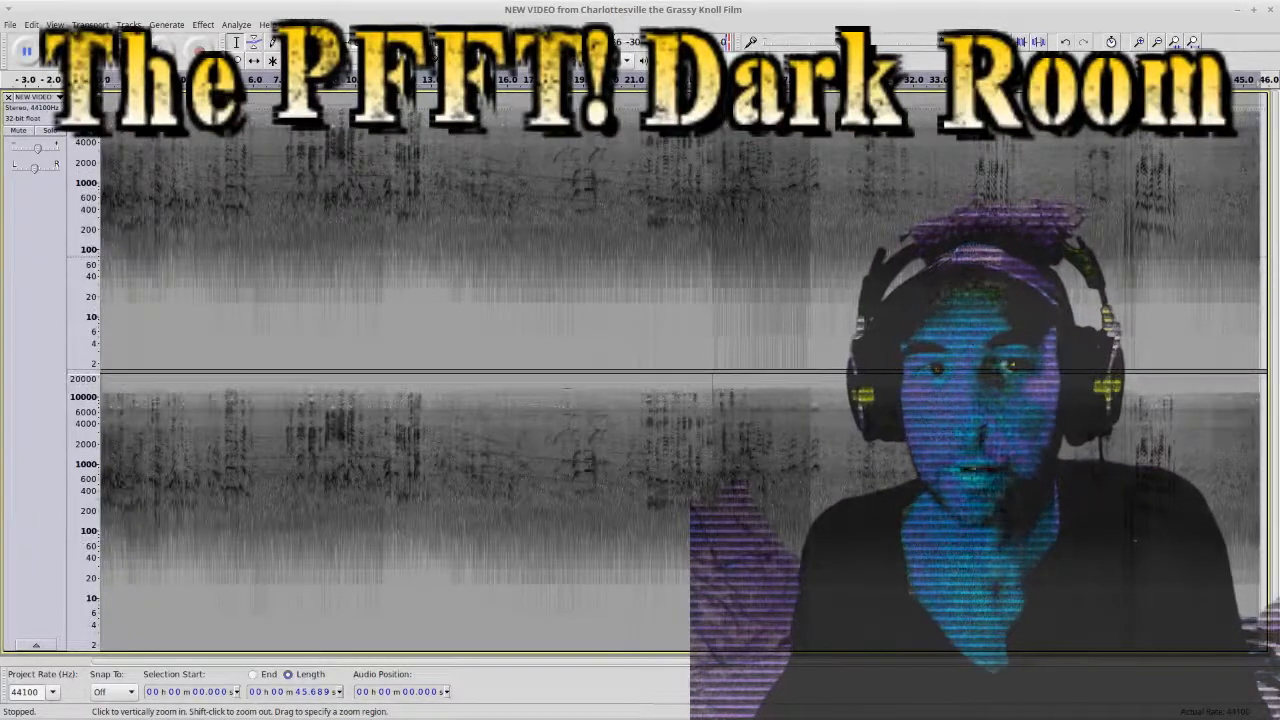
- Apply an 8000.0 Hz Low Pass Filter and mark a short stretch near 28 seconds
left_click(202, 24)
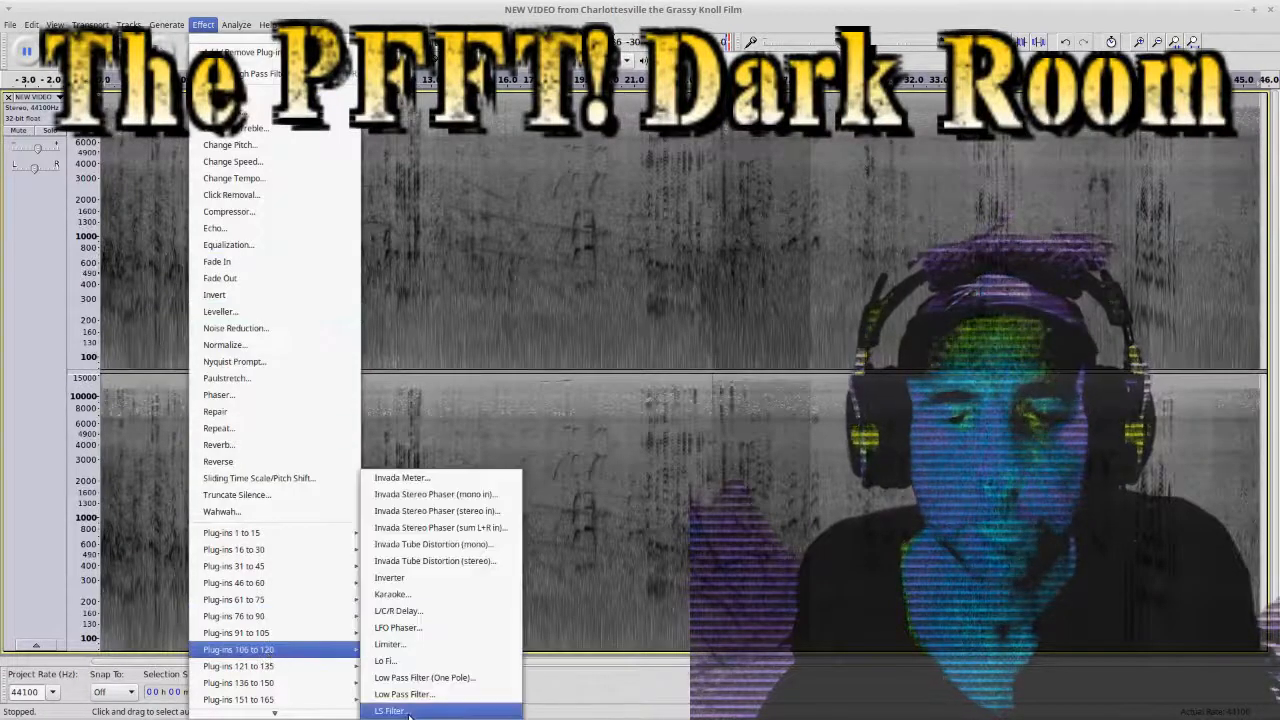
left_click(404, 693)
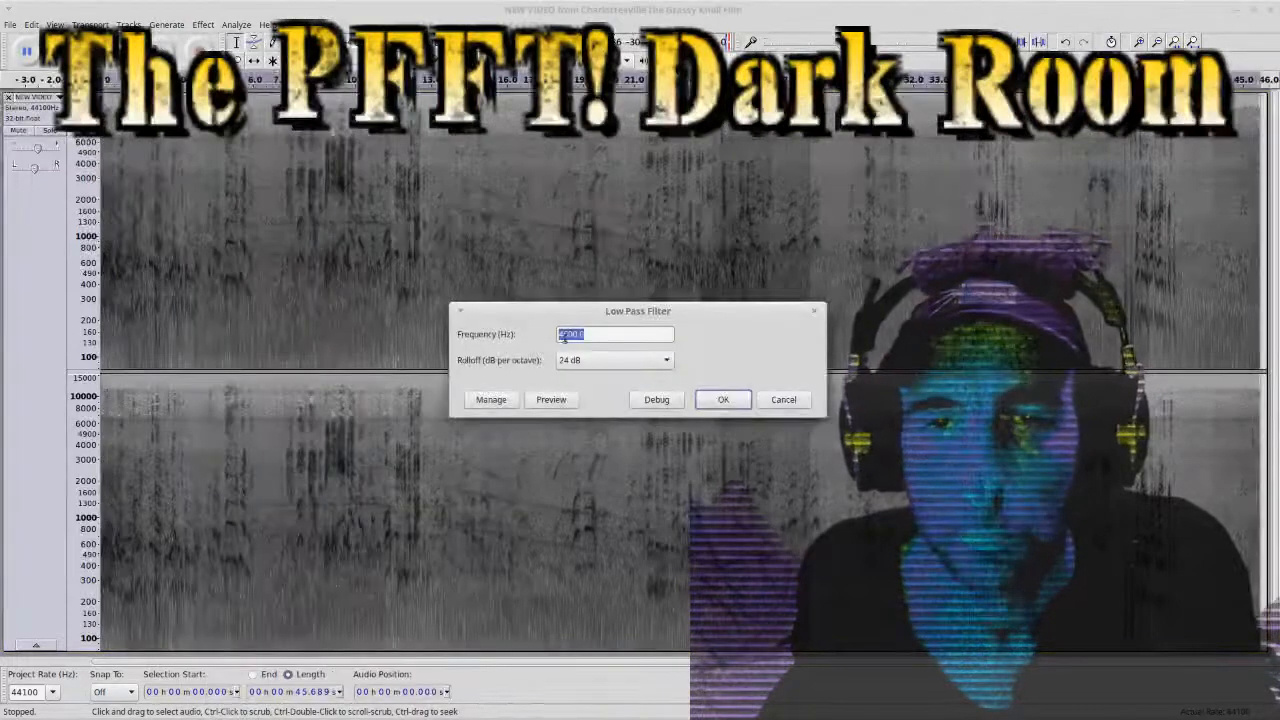
type("8000.0")
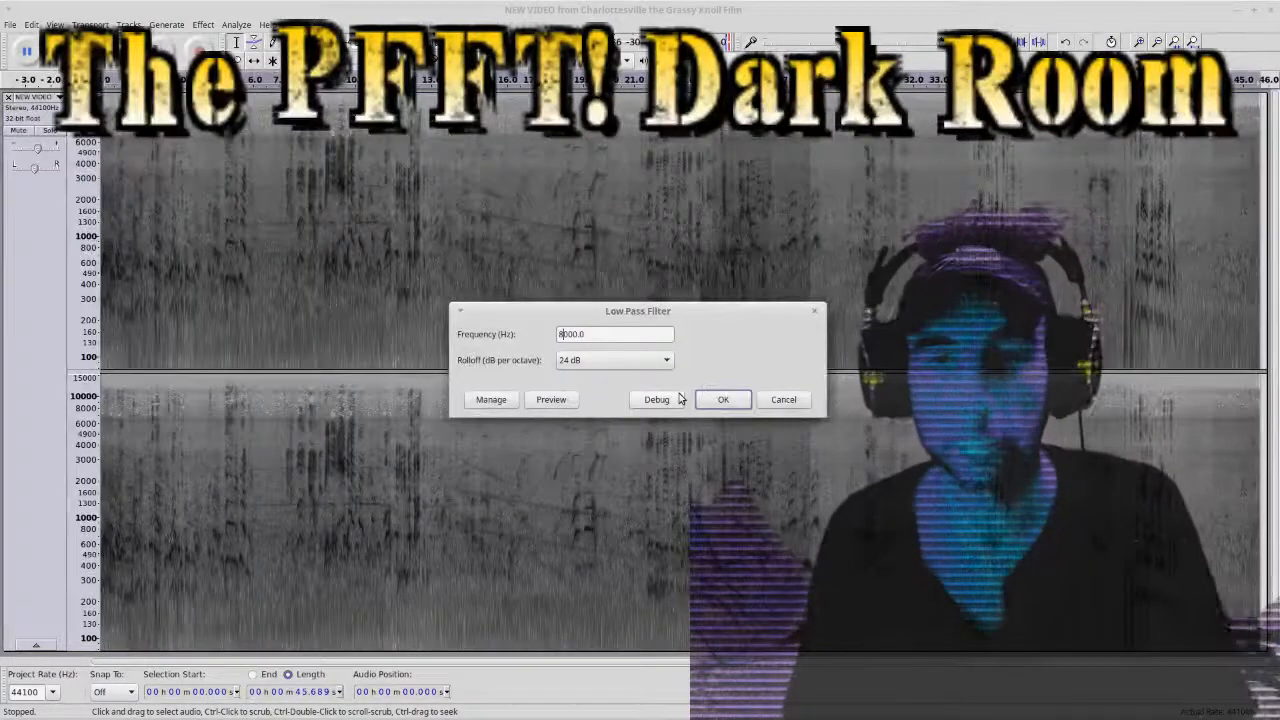
left_click(723, 399)
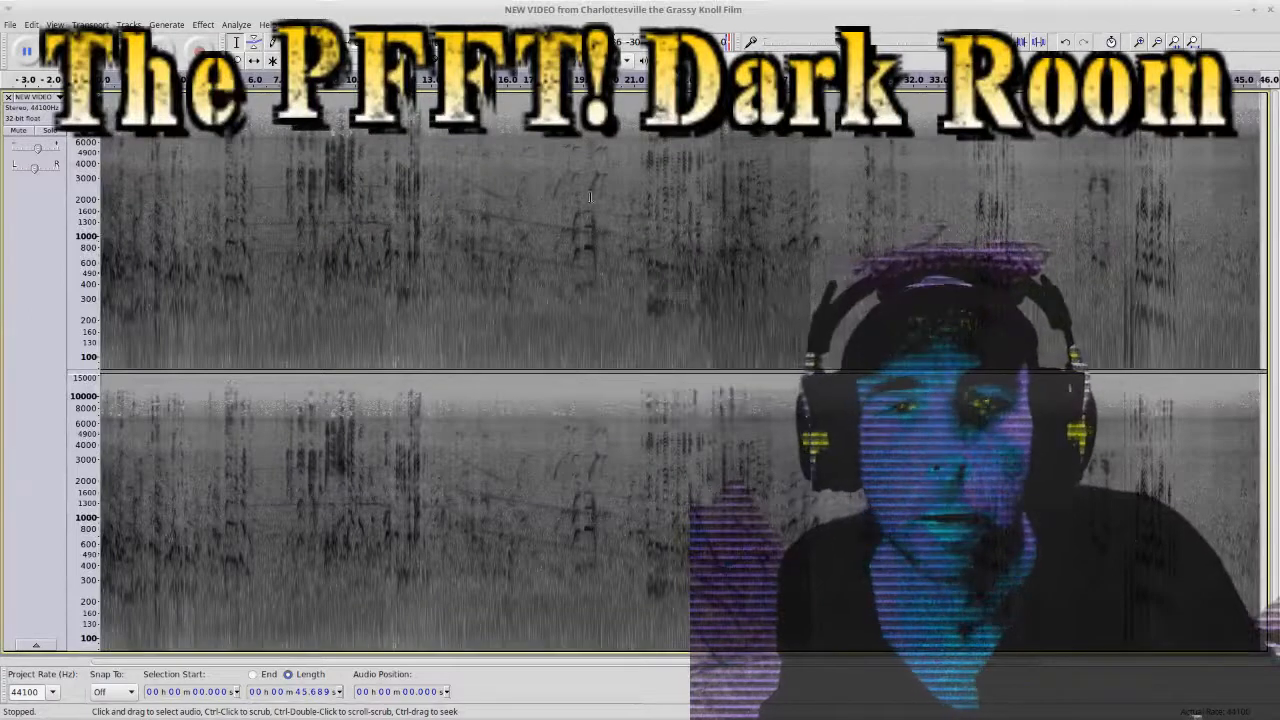
left_click(26, 50)
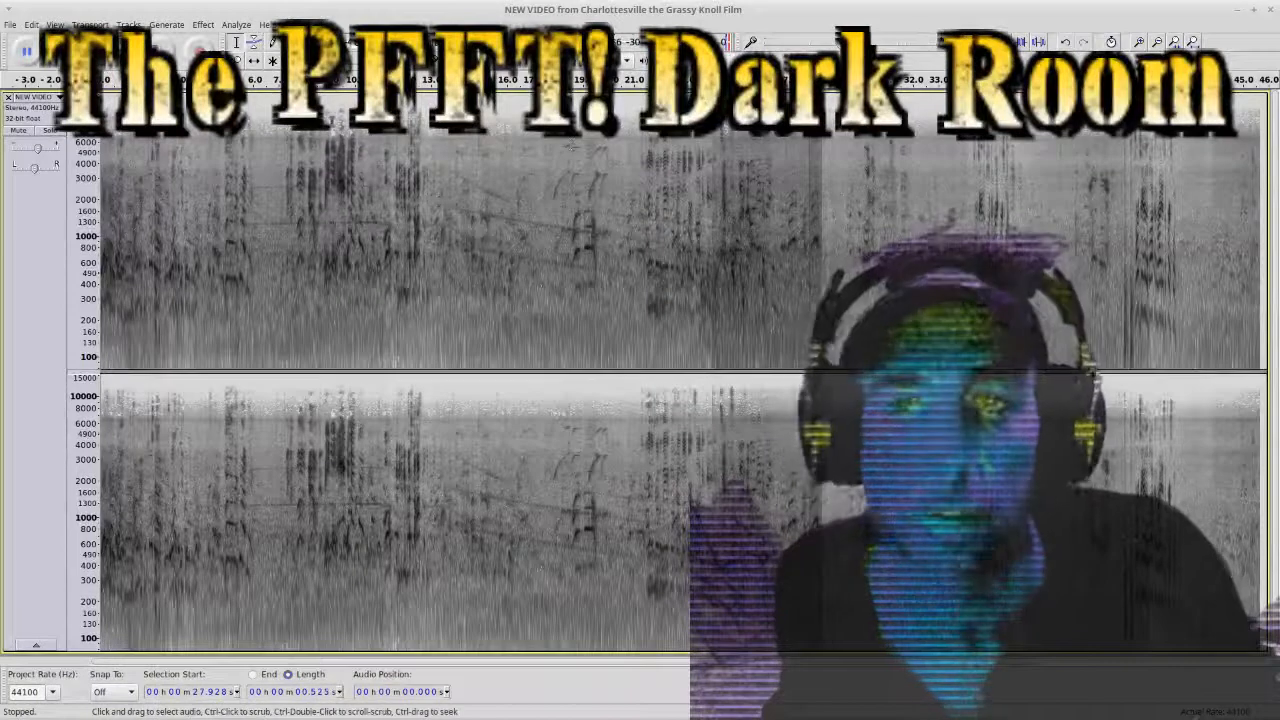
left_click(202, 24)
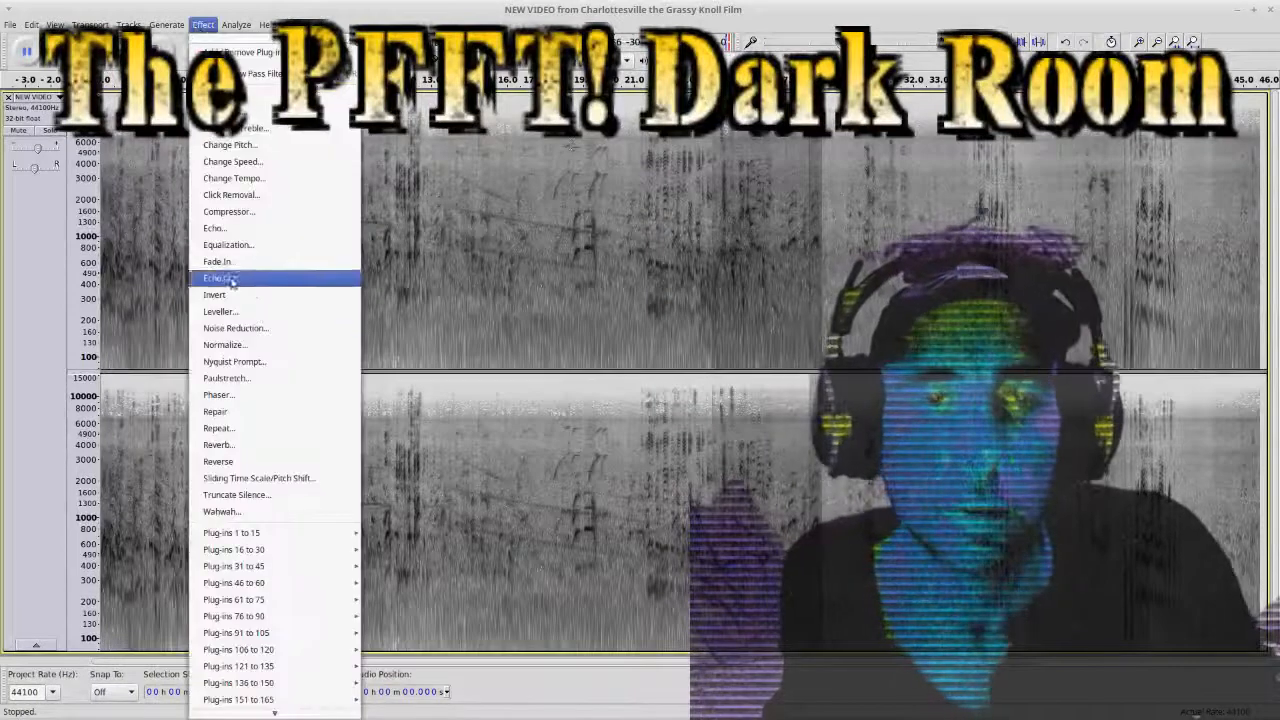
- Capture a noise profile, then run Noise Reduction across the whole clip
left_click(235, 328)
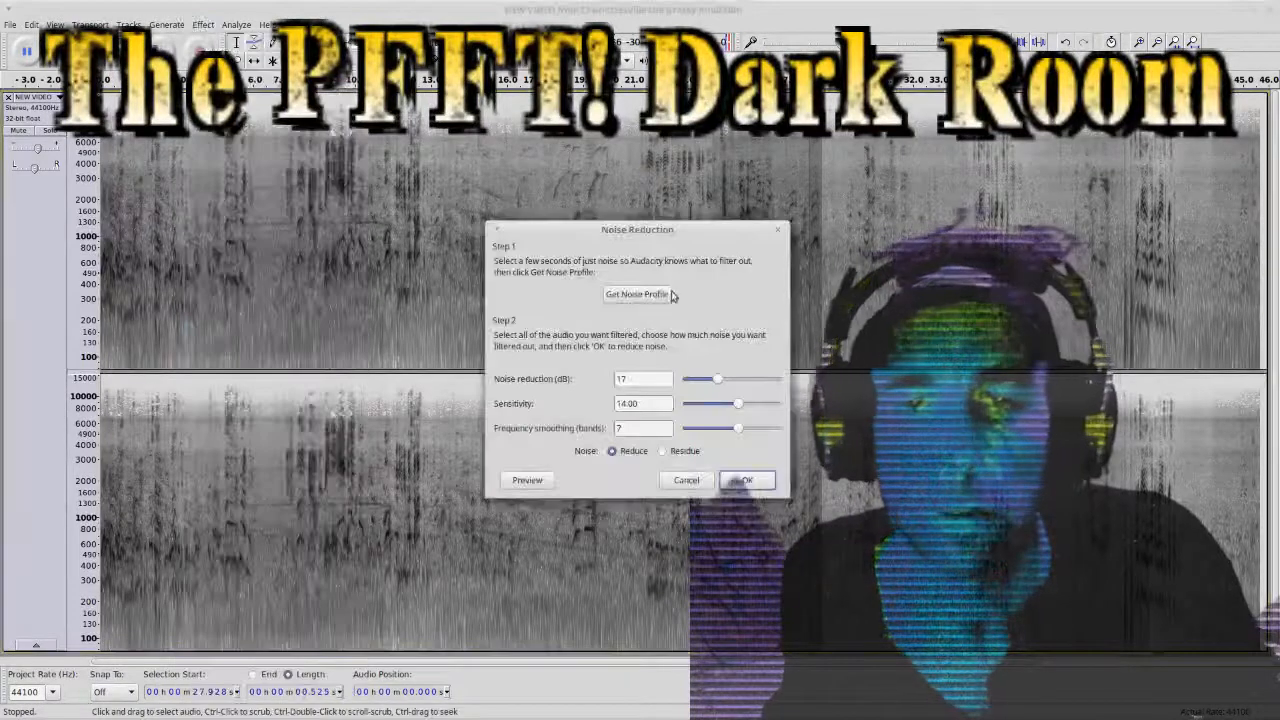
left_click(746, 480)
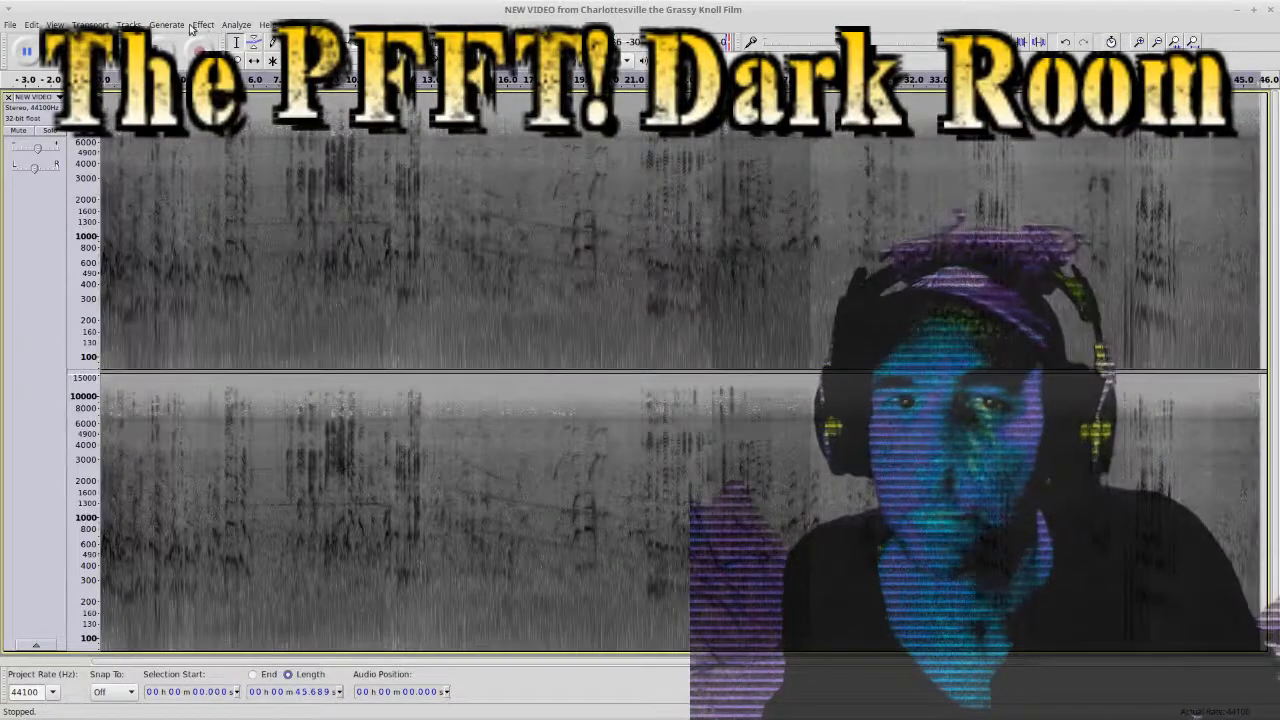
left_click(202, 24)
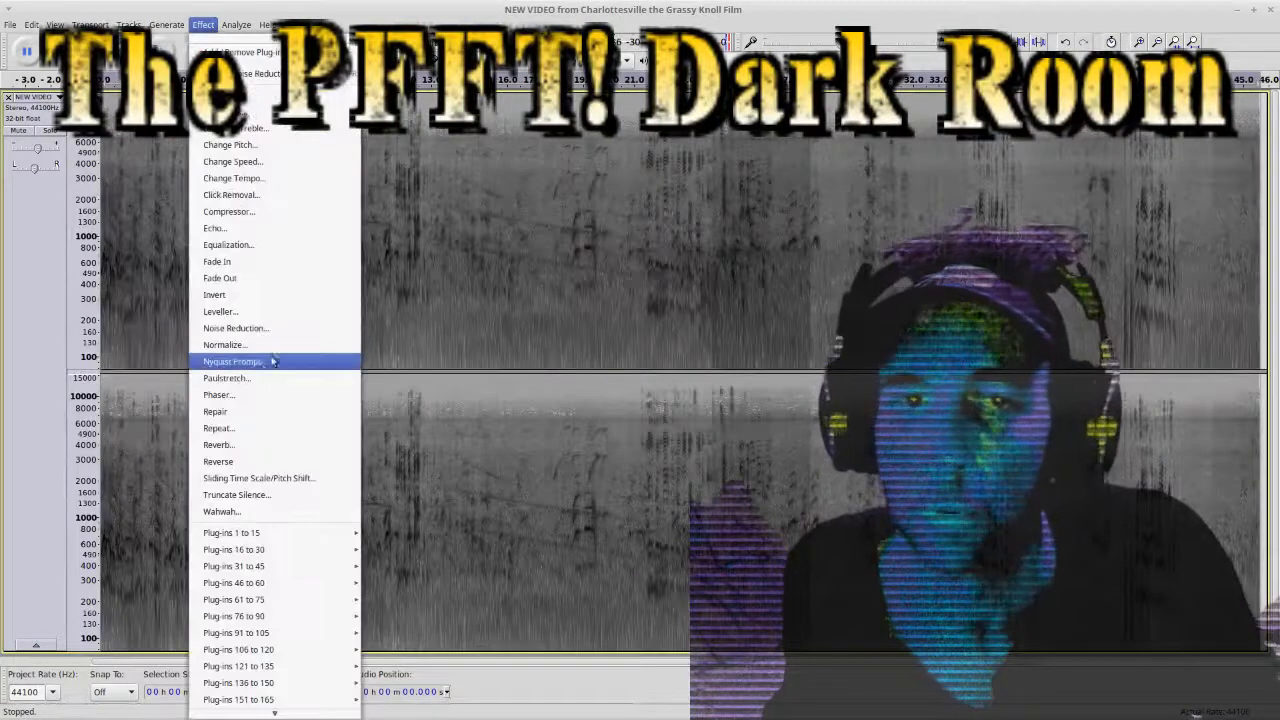
left_click(236, 328)
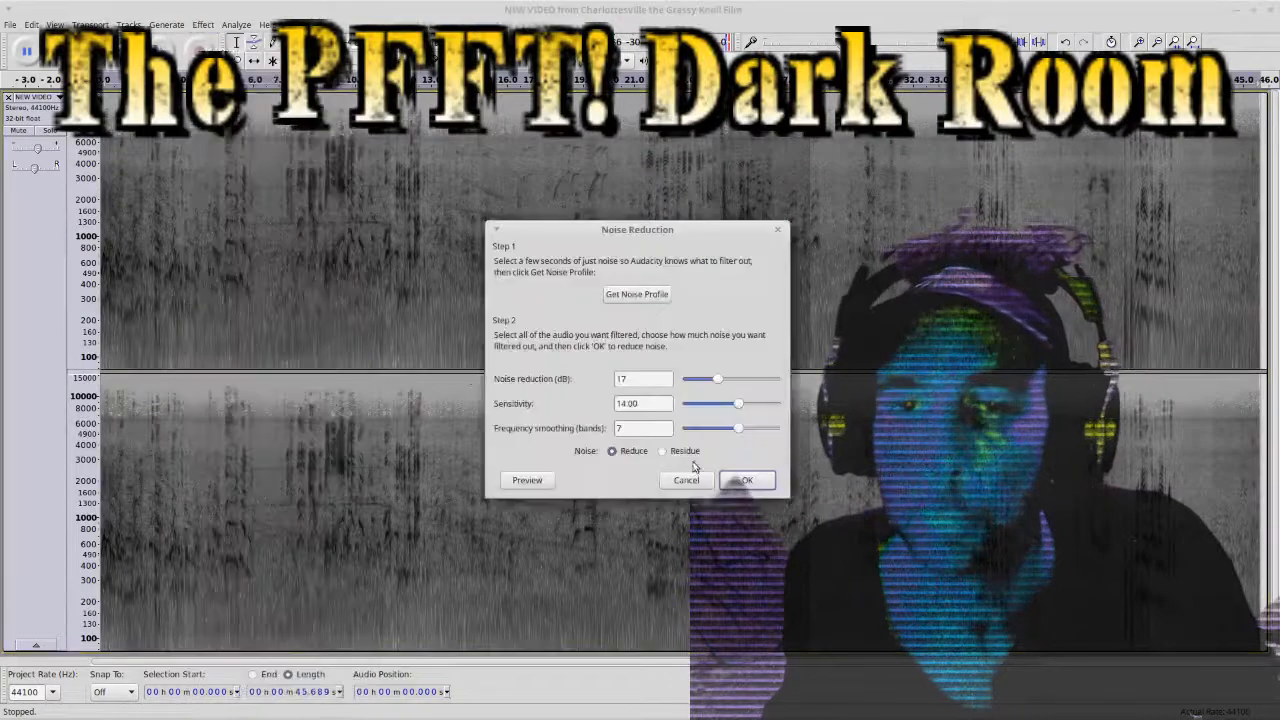
left_click(746, 480)
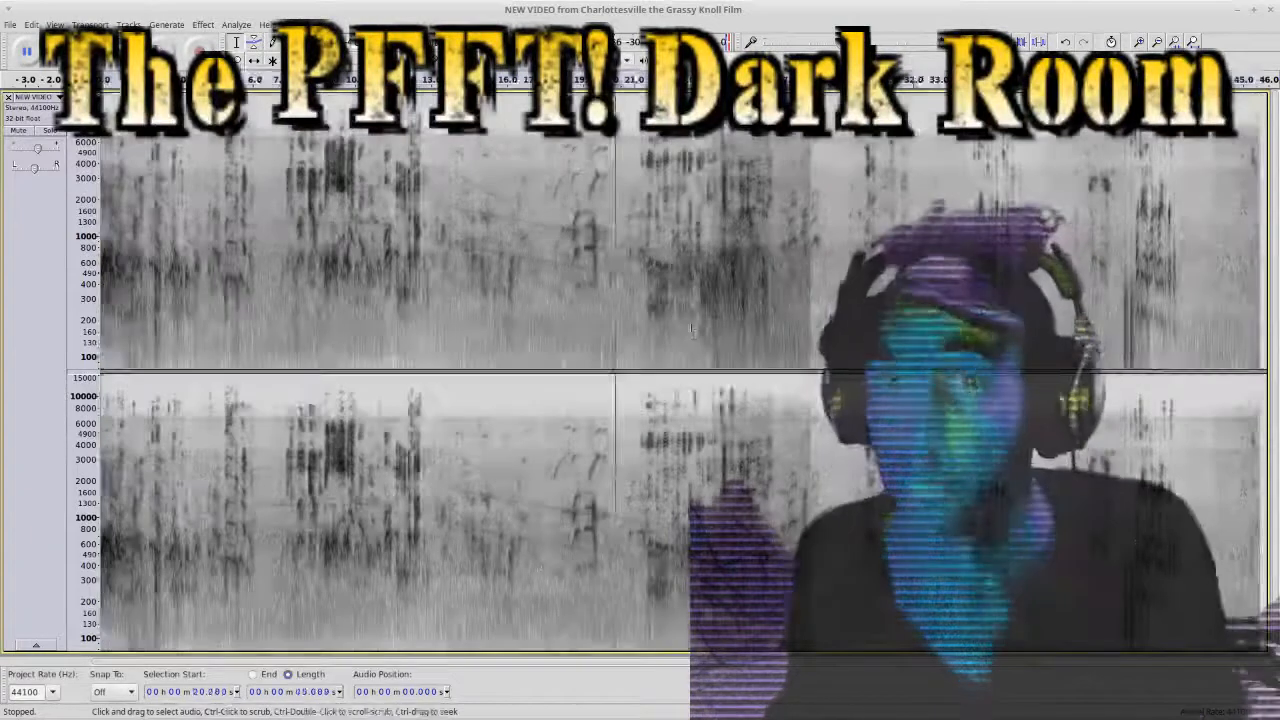
left_click(22, 50)
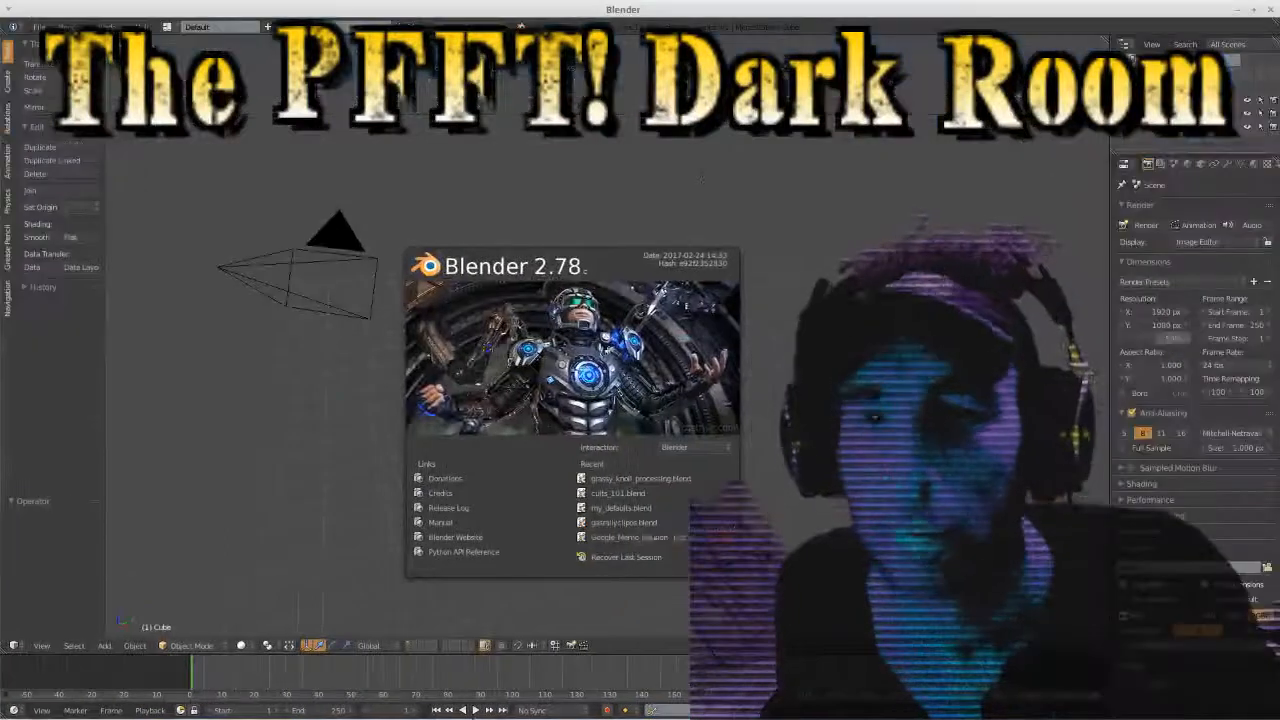
- Open grassy_knoll_processing.blend from Recent and scroll to the Grassy Knoll strips
left_click(641, 478)
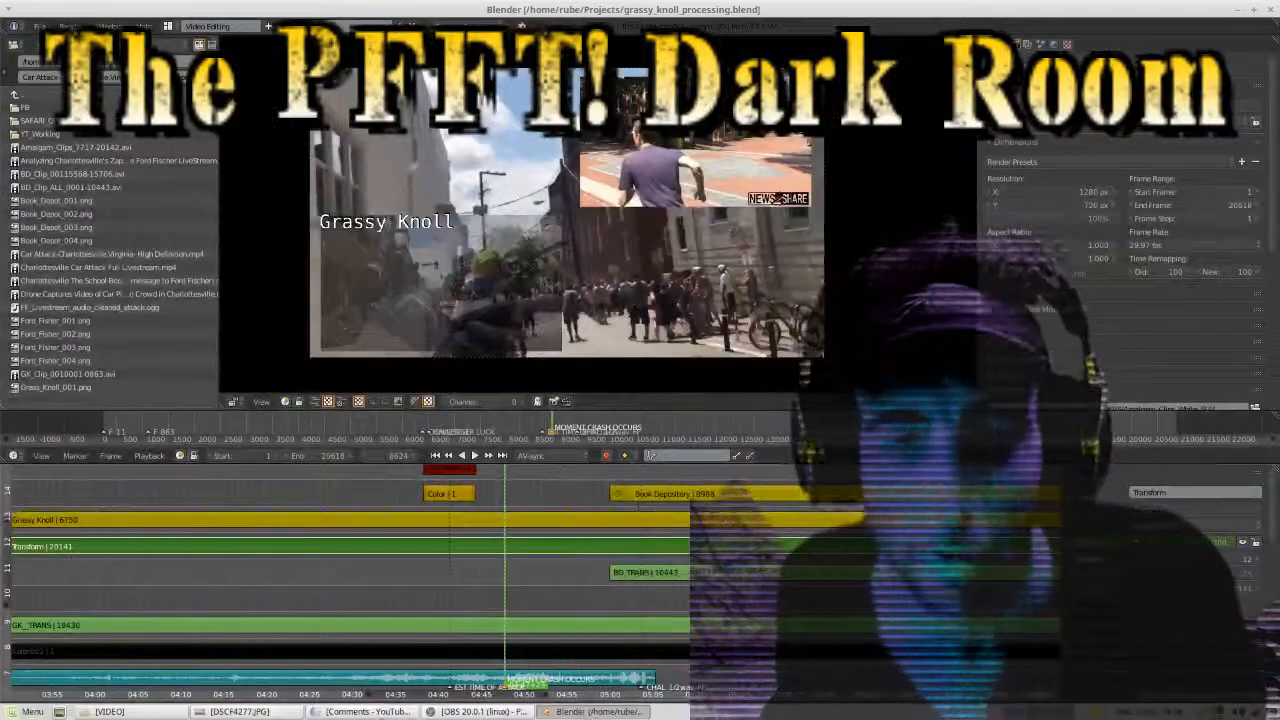
left_click(480, 711)
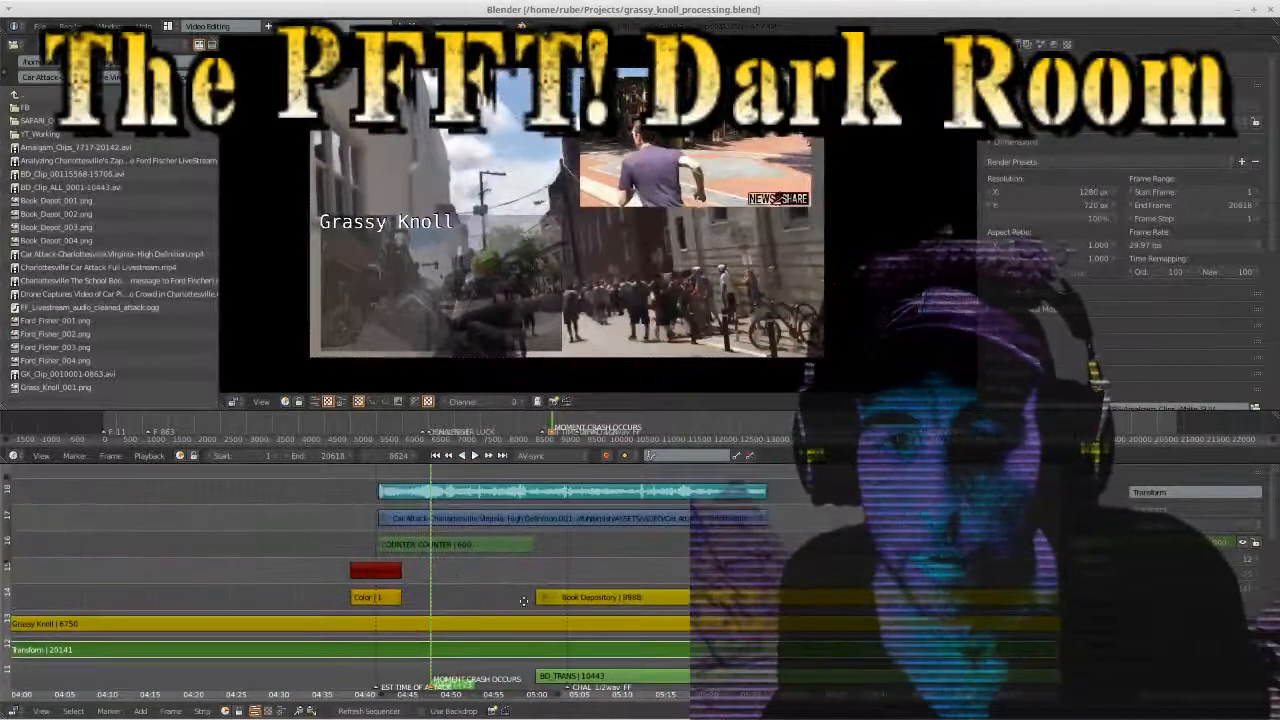
scroll("down", 3)
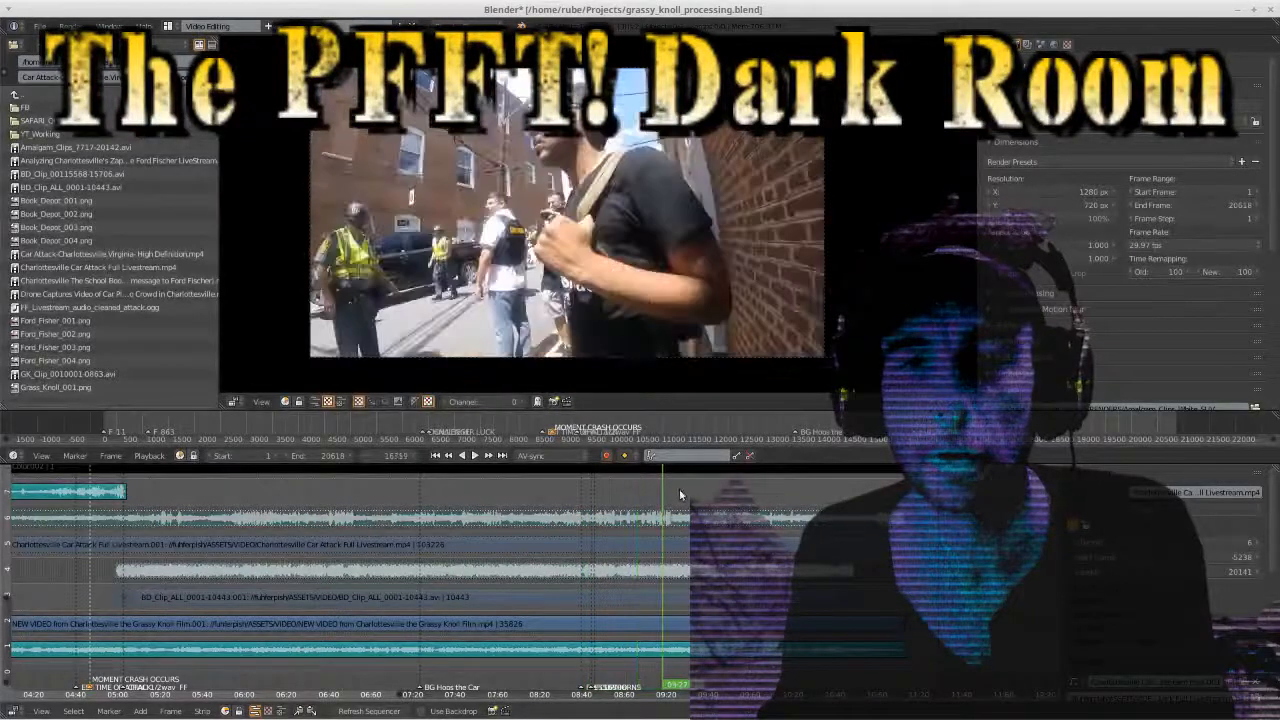
left_click(475, 455)
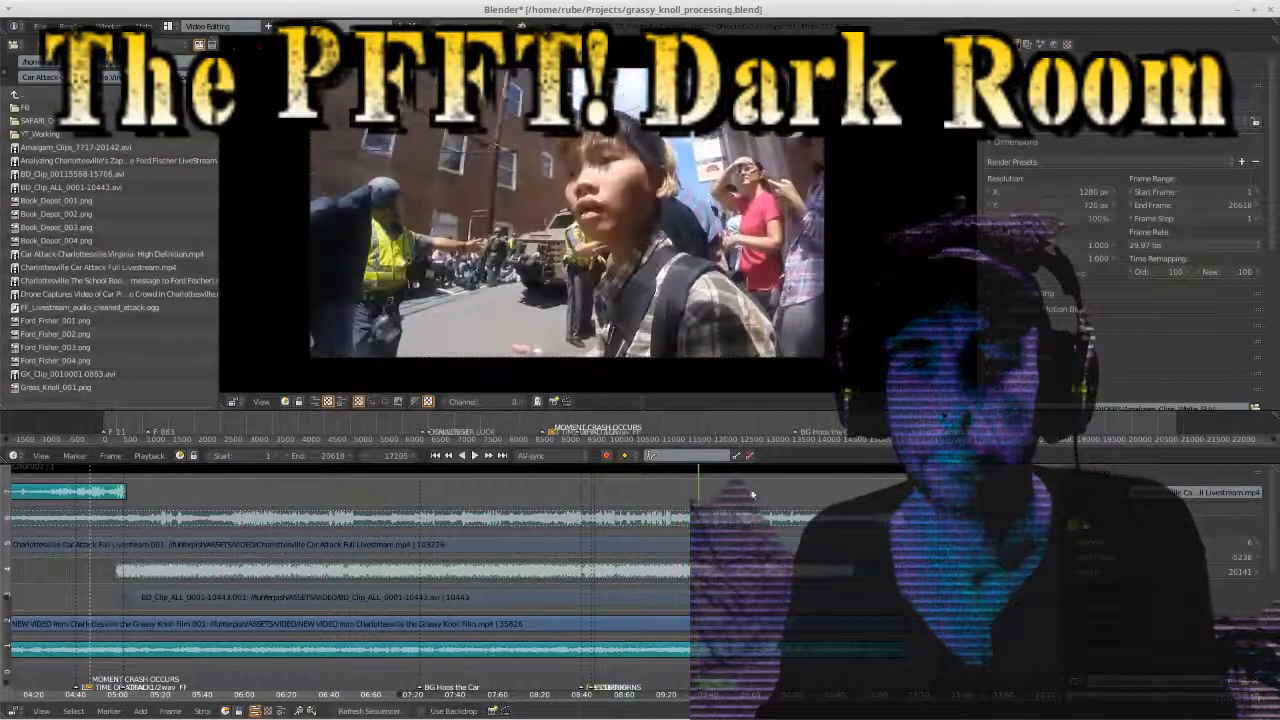
- Move the sequencer playhead later into the Grassy Knoll footage
left_click(461, 455)
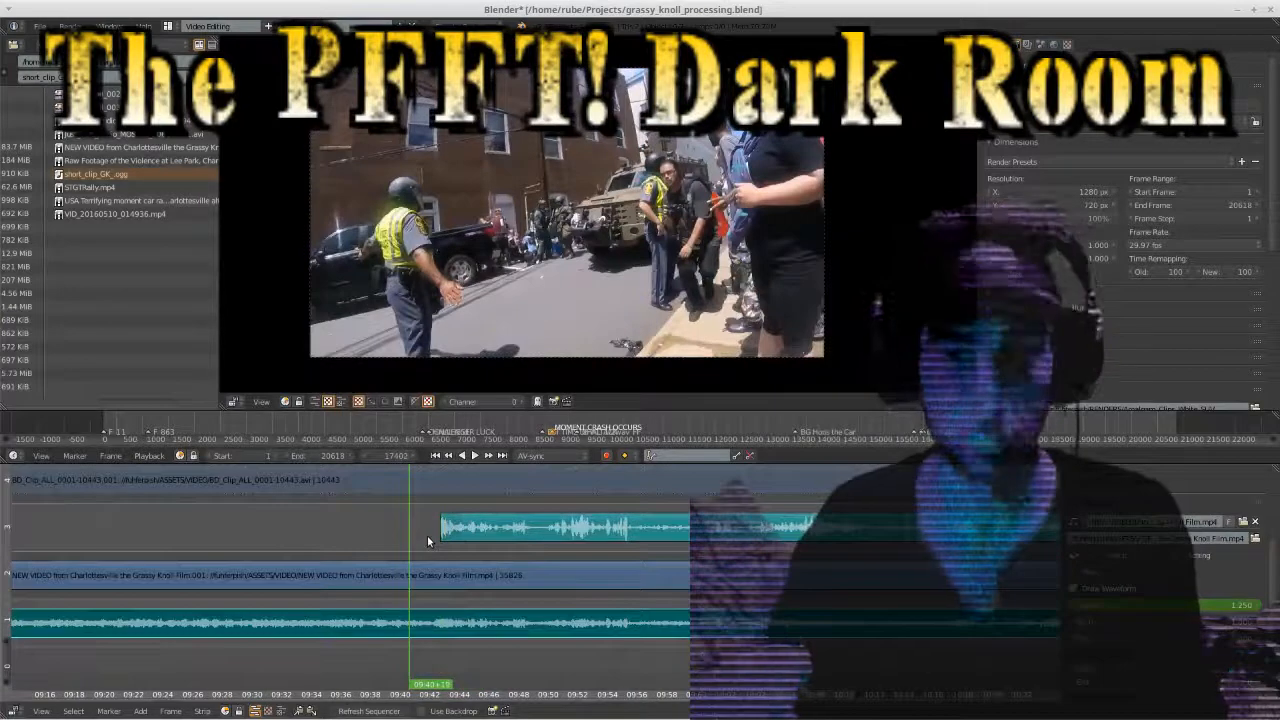
left_click(475, 455)
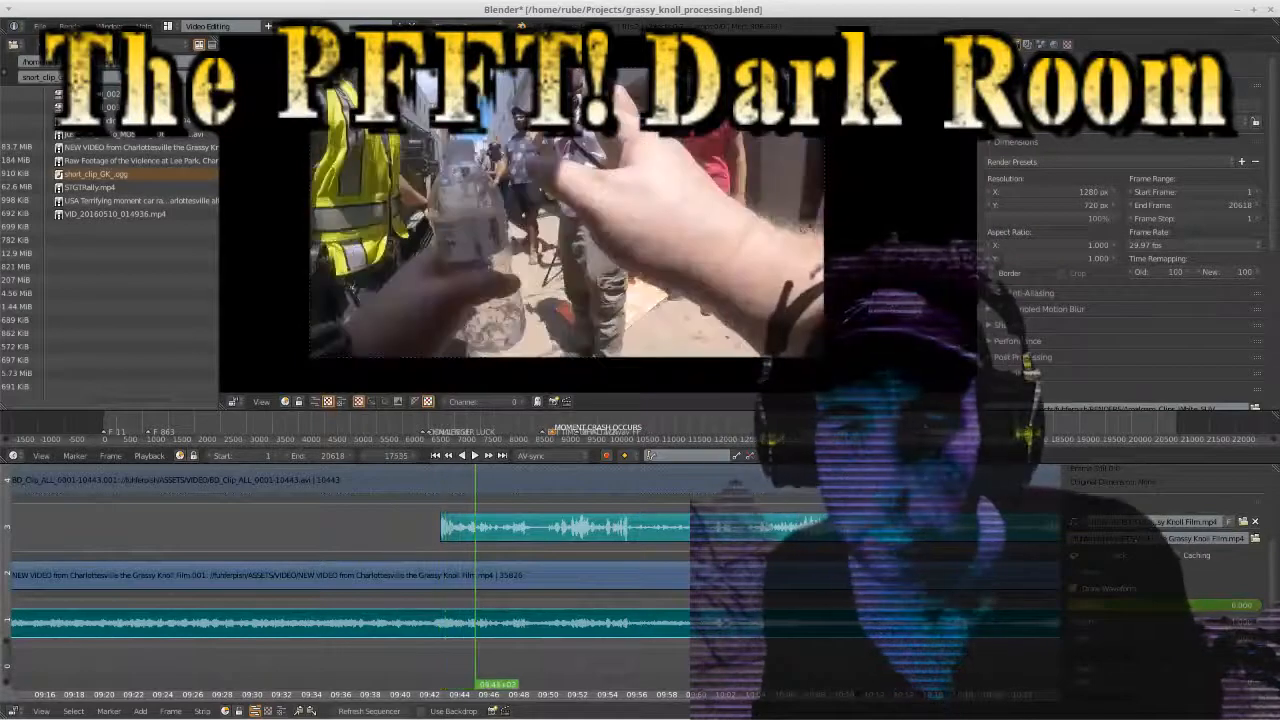
left_click(472, 455)
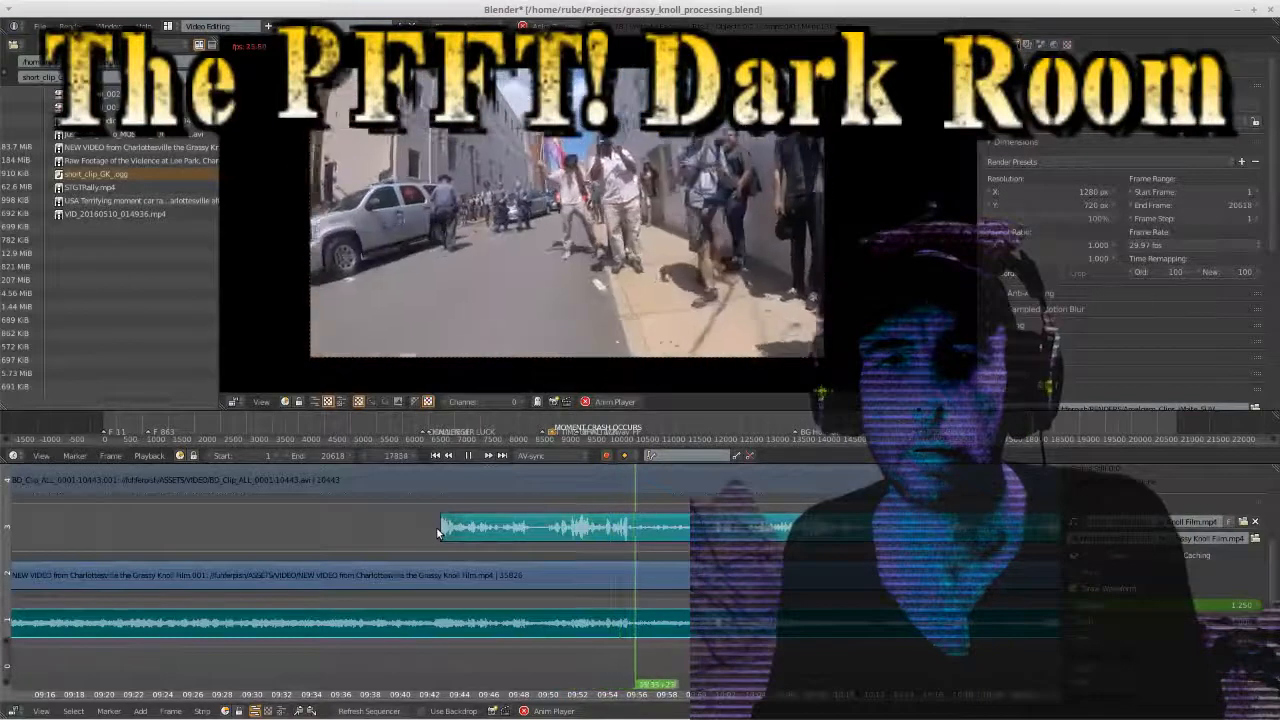
left_click(455, 455)
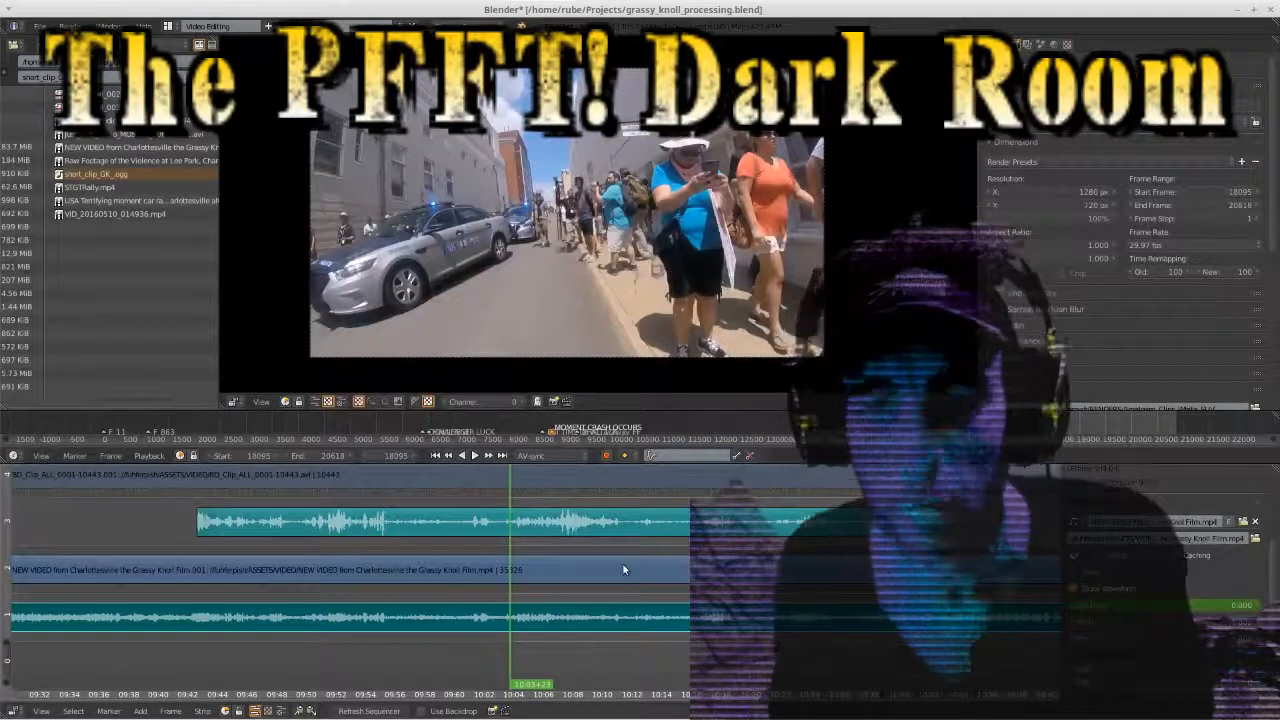
- Set the scene start frame to 18095 after sliding the cleaned audio strip into sync
left_click(460, 455)
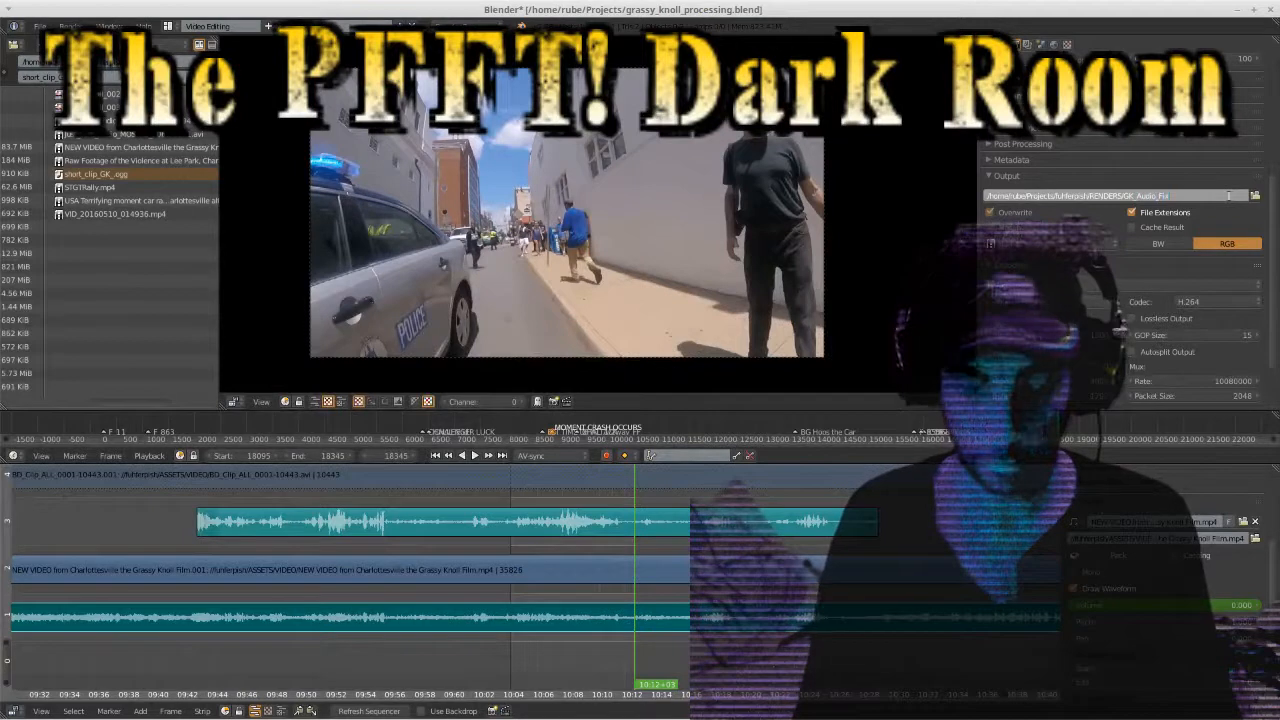
- Show the Encoding panel with AVI format, H.264 codec and bitrate 1500
left_click(1010, 265)
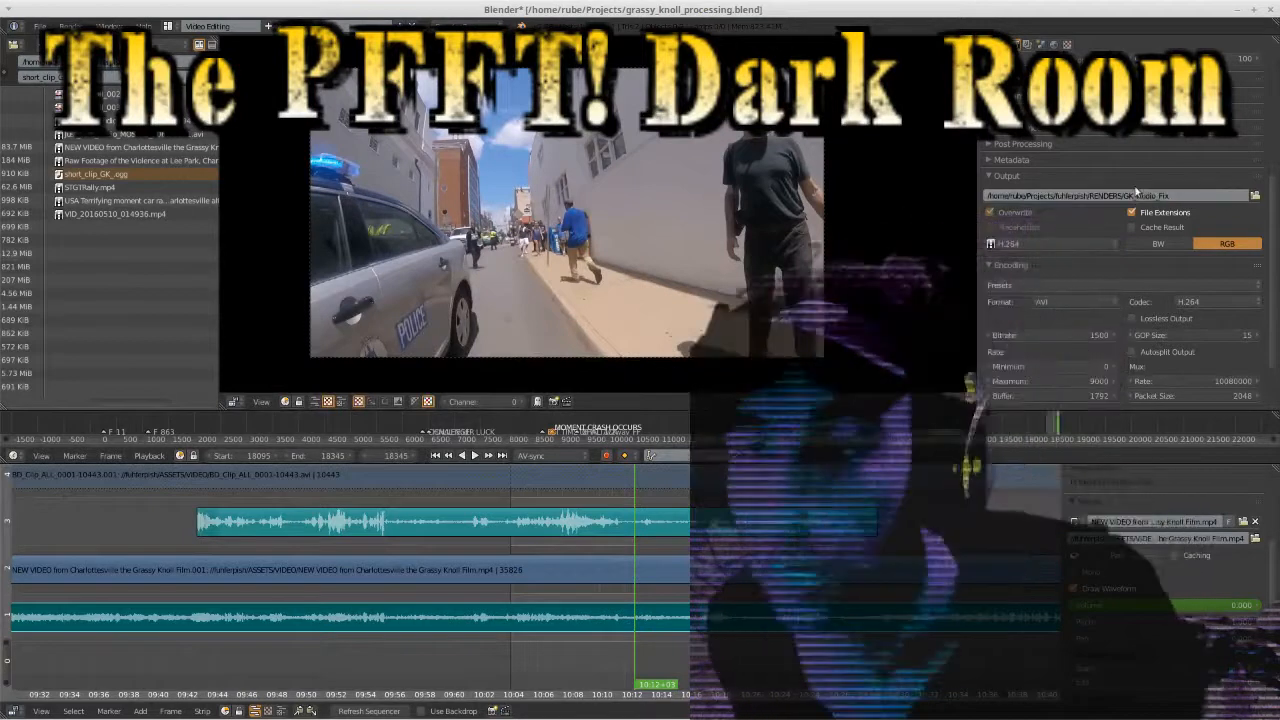
scroll("down", 3)
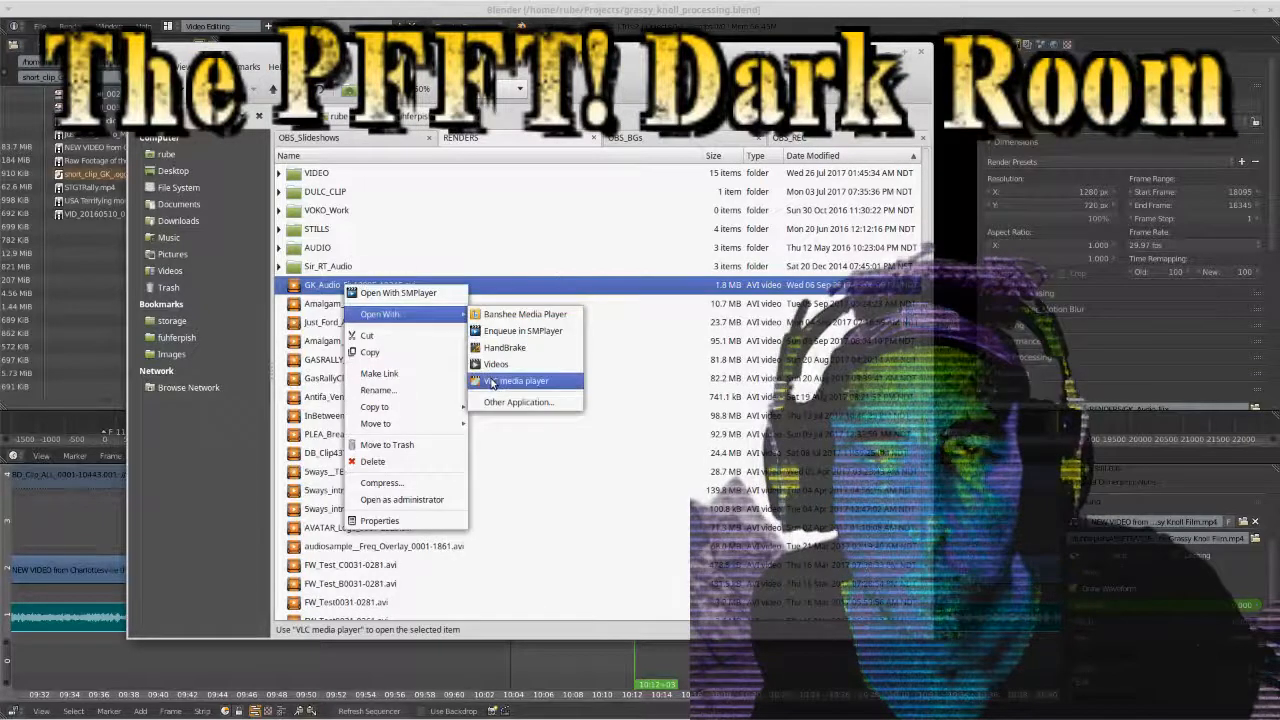
- Open the GK_Audio AVI from RENDERS with VLC media player
left_click(524, 380)
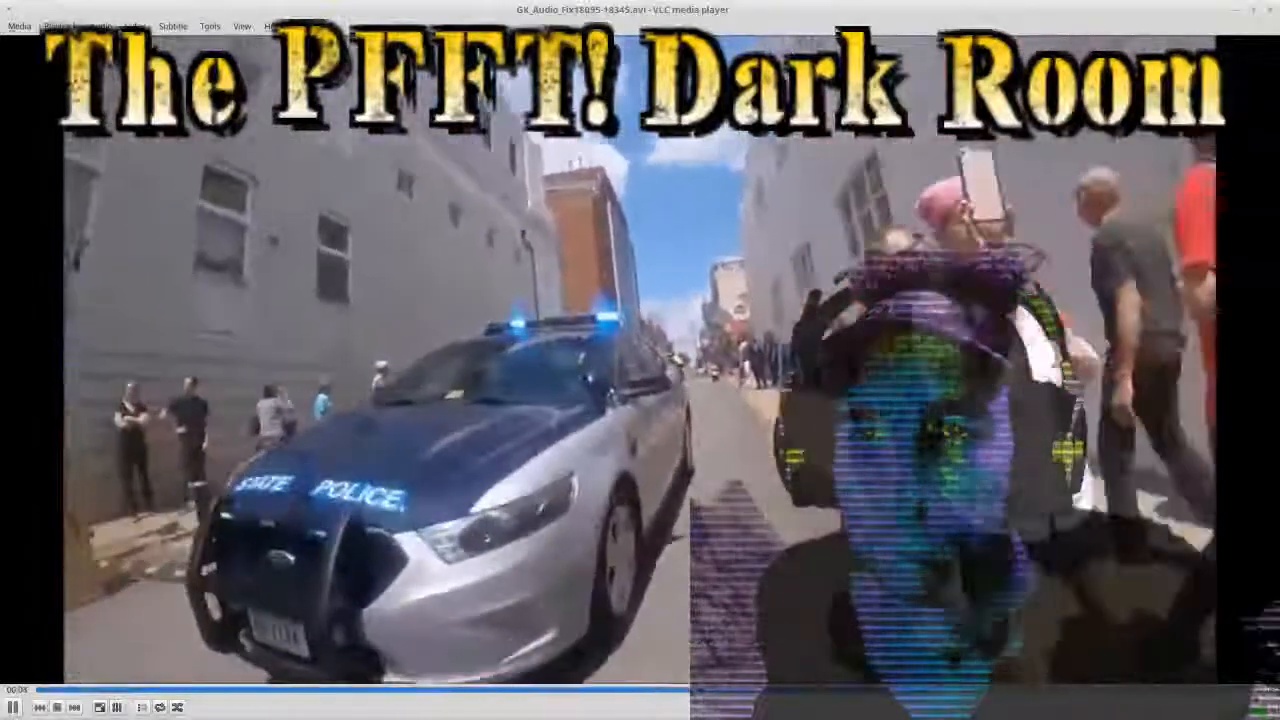
- Pause and stop GK_Audio_Fix18095-18345.avi in VLC, then restart playback from the beginning
left_click(13, 707)
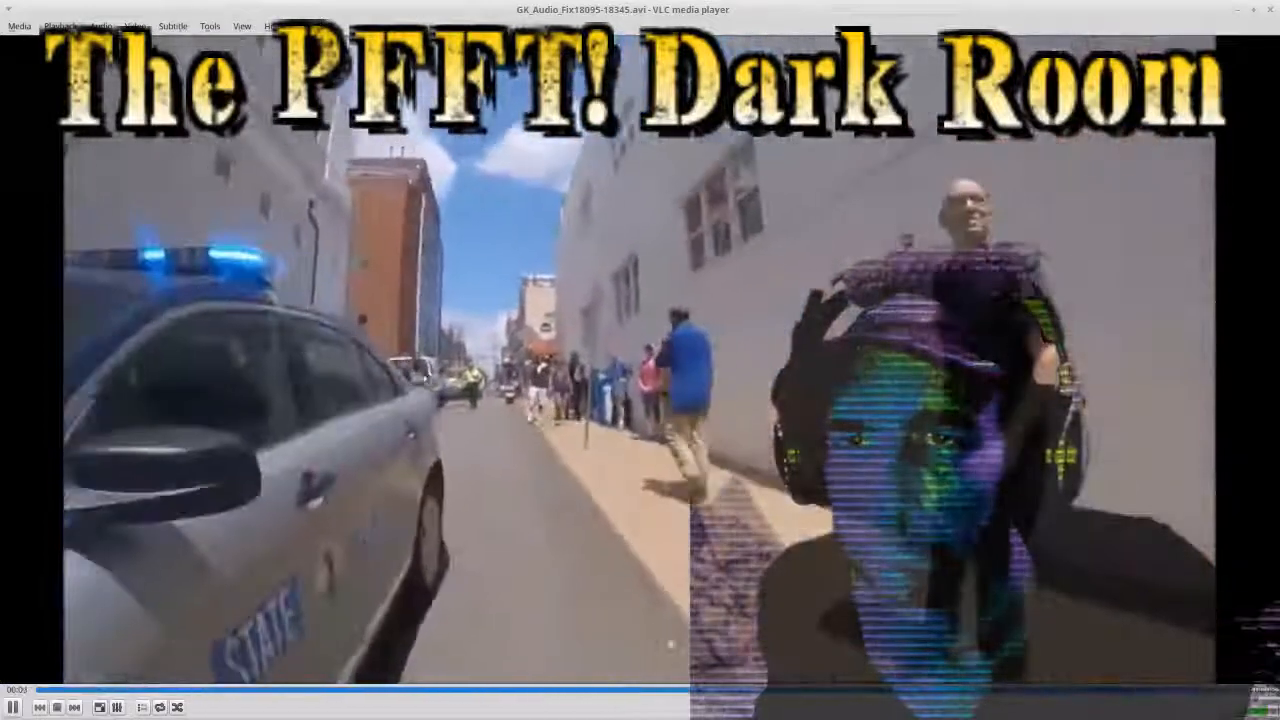
left_click(13, 707)
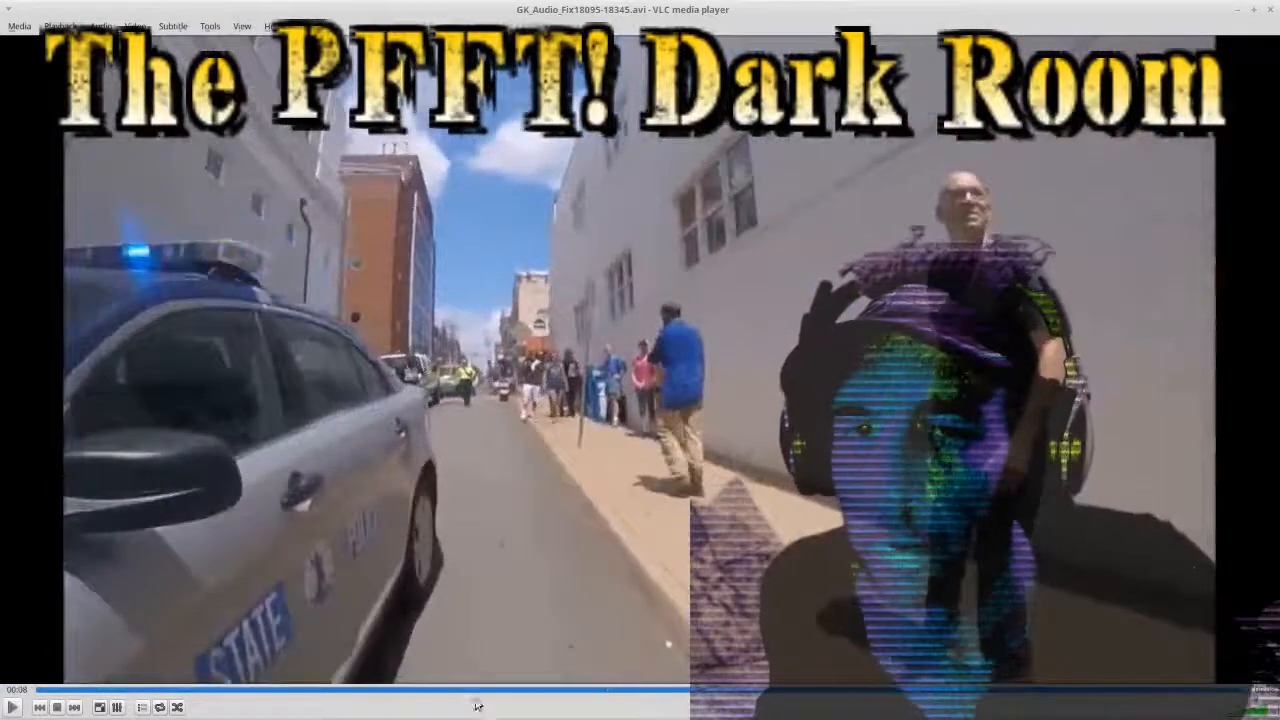
left_click(13, 707)
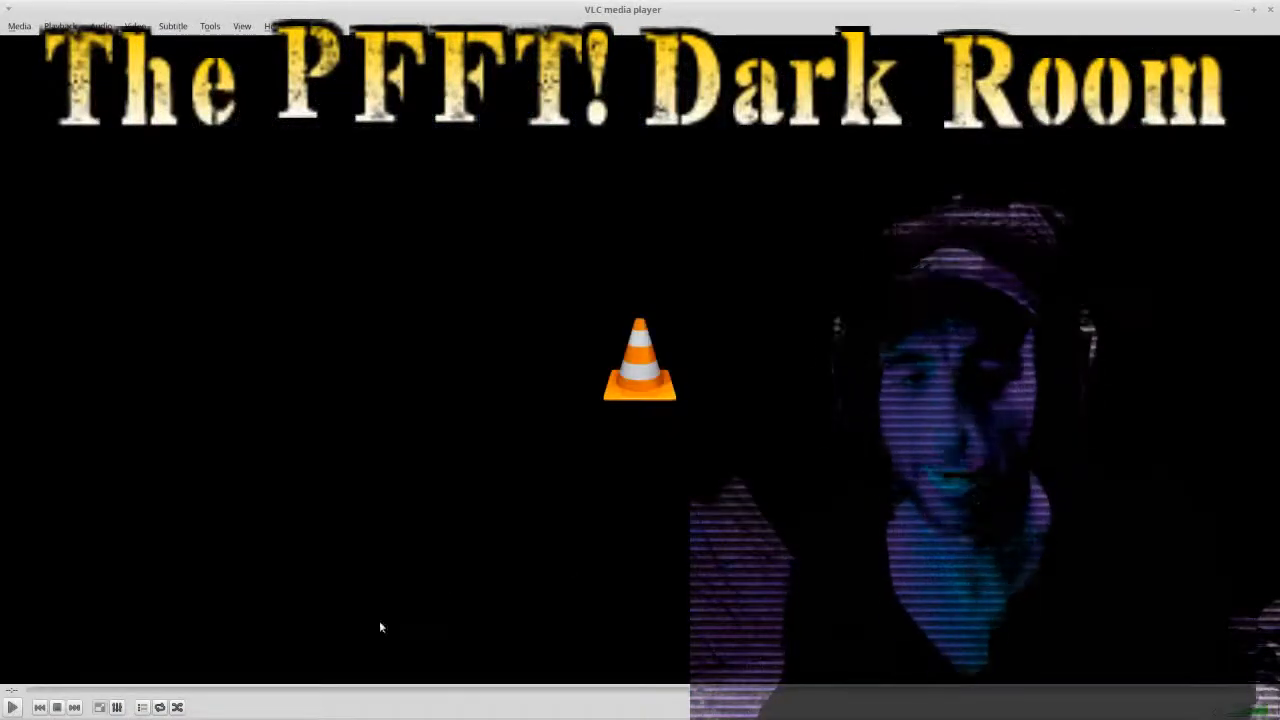
left_click(14, 707)
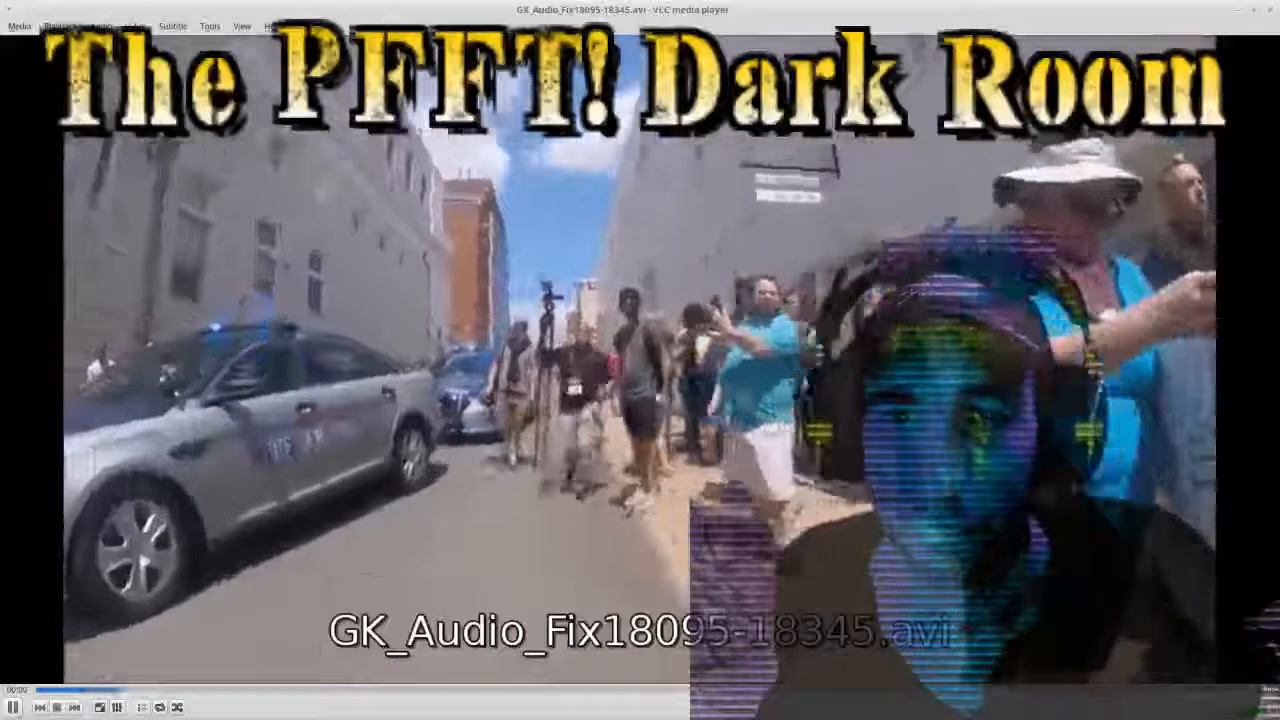